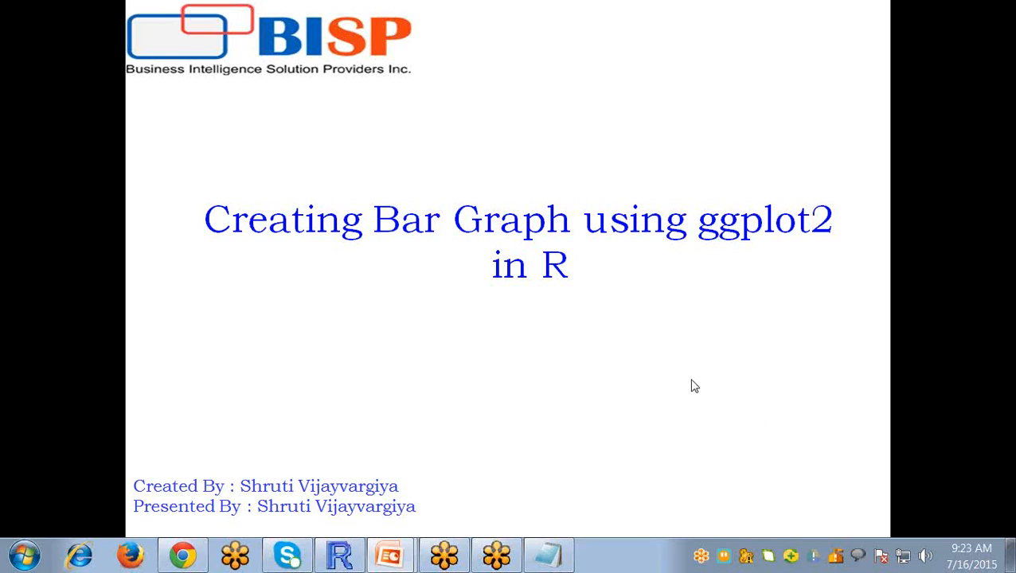
{"action": "mouse_move", "coordinate": [732, 393]}
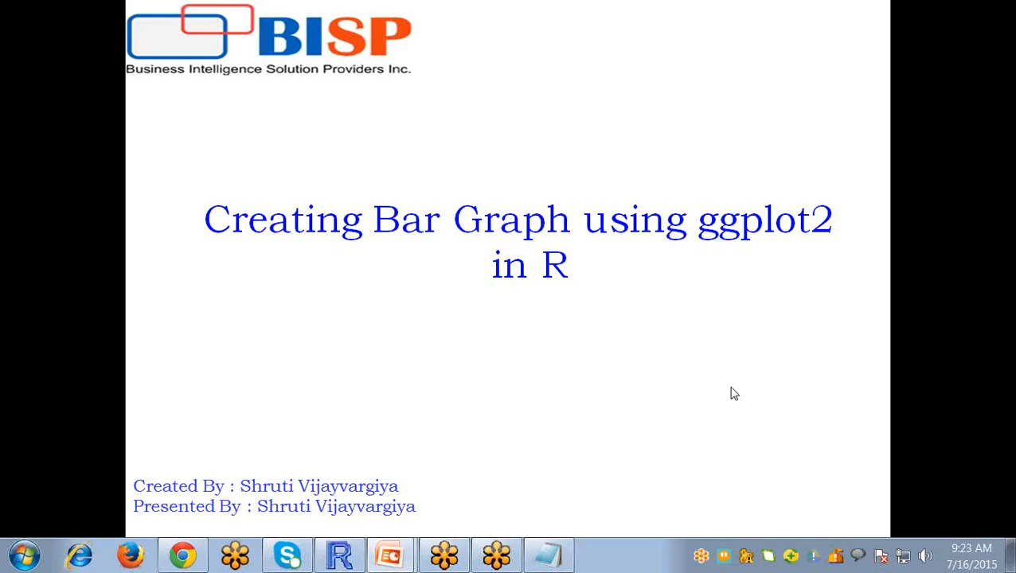
{"action": "mouse_move", "coordinate": [894, 424]}
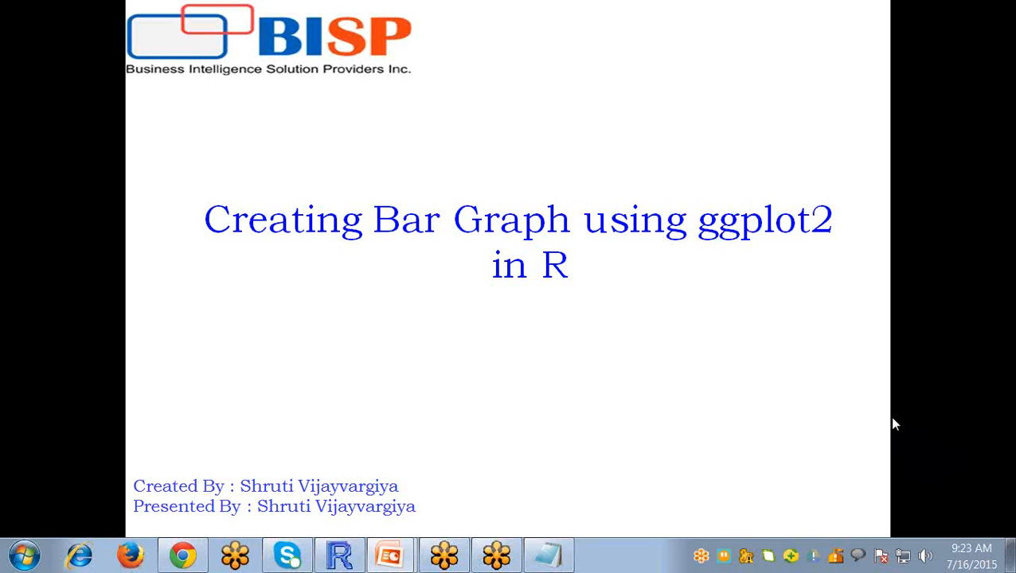
{"action": "mouse_move", "coordinate": [803, 423]}
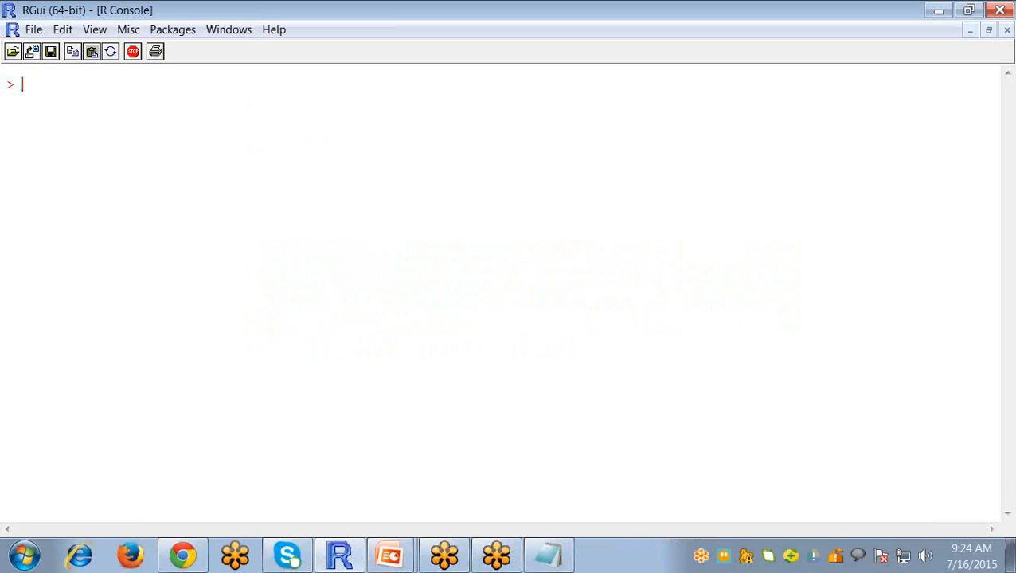
{"action": "mouse_move", "coordinate": [696, 310]}
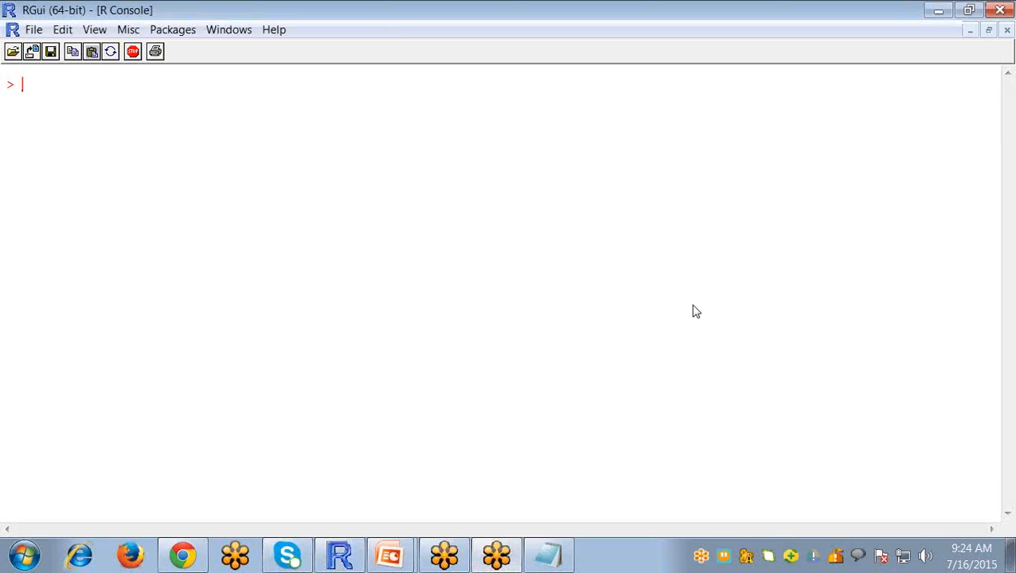
{"action": "mouse_move", "coordinate": [668, 274]}
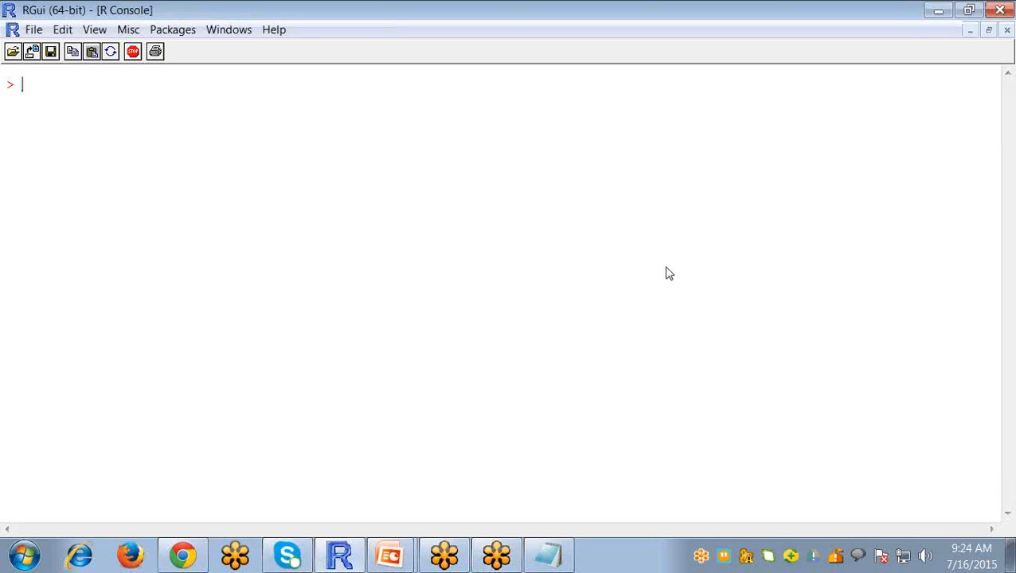
- Print the country10 data frame in the console
{"action": "type", "text": "cou"}
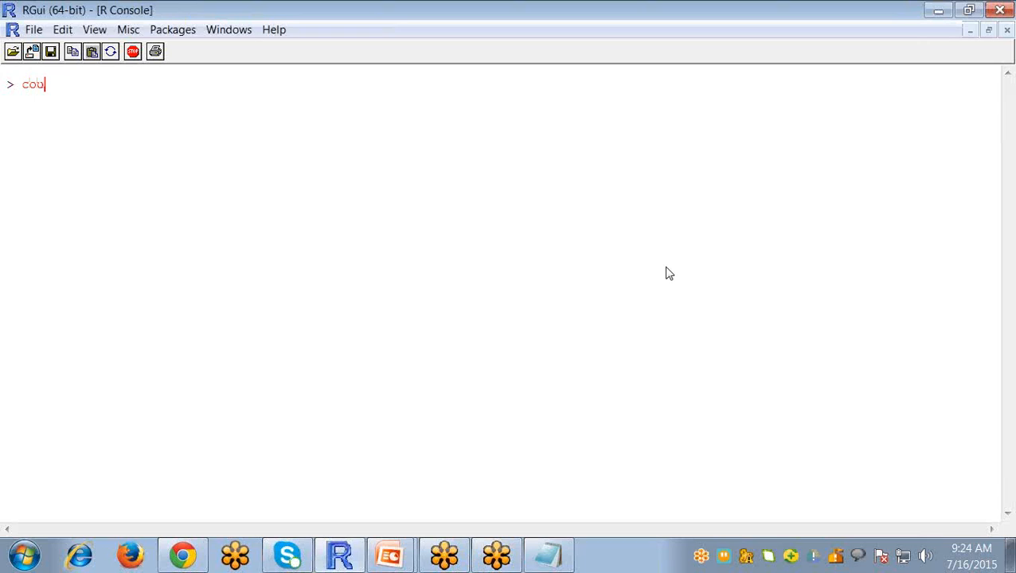
{"action": "type", "text": "ntry10"}
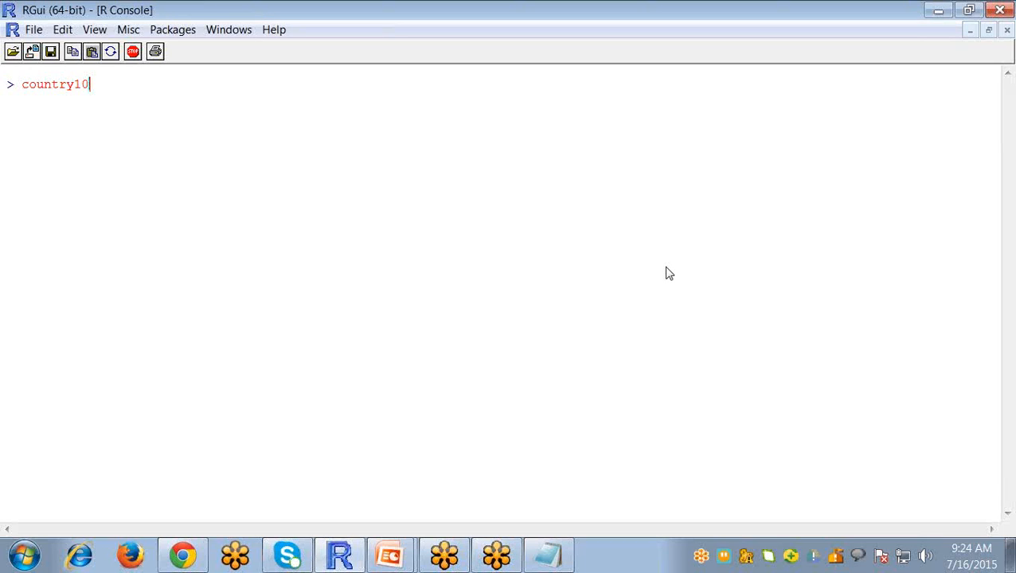
{"action": "key", "text": "Return"}
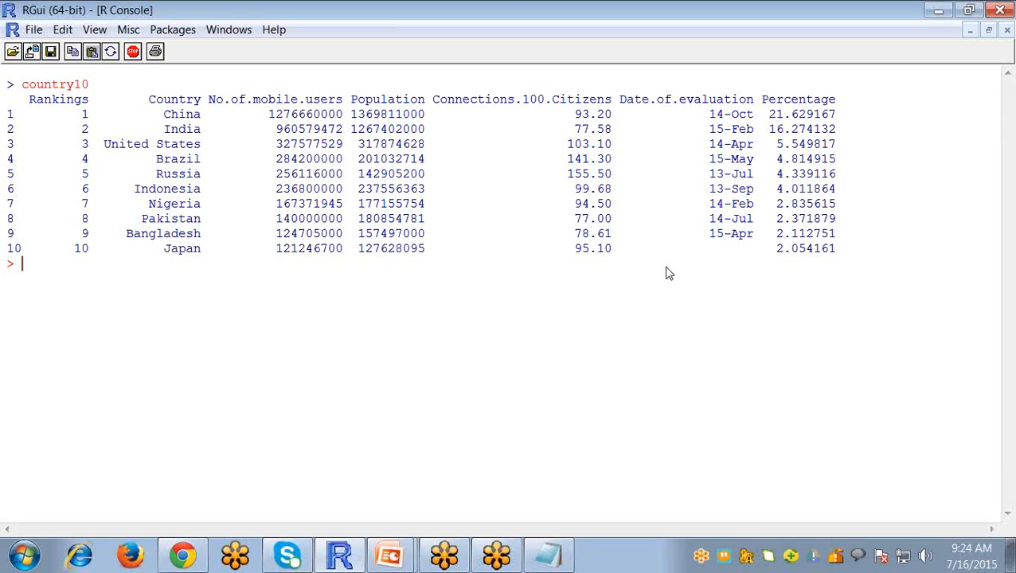
- Load the ggplot2 package with library(ggplot2)
{"action": "type", "text": "li"}
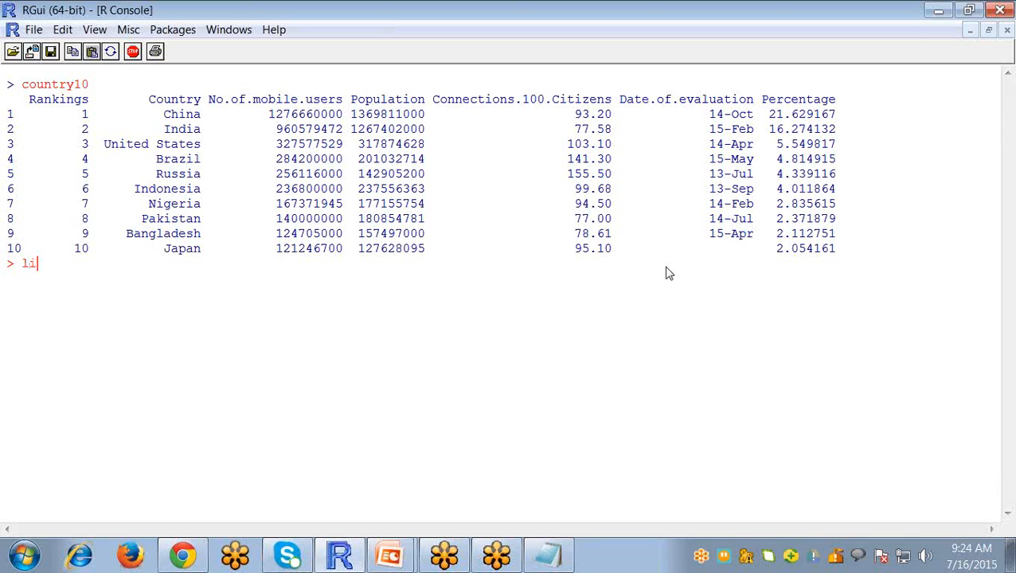
{"action": "type", "text": "brary"}
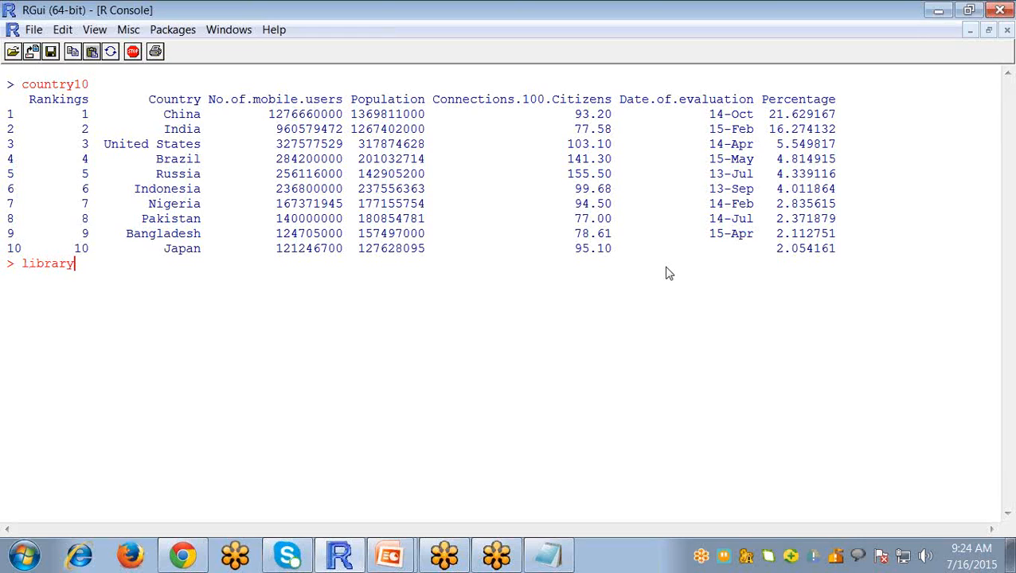
{"action": "type", "text": "()"}
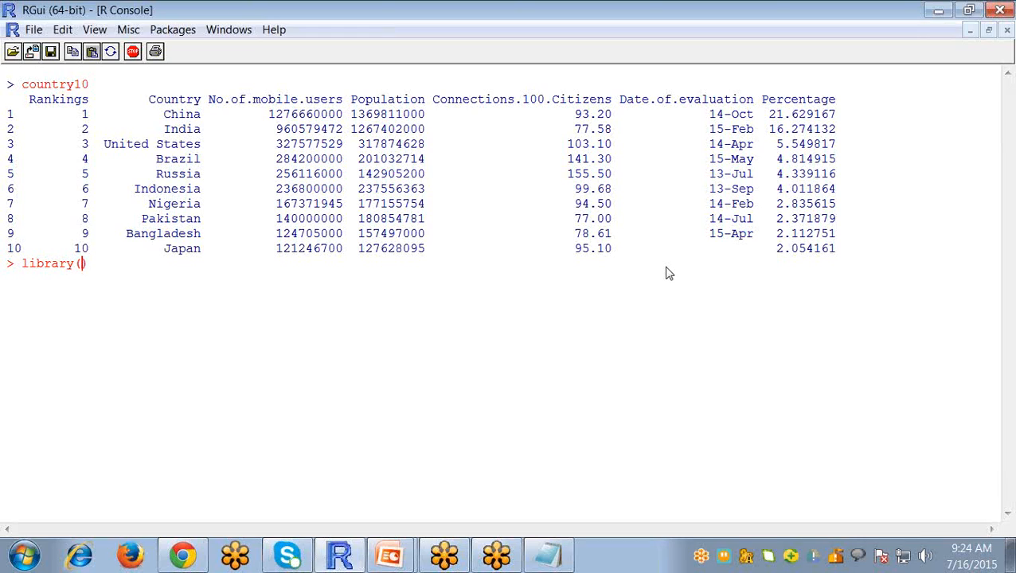
{"action": "type", "text": "ggp"}
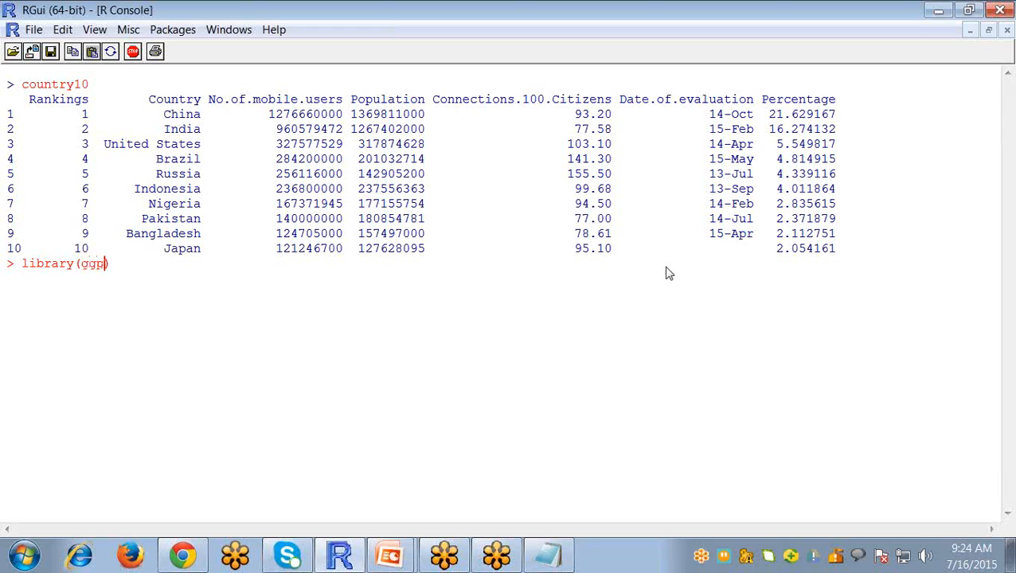
{"action": "type", "text": "lot2"}
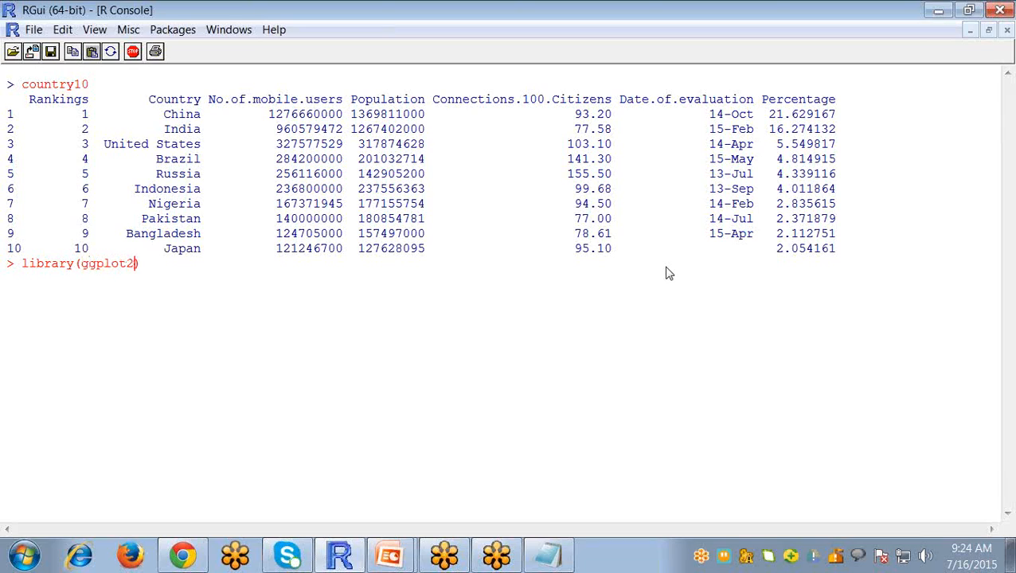
{"action": "key", "text": "Return"}
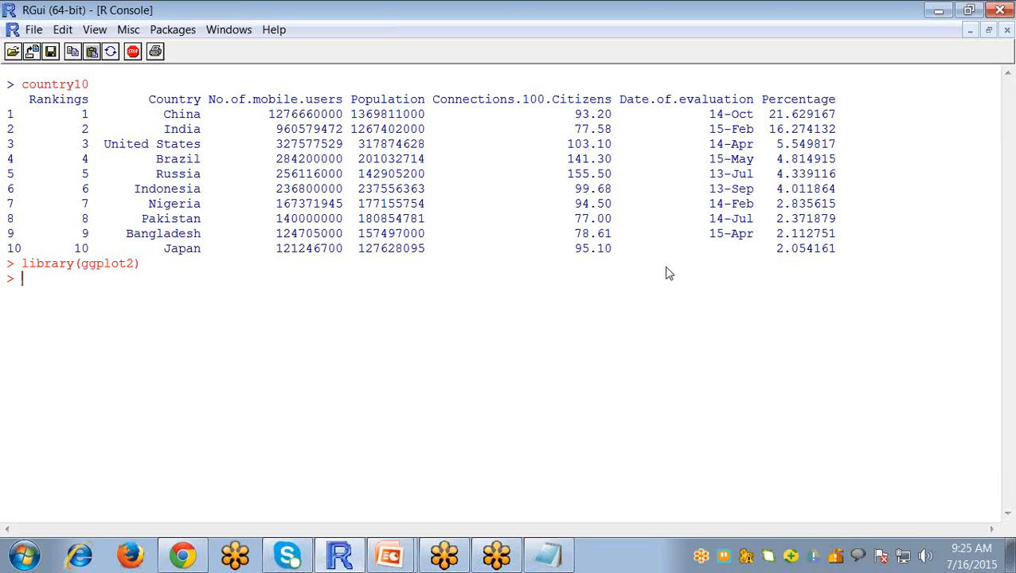
- Start typing install.packages("ggplot2") and discard it without running
{"action": "type", "text": "i"}
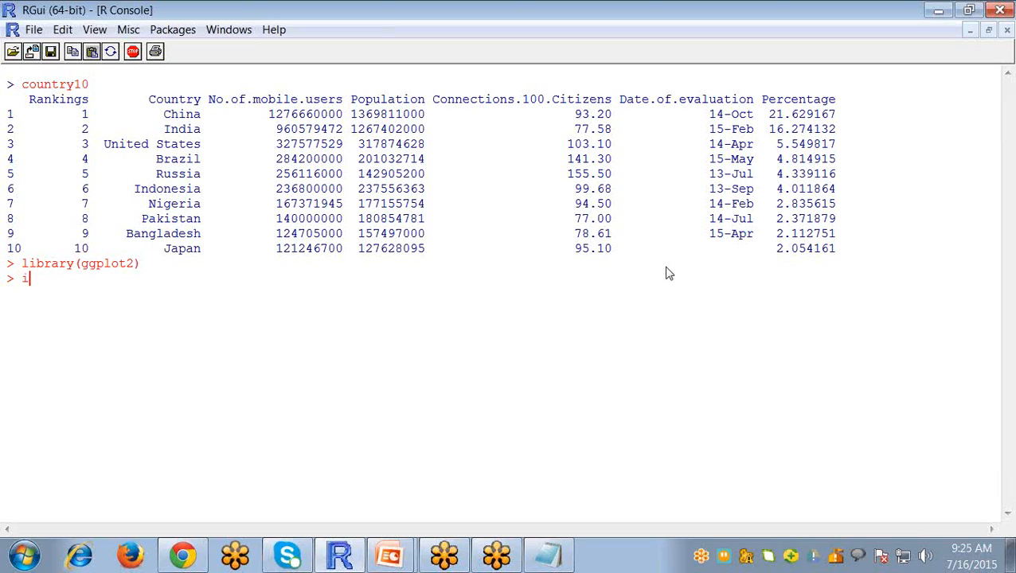
{"action": "type", "text": "install."}
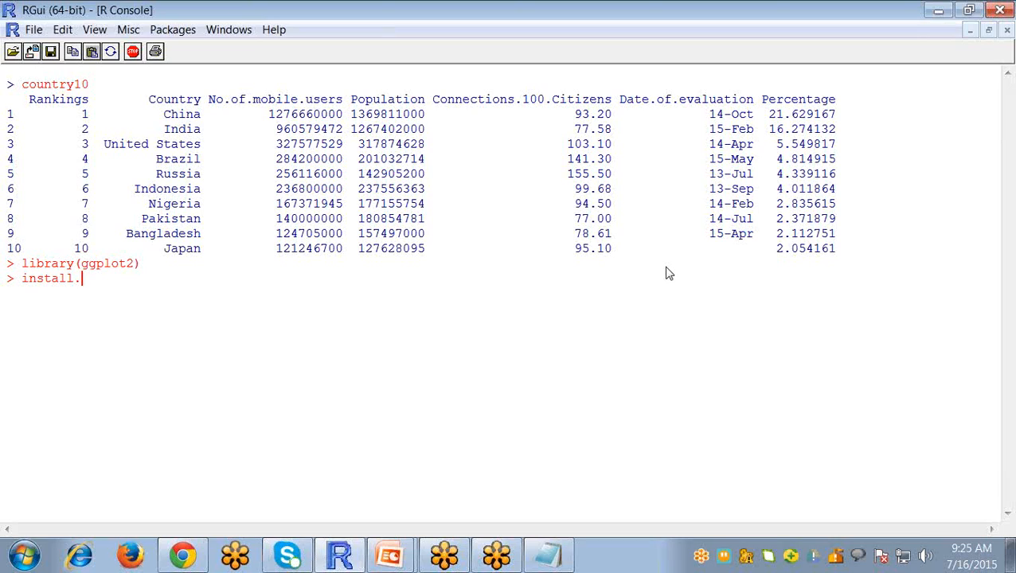
{"action": "type", "text": "package"}
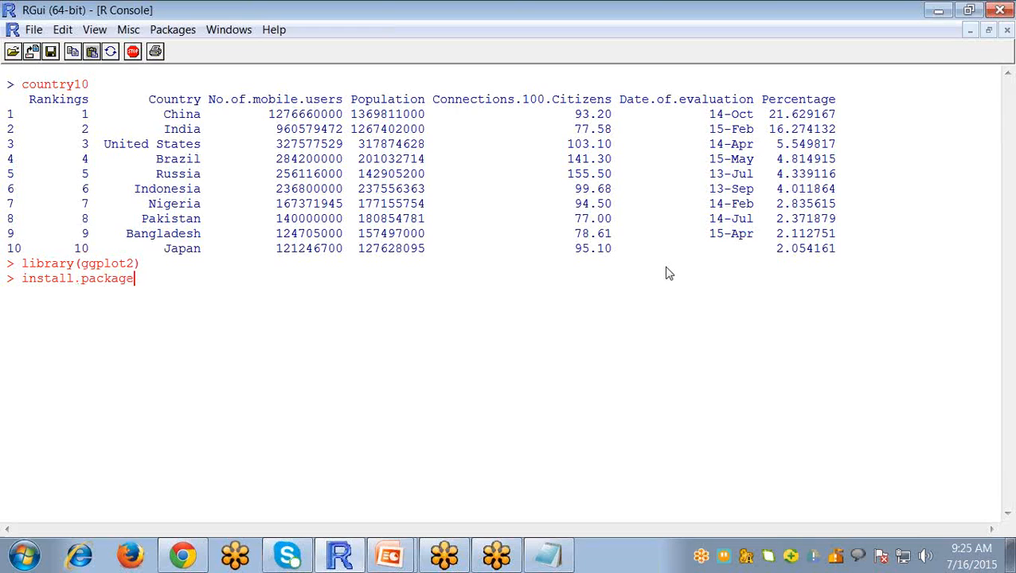
{"action": "type", "text": "s()"}
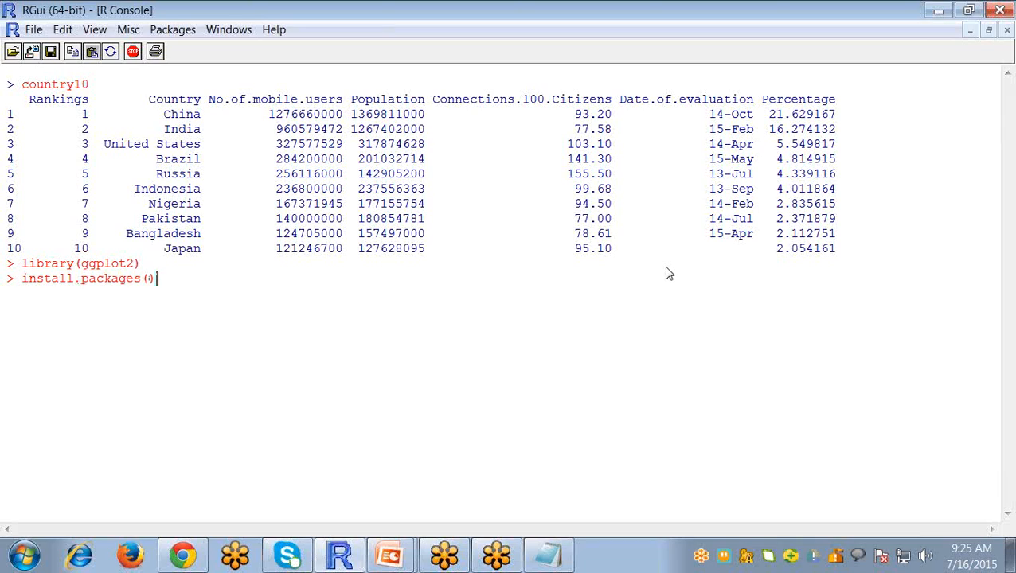
{"action": "type", "text": "\"\""}
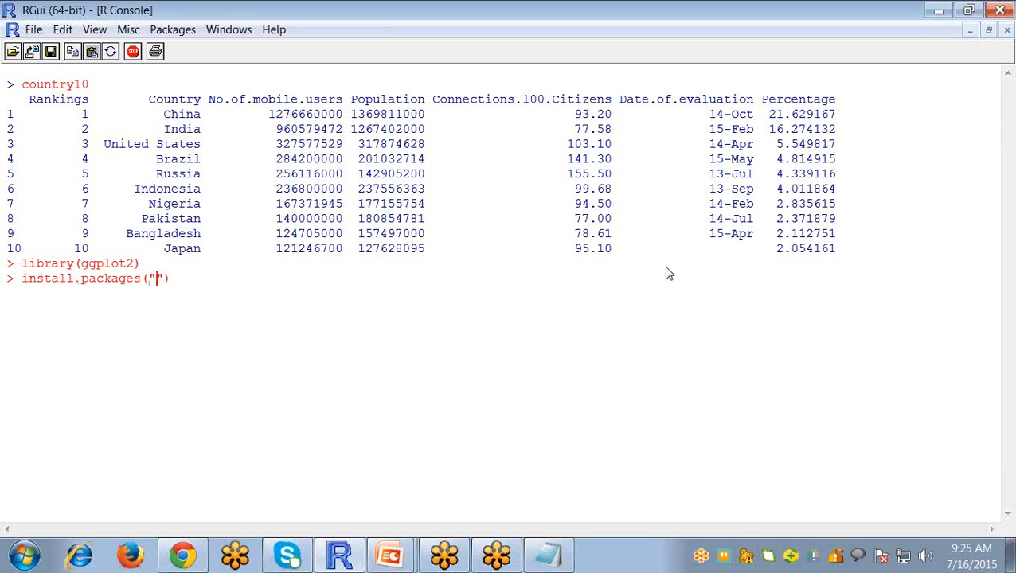
{"action": "type", "text": "ggplo"}
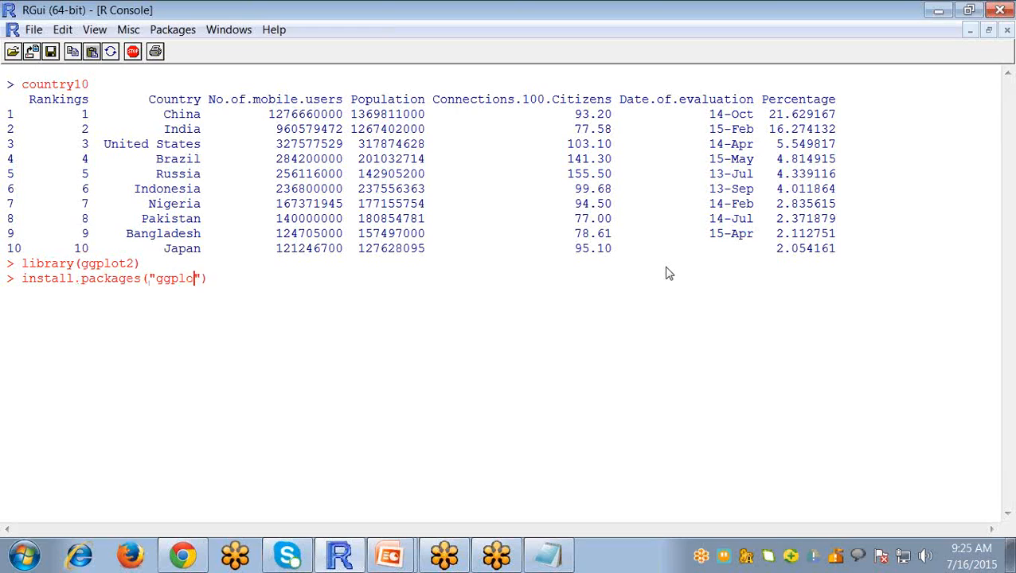
{"action": "type", "text": "2"}
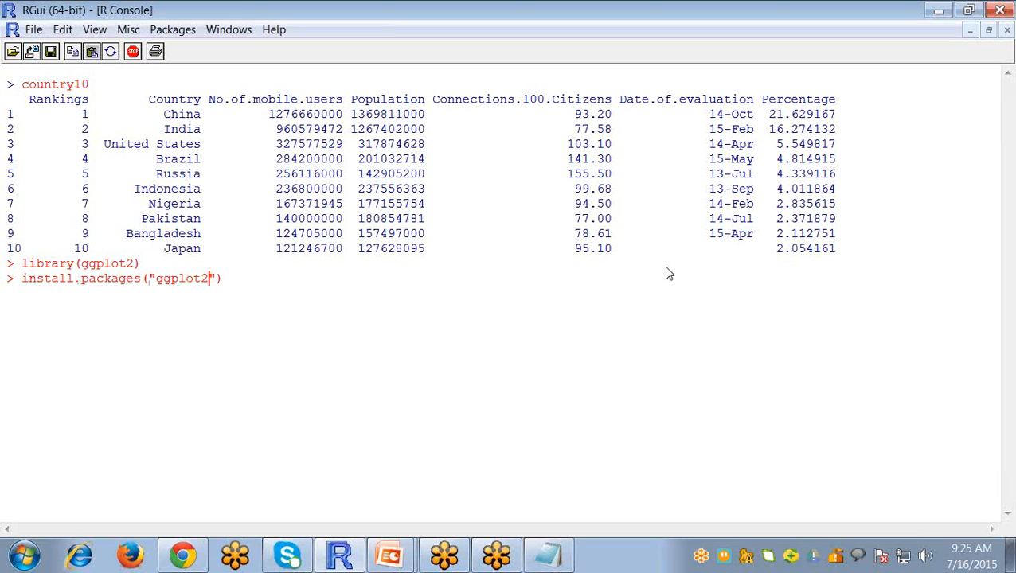
{"action": "type", "text": ")"}
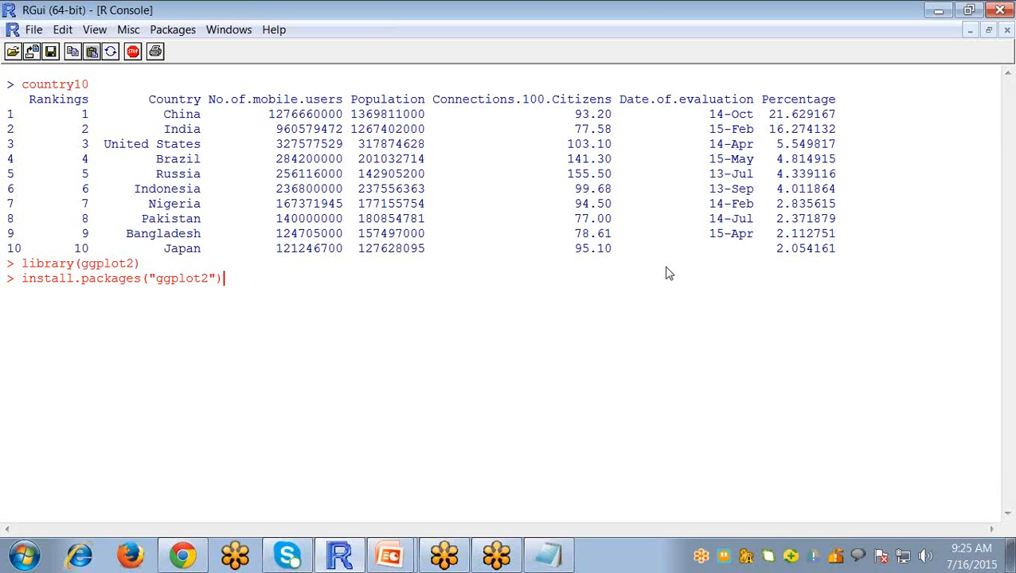
{"action": "key", "text": "BackSpace"}
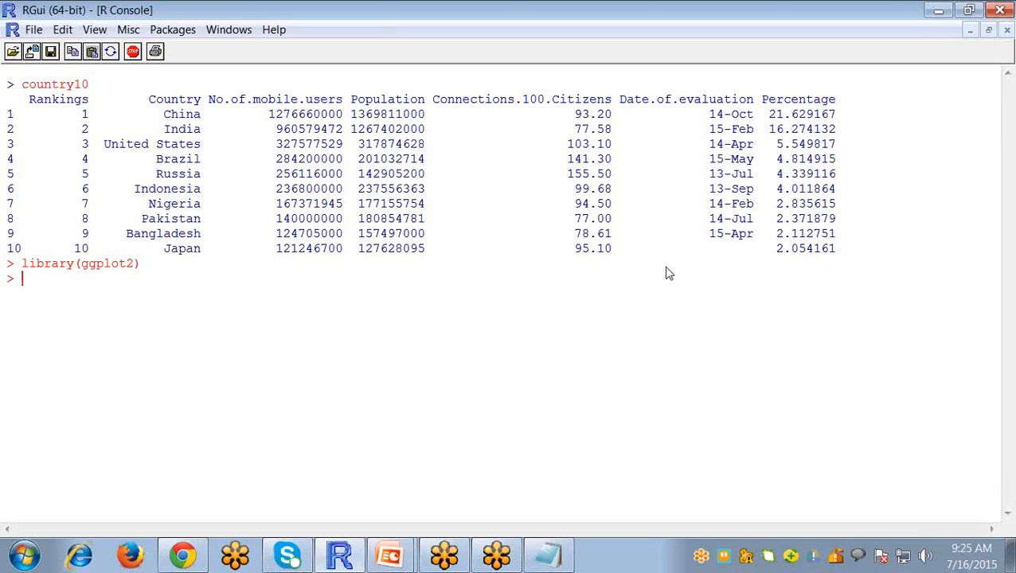
- In a new script, begin ggplot(data=country10) for the chart
{"action": "left_click", "coordinate": [34, 29]}
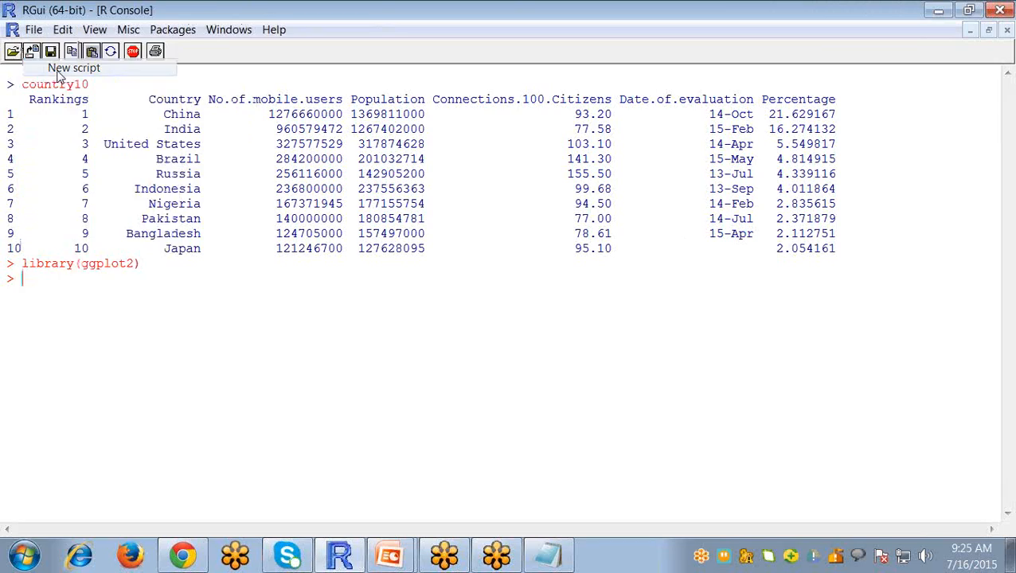
{"action": "left_click", "coordinate": [73, 67]}
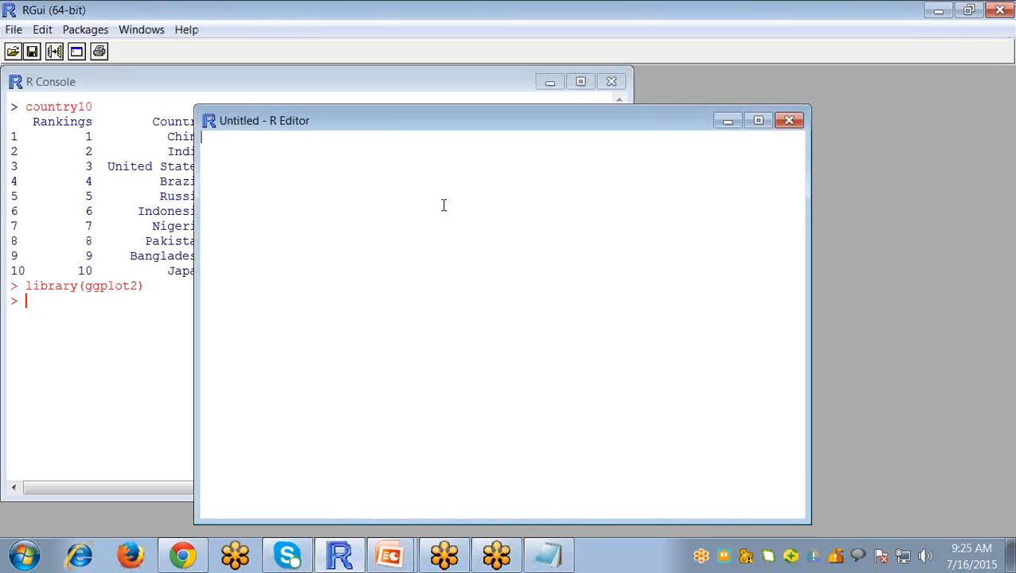
{"action": "type", "text": "ggplo"}
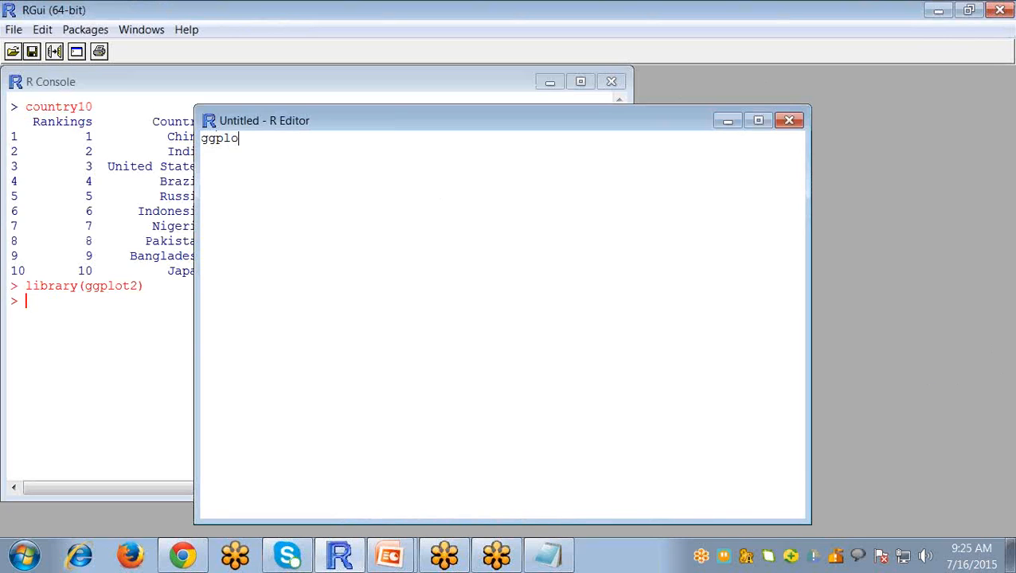
{"action": "type", "text": "t()"}
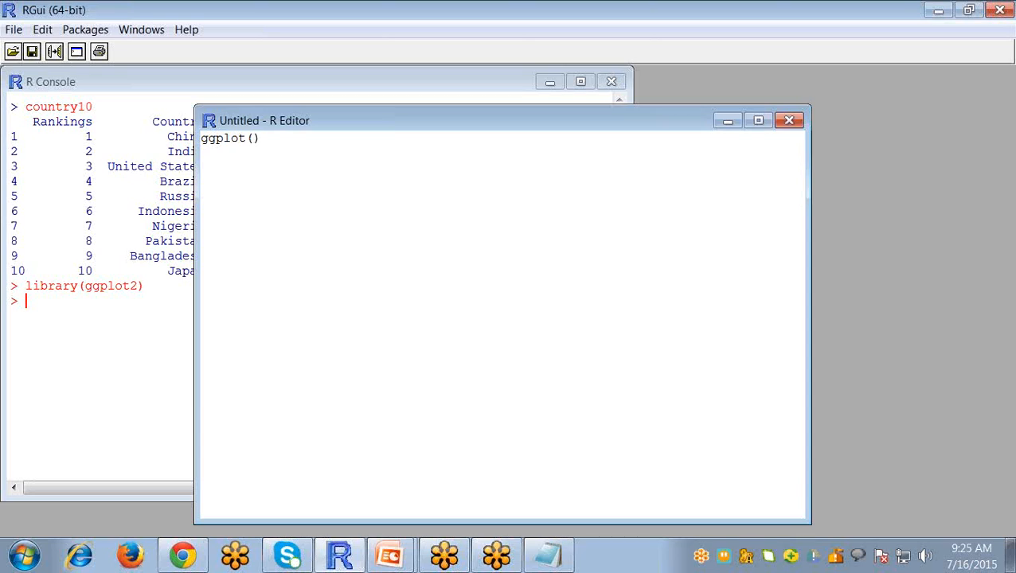
{"action": "type", "text": "data=co"}
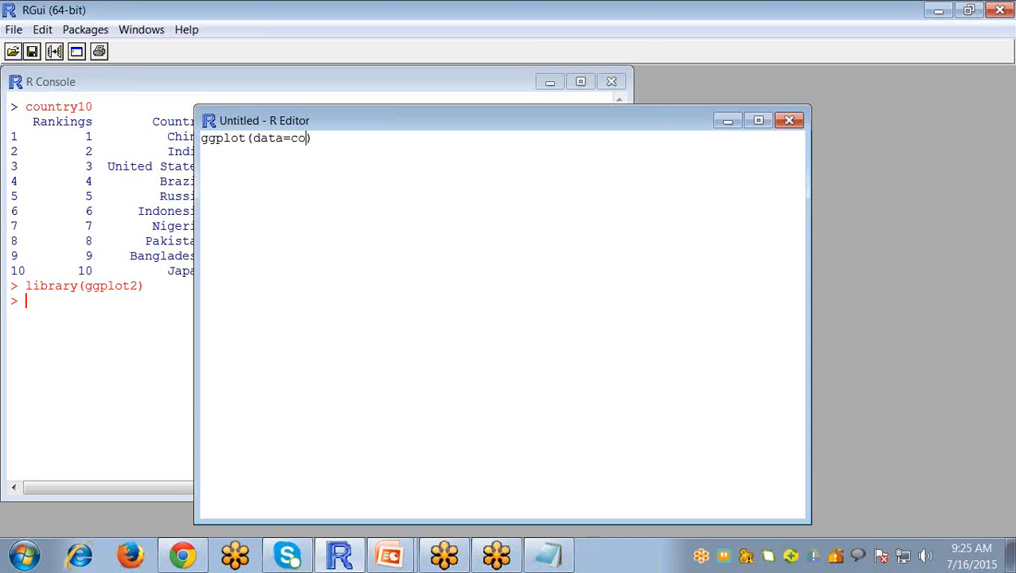
{"action": "type", "text": "untry1"}
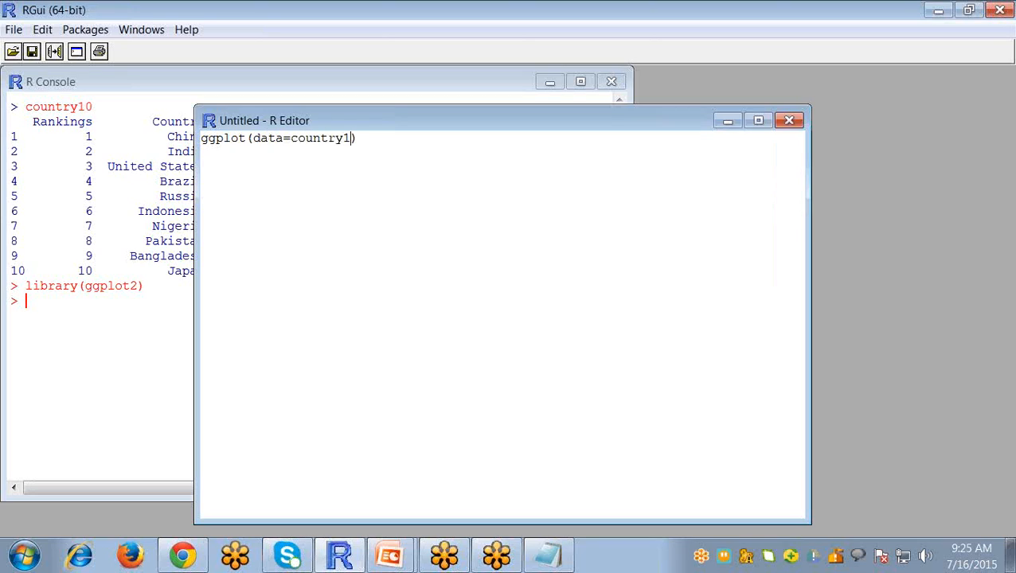
{"action": "type", "text": "0"}
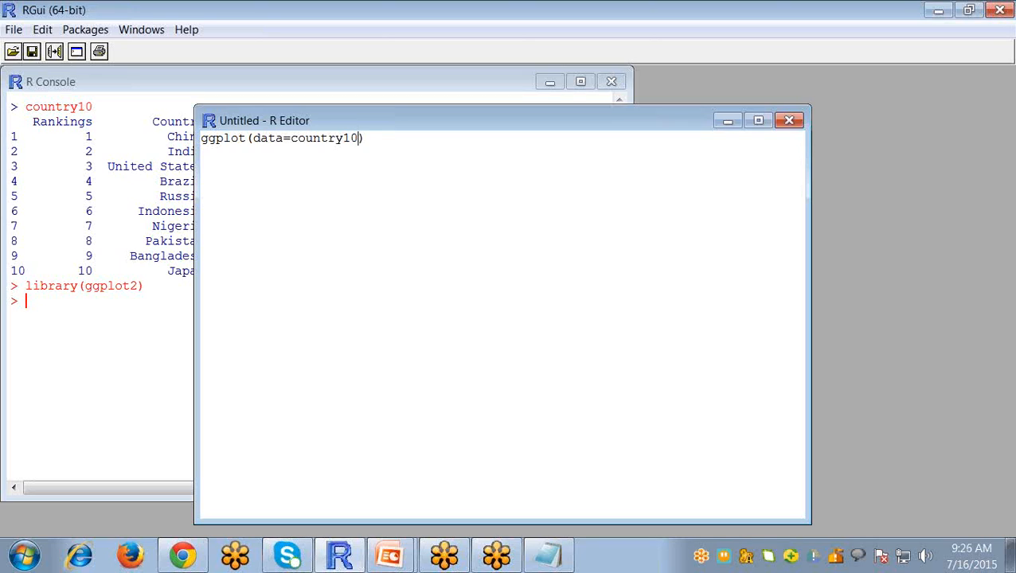
- Add aes(x=Country,y=No.of.mobile.users) to the ggplot call
{"action": "type", "text": ","}
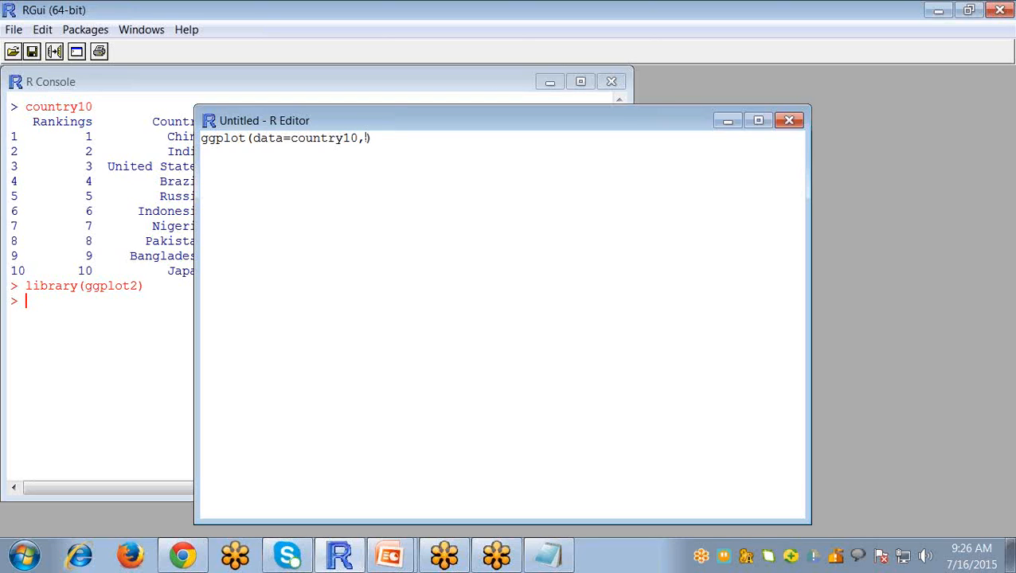
{"action": "type", "text": "a"}
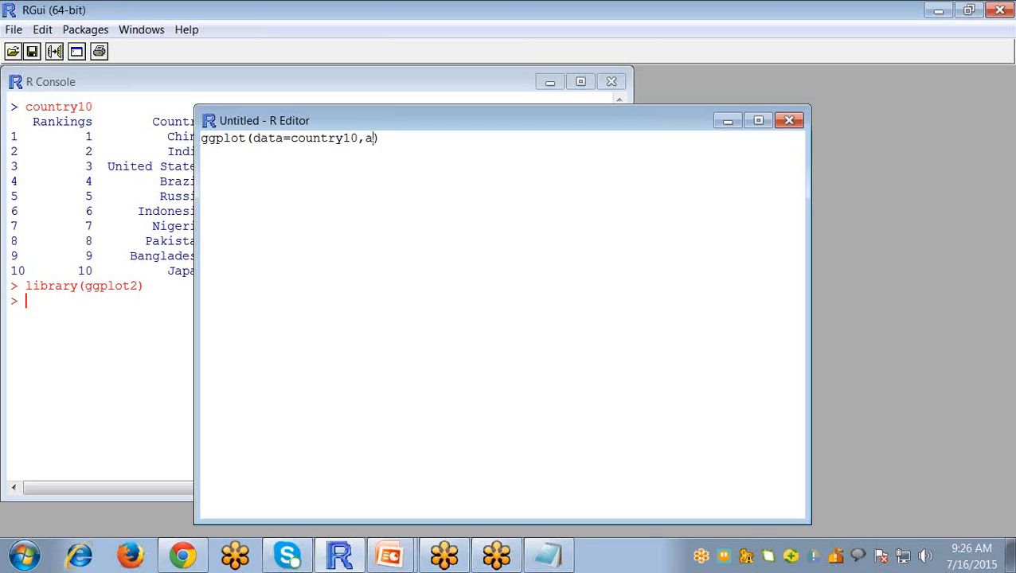
{"action": "type", "text": "es()"}
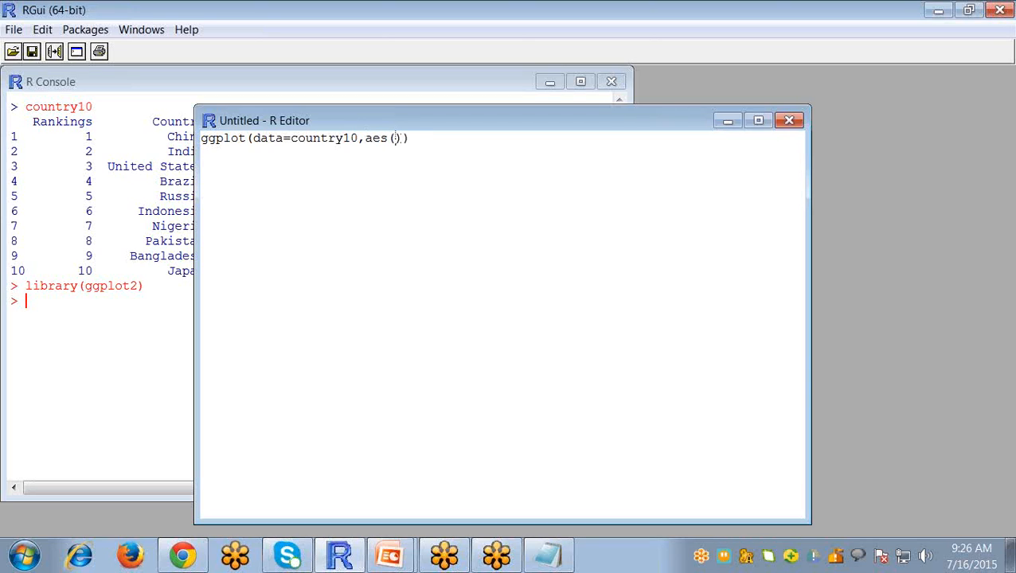
{"action": "type", "text": "x"}
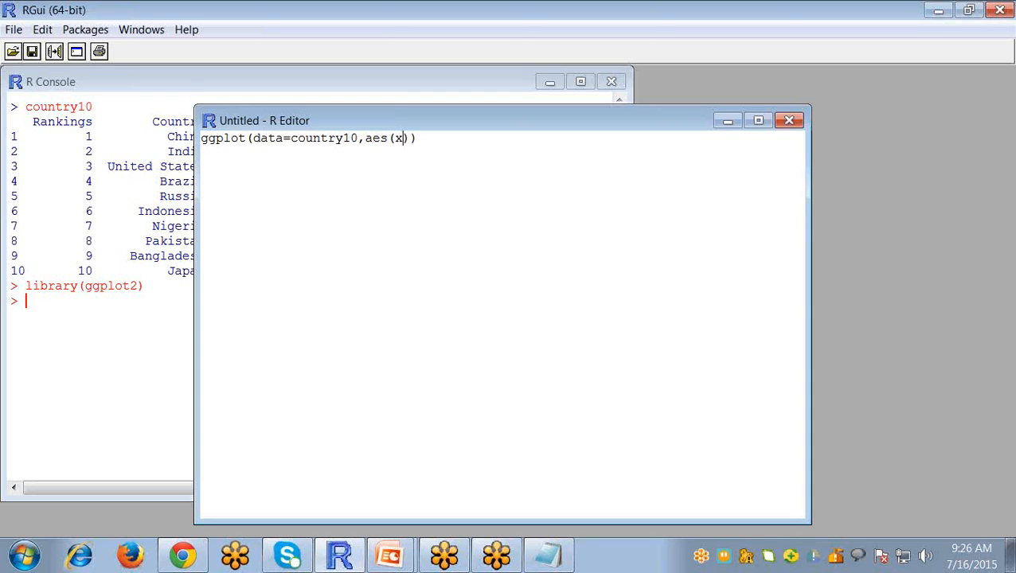
{"action": "type", "text": "="}
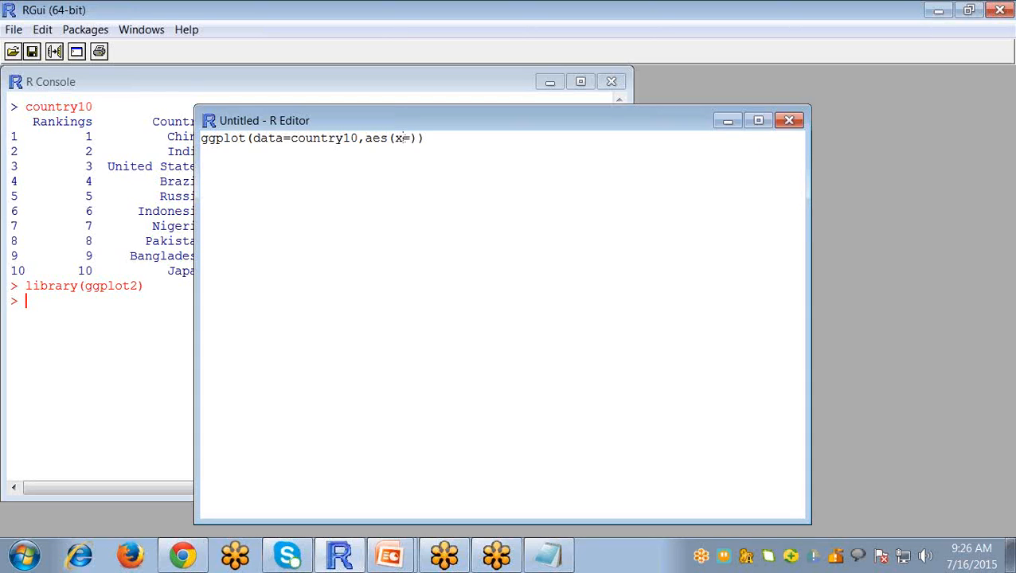
{"action": "type", "text": "Country"}
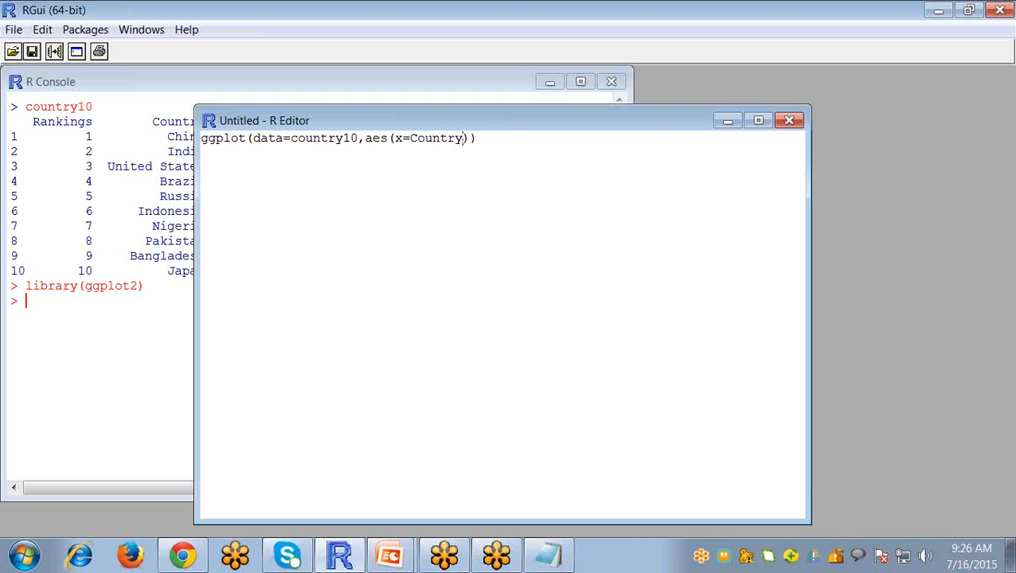
{"action": "type", "text": ",y="}
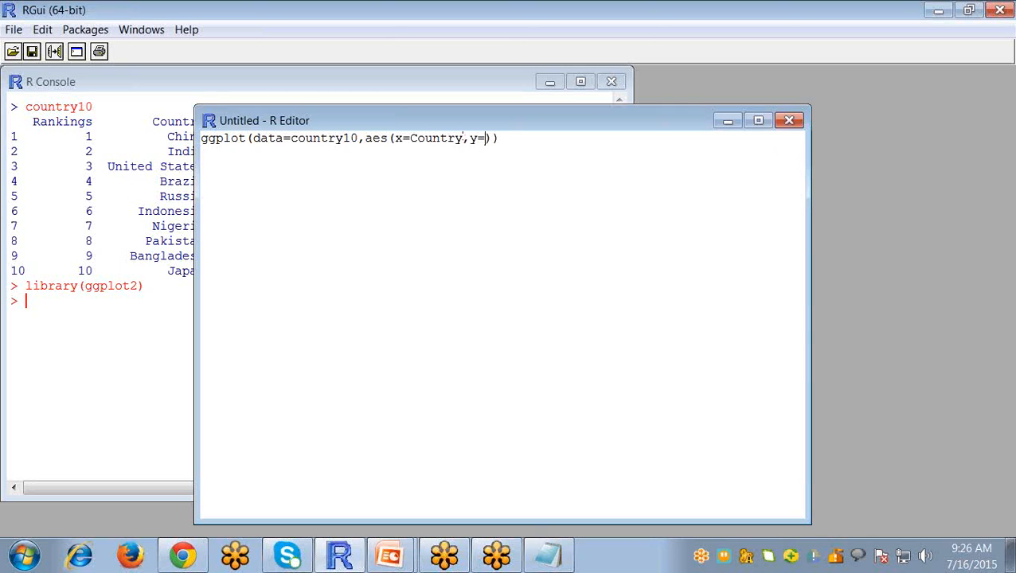
{"action": "type", "text": "No."}
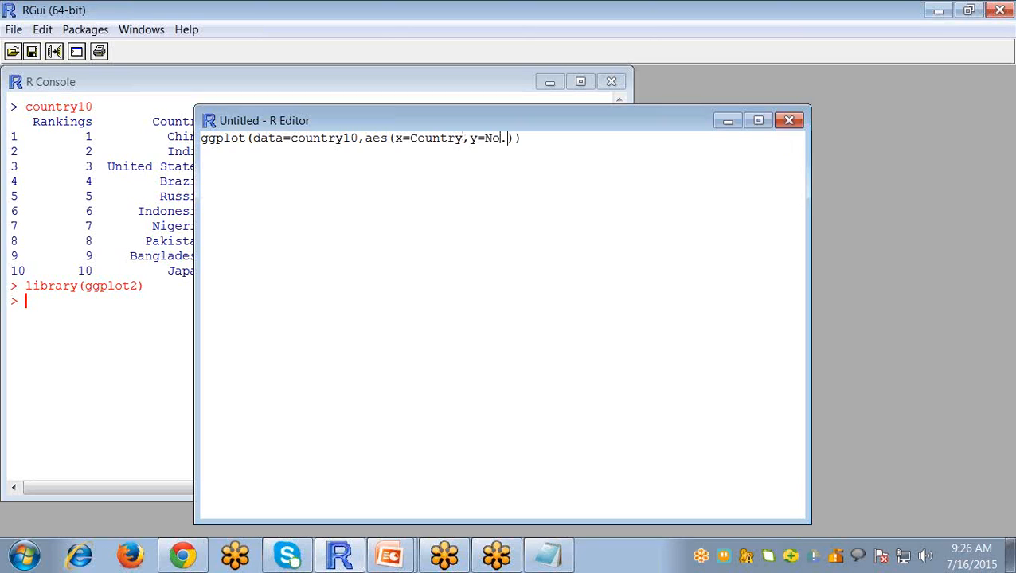
{"action": "type", "text": "of.mo"}
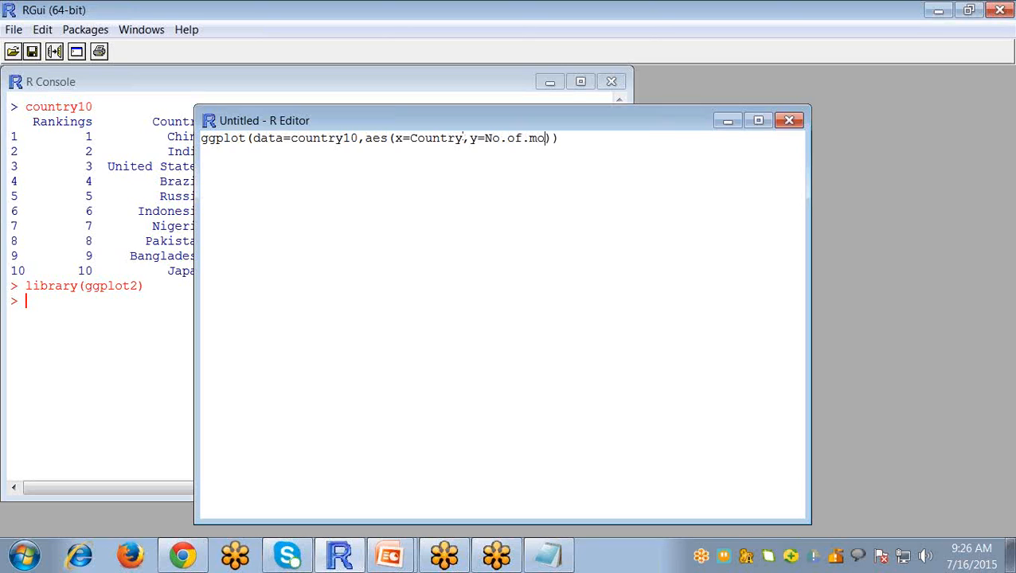
{"action": "type", "text": "bile.u"}
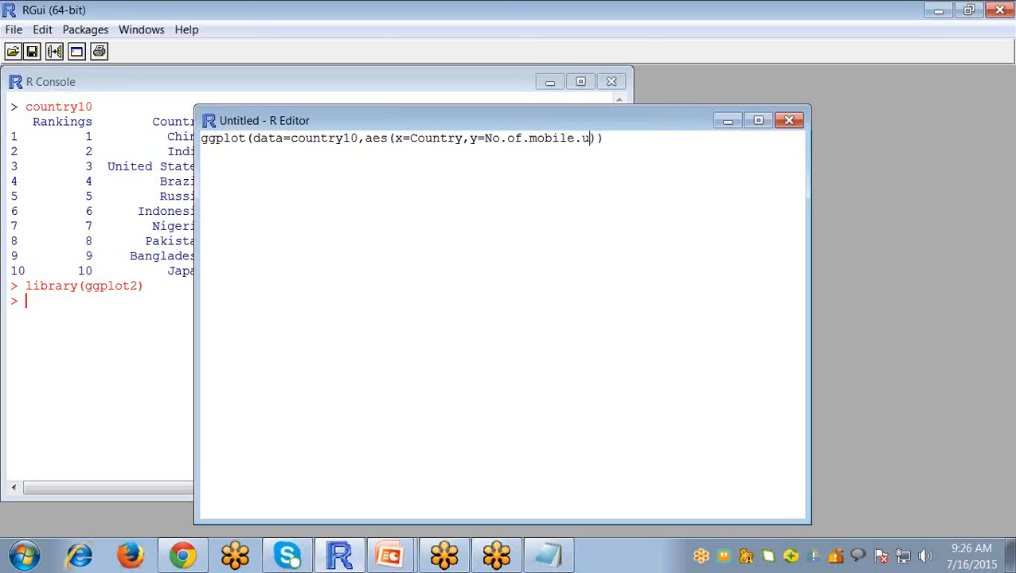
{"action": "type", "text": "sers"}
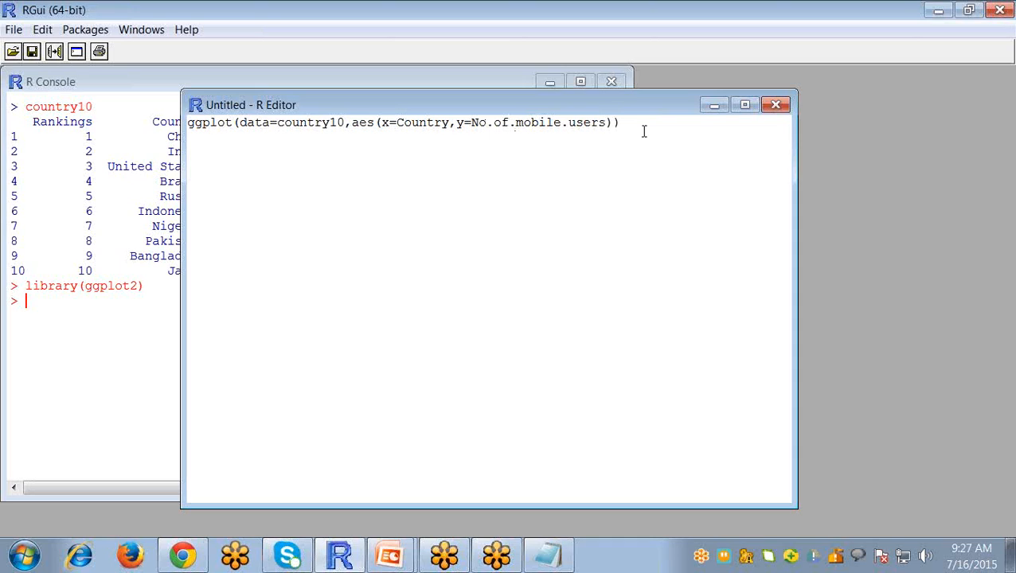
- Append a geom_bar layer with color="black" and fill="pink"
{"action": "type", "text": "+"}
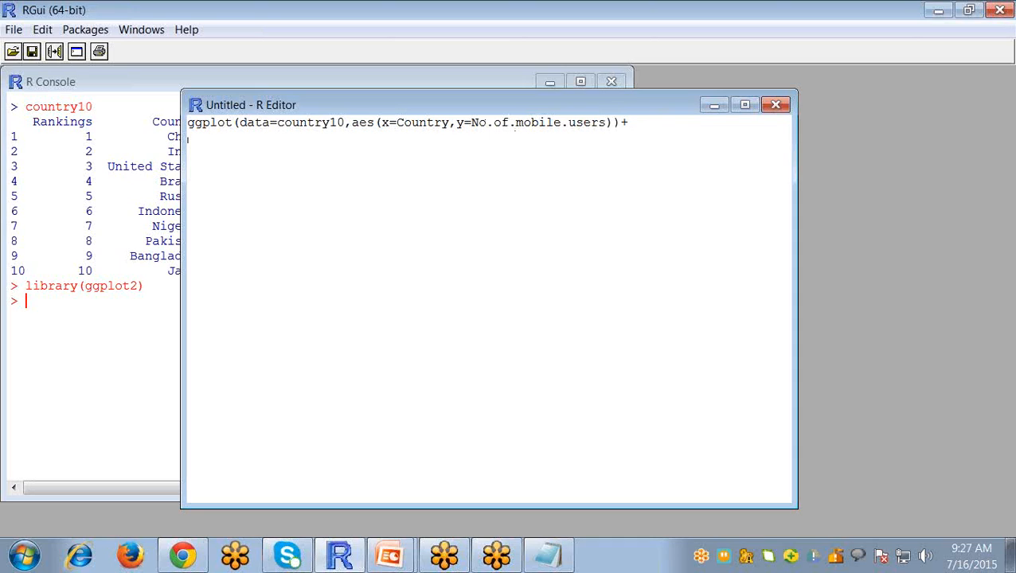
{"action": "type", "text": "ge"}
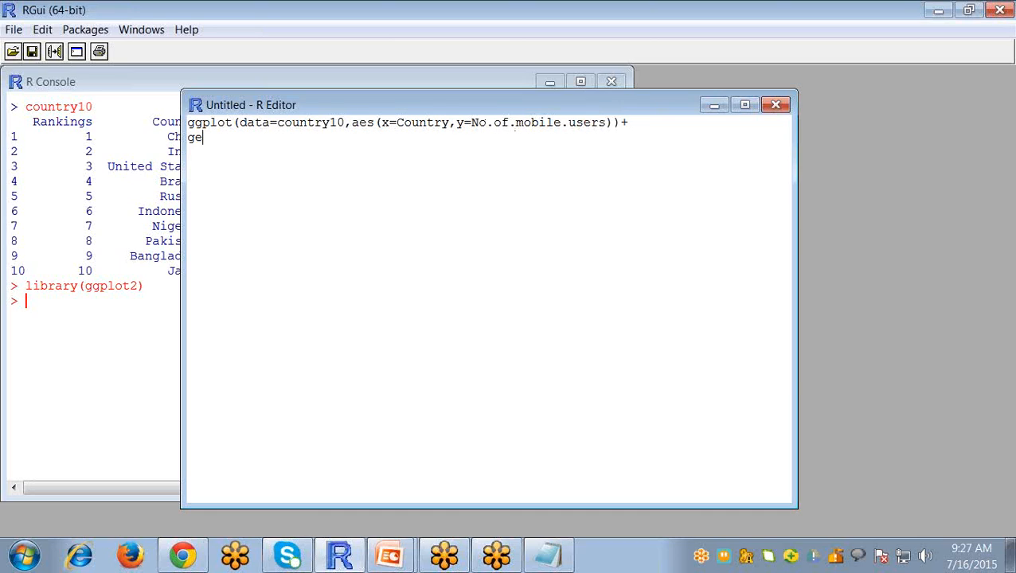
{"action": "type", "text": "om_"}
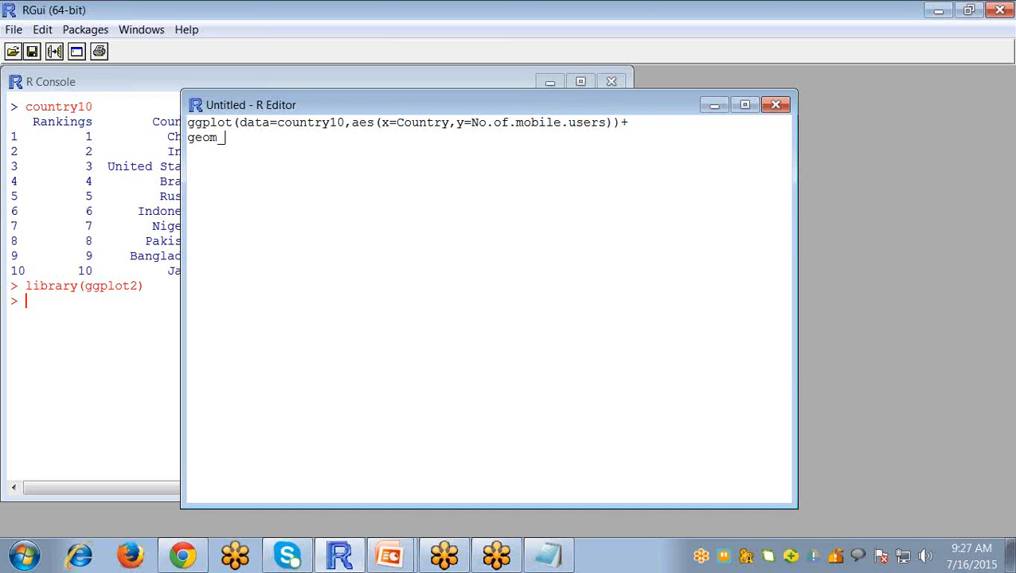
{"action": "type", "text": "bar"}
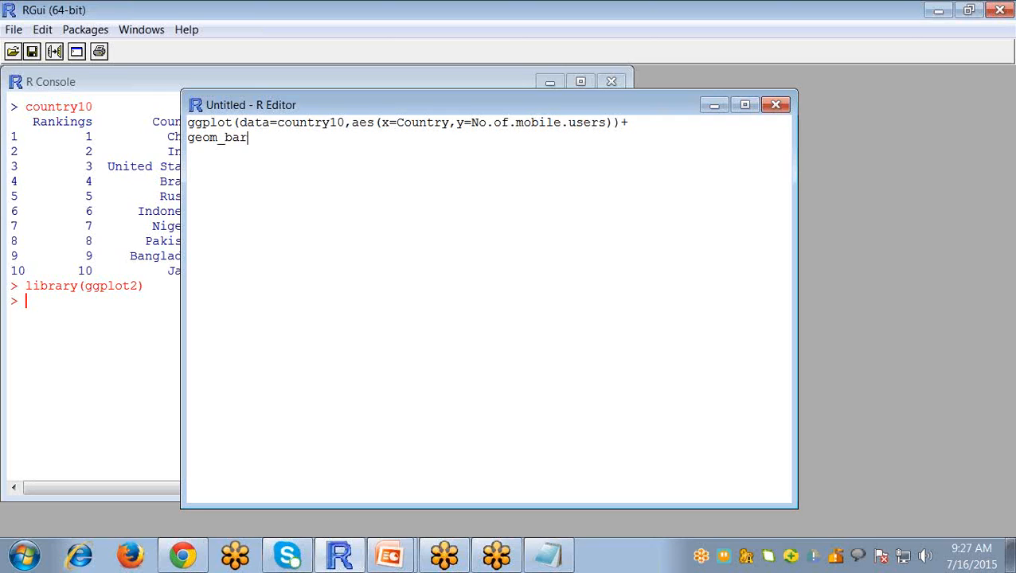
{"action": "type", "text": "()"}
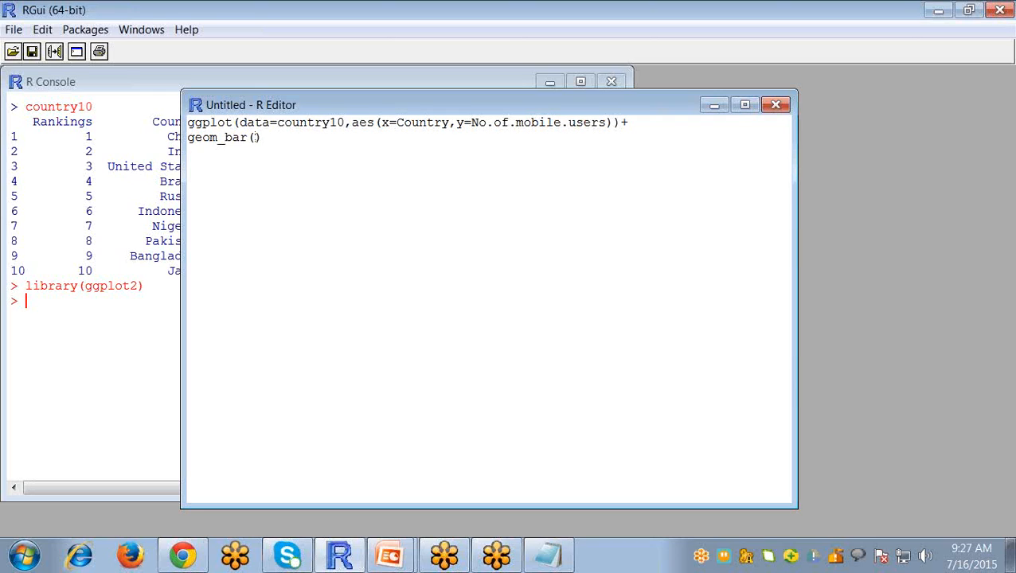
{"action": "type", "text": "color="}
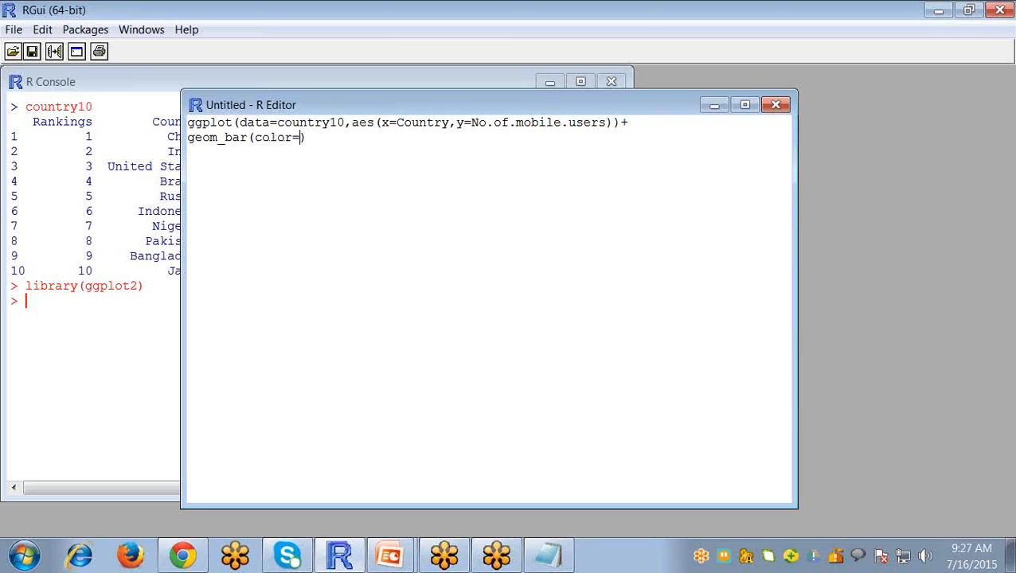
{"action": "type", "text": "\"b"}
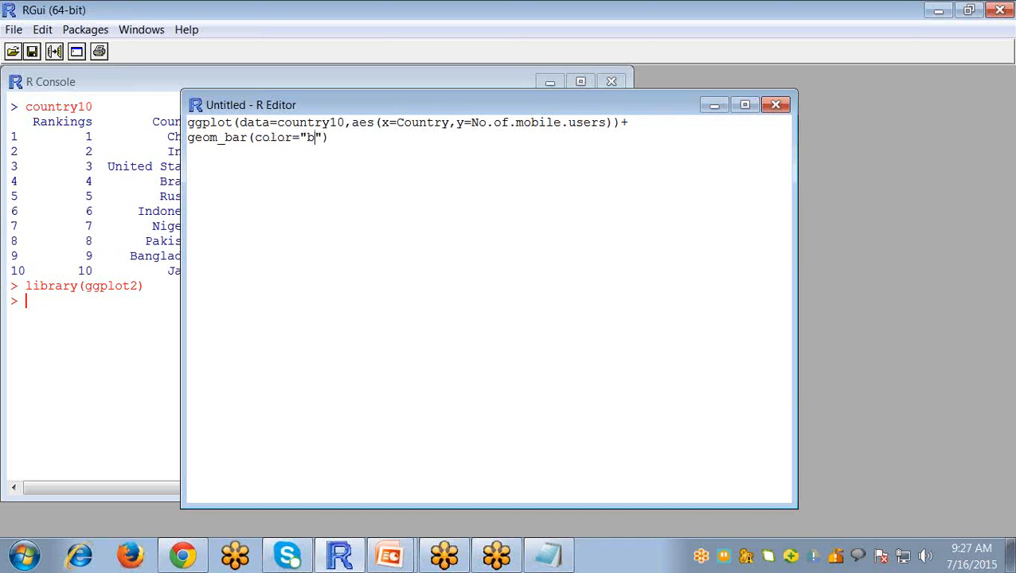
{"action": "type", "text": "lack"}
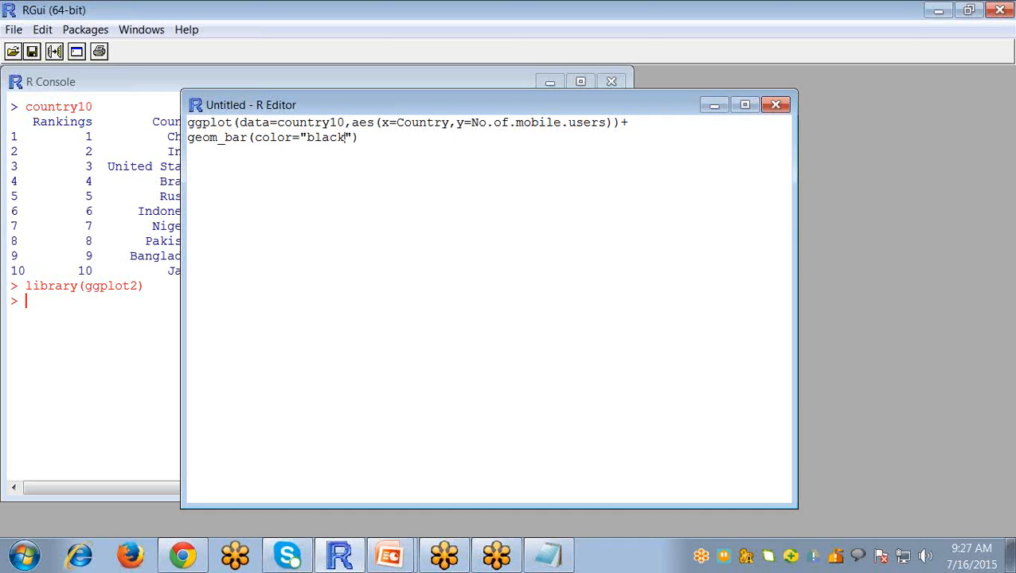
{"action": "type", "text": ",f"}
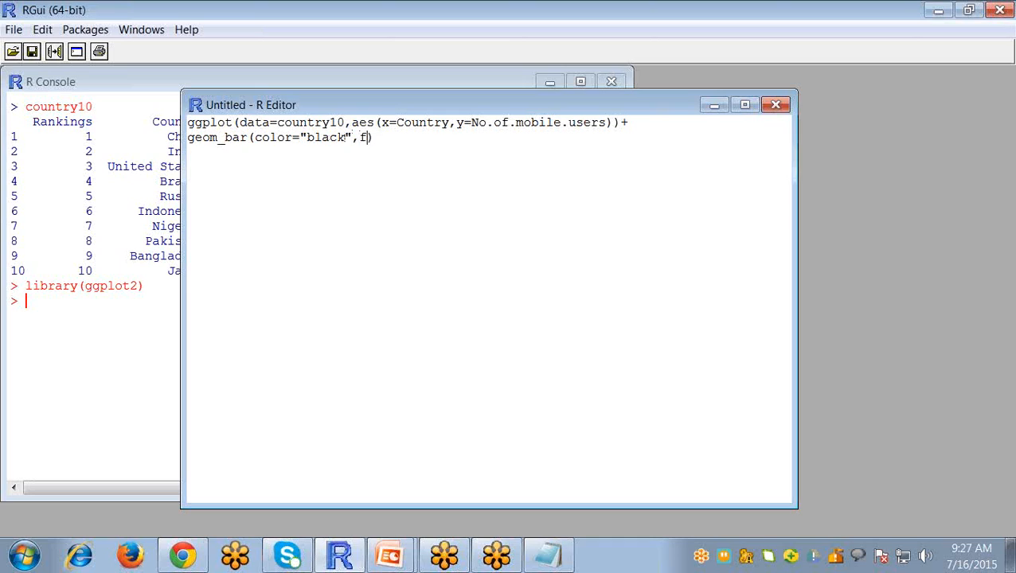
{"action": "type", "text": "ill=\"\""}
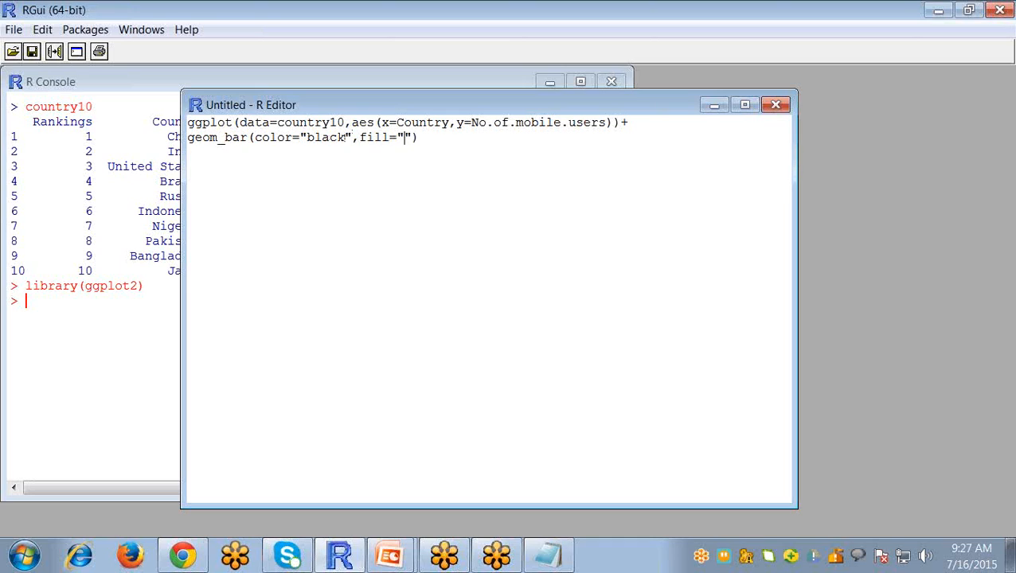
{"action": "type", "text": "p"}
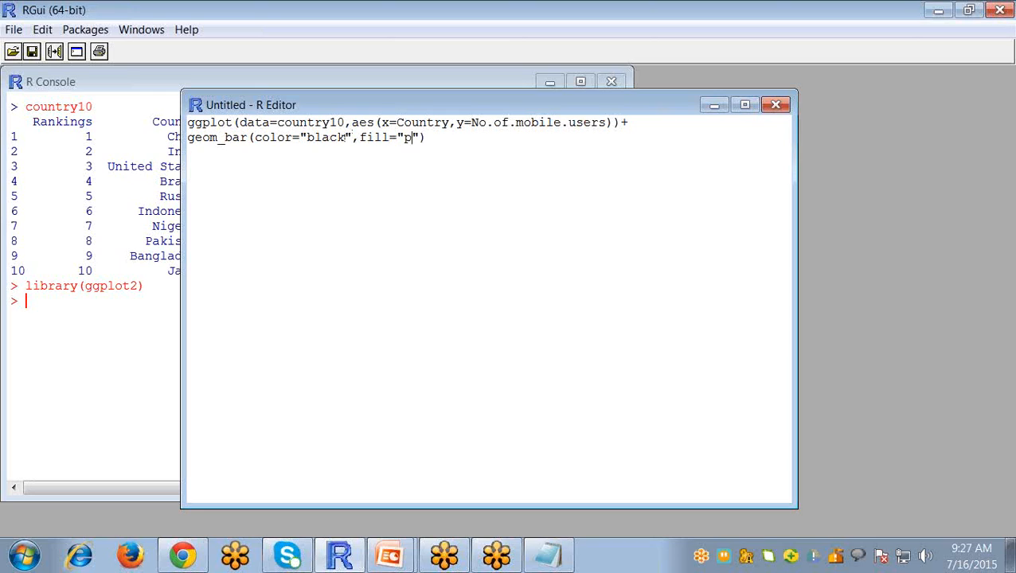
{"action": "type", "text": "ink"}
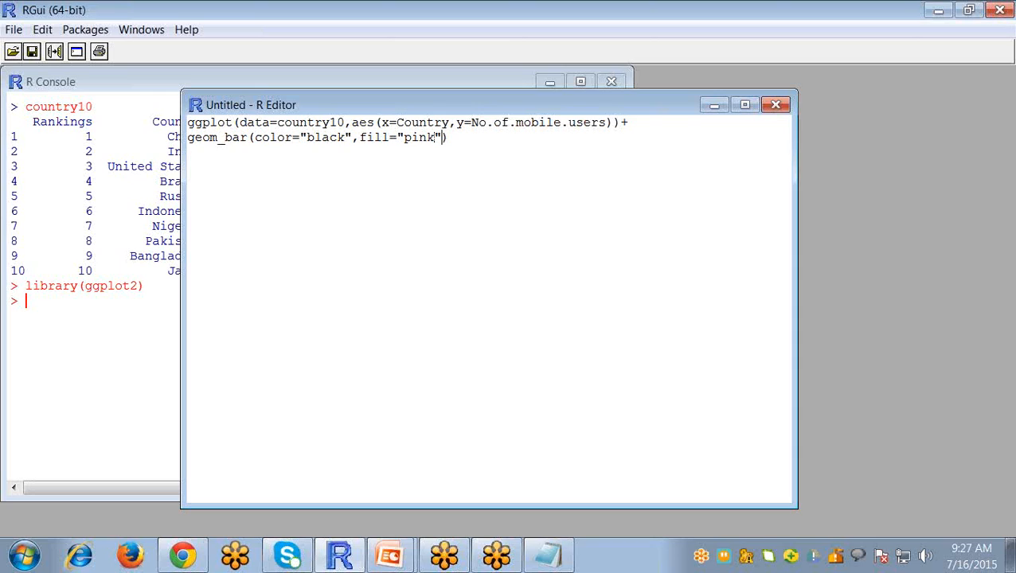
- Complete geom_bar with width=0.8 and stat="identity"
{"action": "type", "text": ",w"}
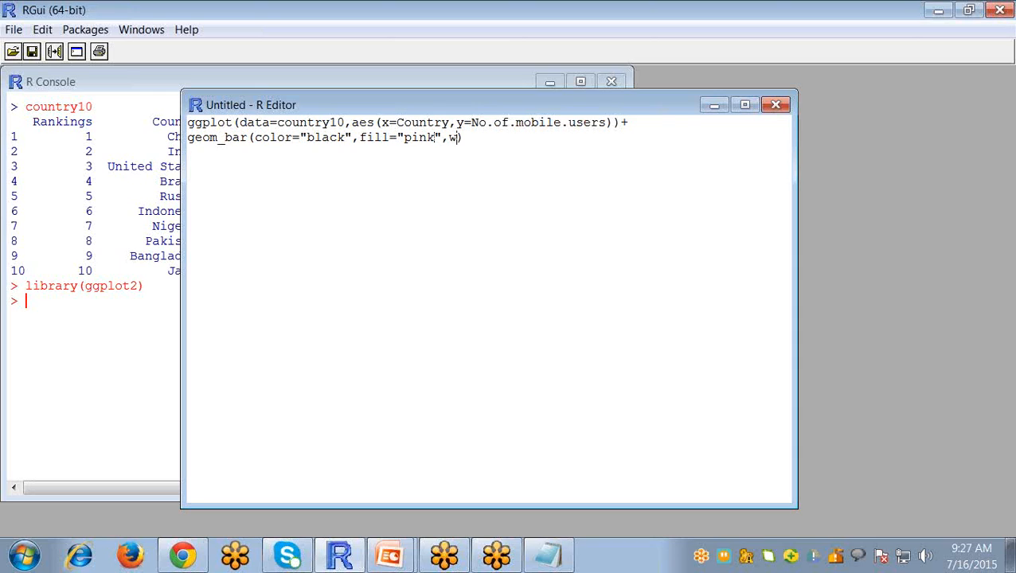
{"action": "type", "text": "idth="}
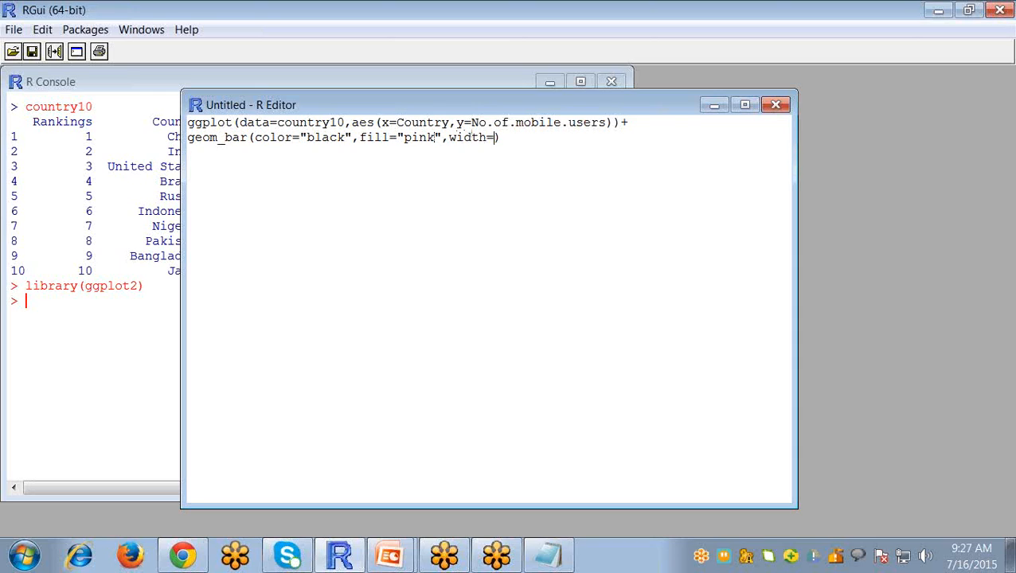
{"action": "type", "text": "0.8"}
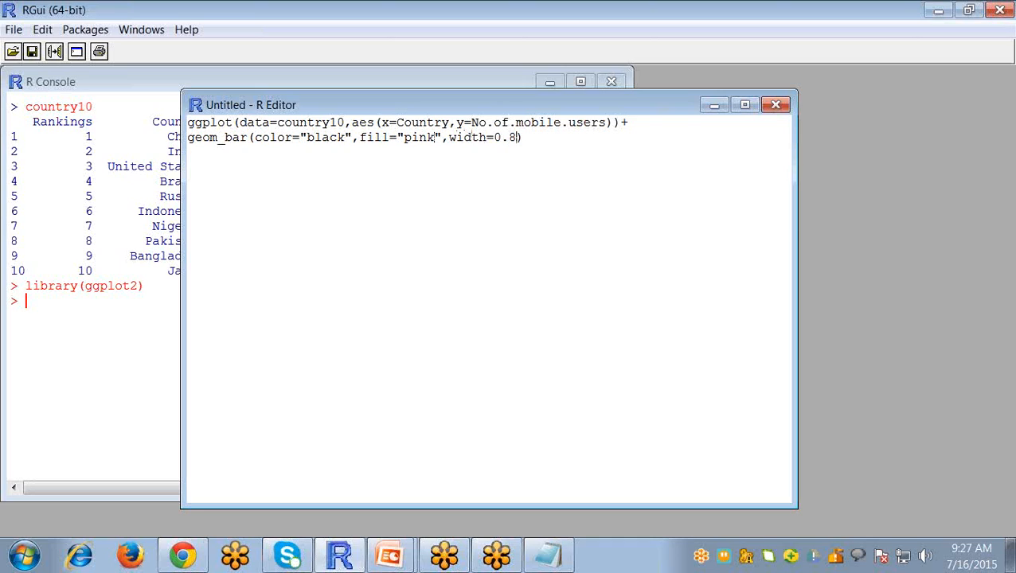
{"action": "type", "text": ","}
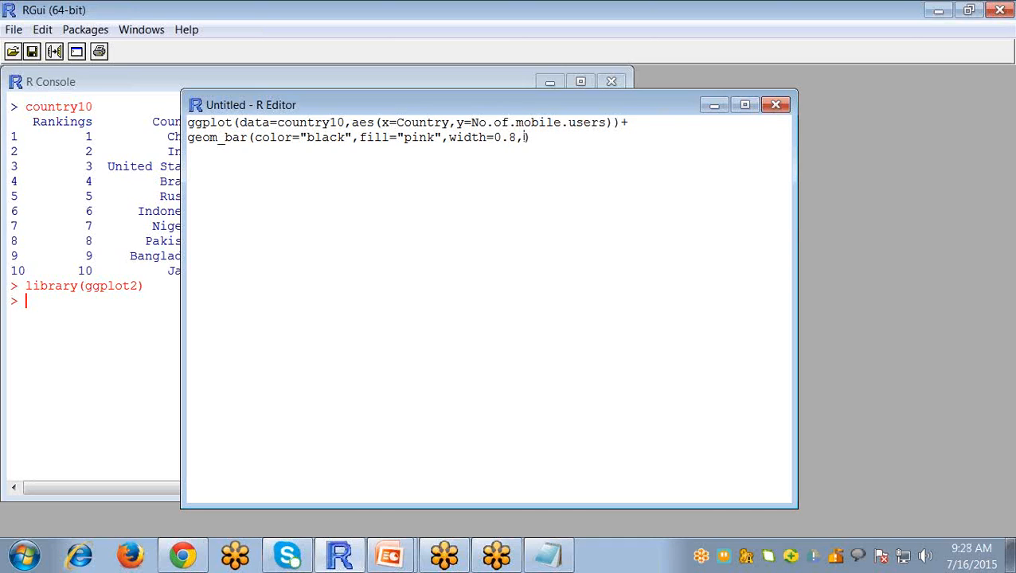
{"action": "type", "text": "stat"}
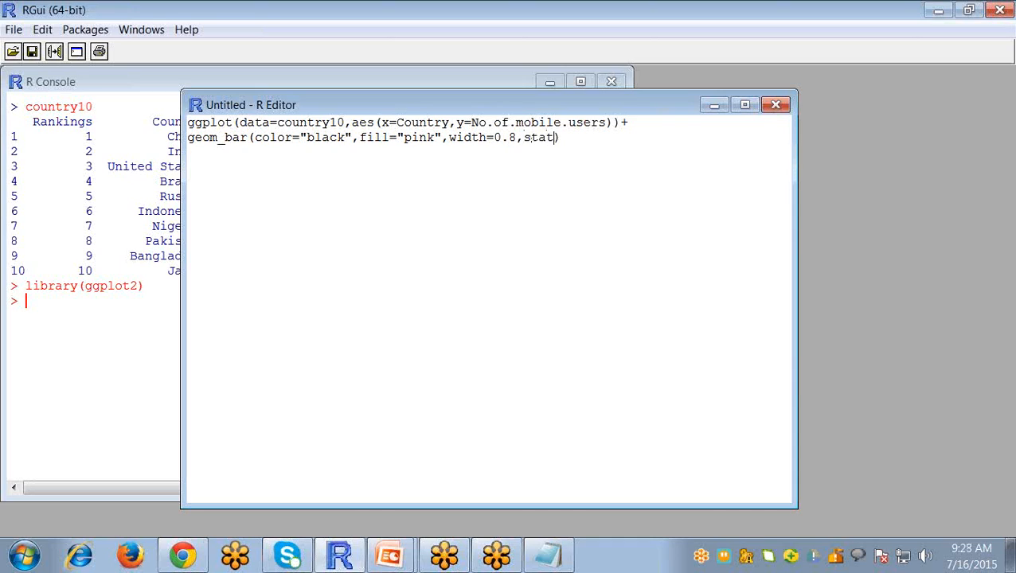
{"action": "type", "text": "=)"}
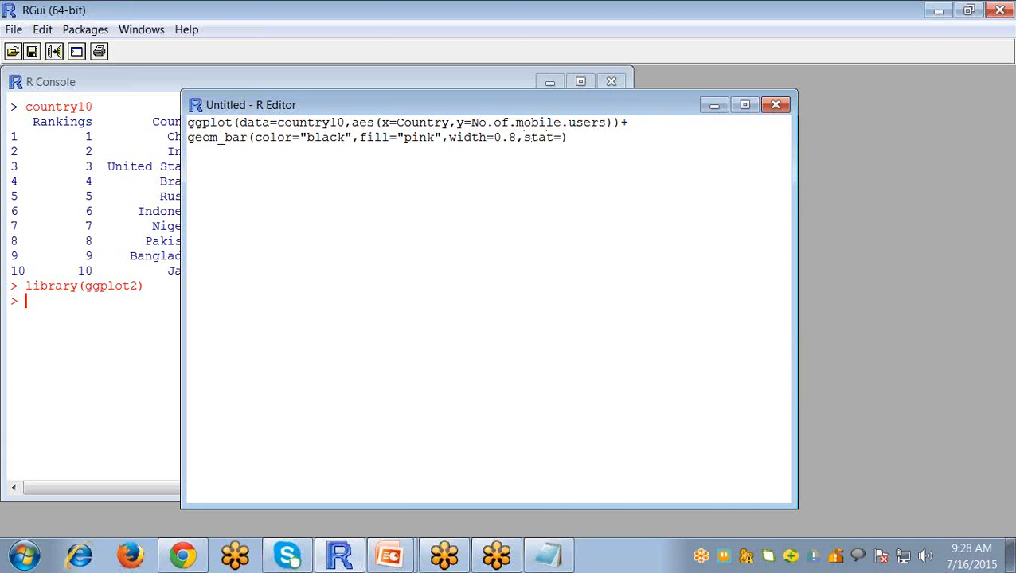
{"action": "type", "text": "\"\""}
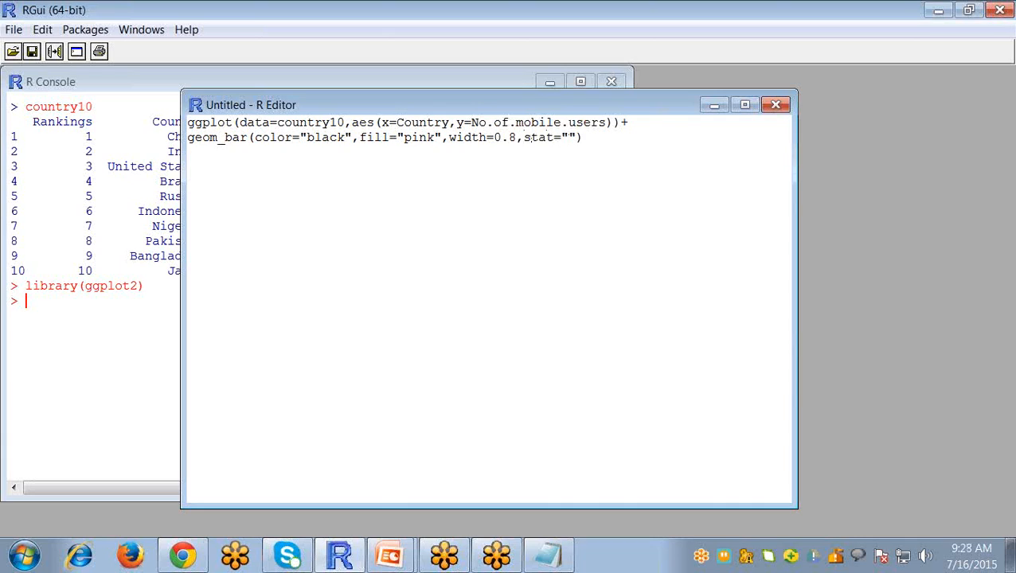
{"action": "type", "text": "identit"}
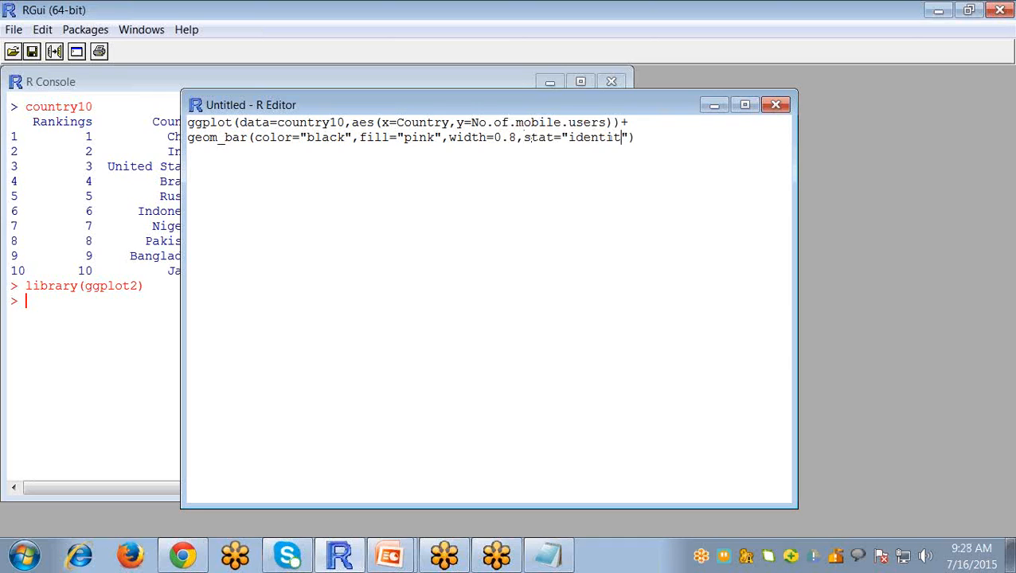
{"action": "type", "text": "y"}
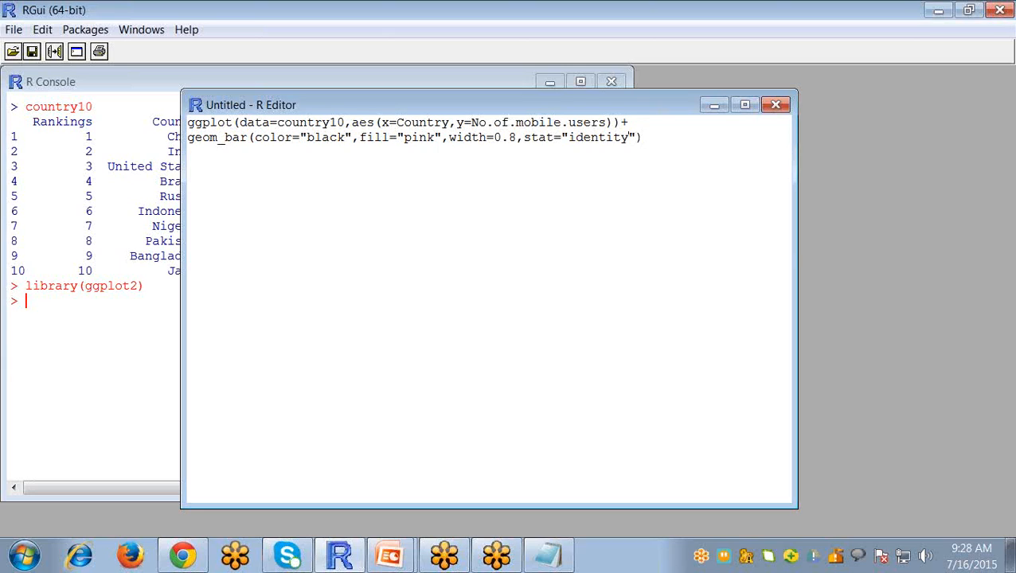
- Label the axes with xlab("Country") and ylab("Mobile Users"), starting a ggtitle call
{"action": "type", "text": "+"}
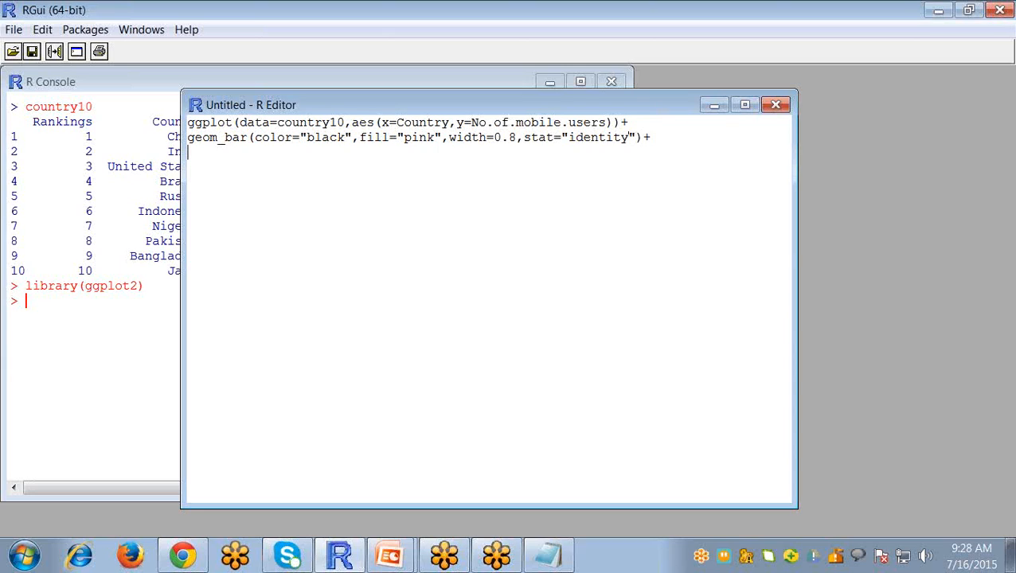
{"action": "type", "text": "xlab"}
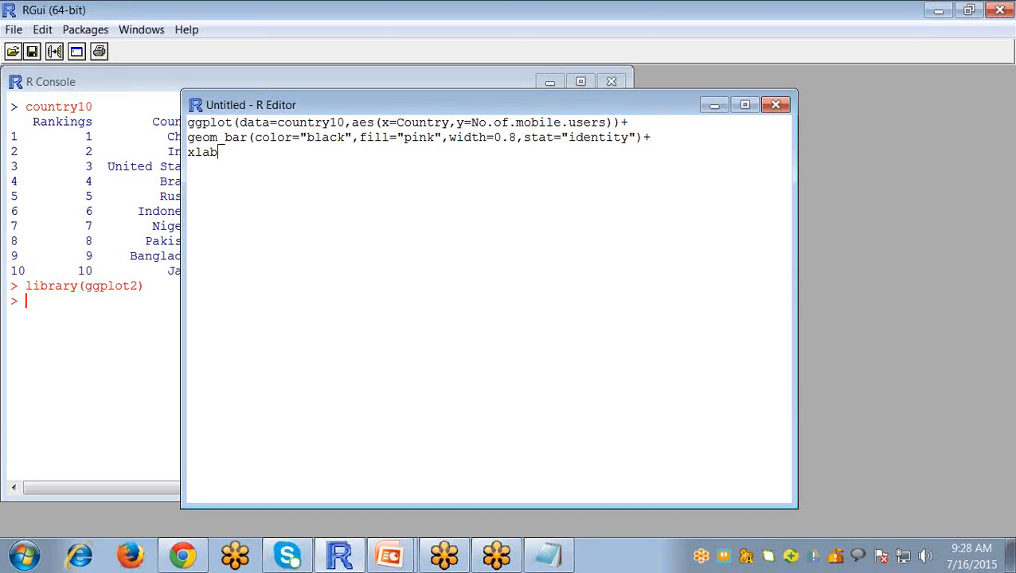
{"action": "type", "text": "()"}
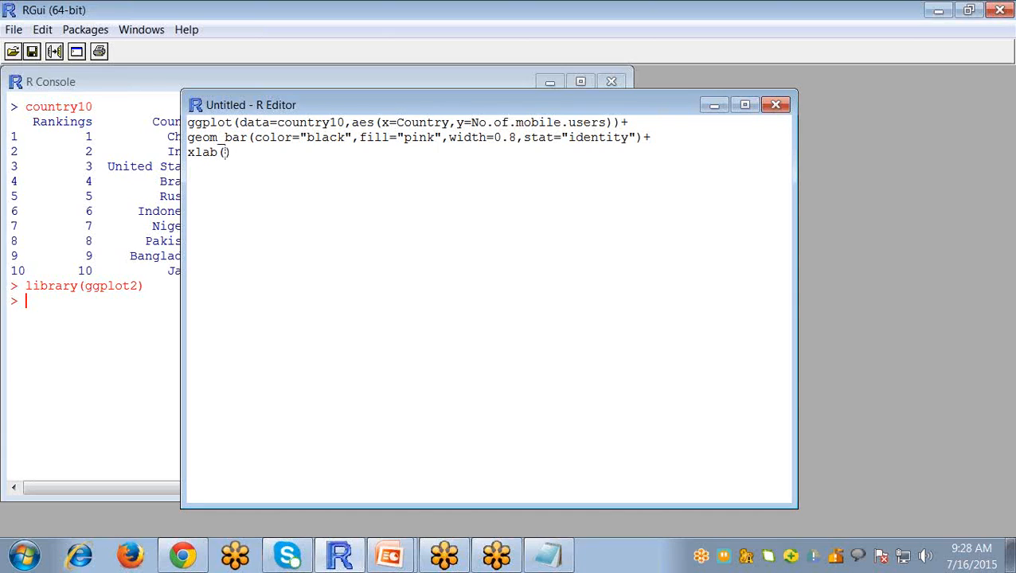
{"action": "type", "text": "\"Co\""}
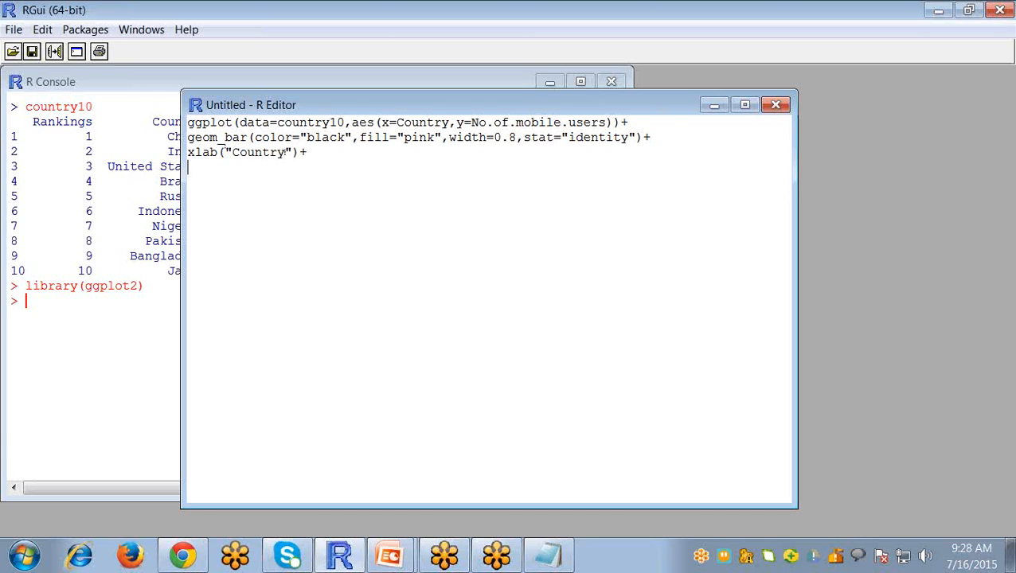
{"action": "type", "text": "ylab"}
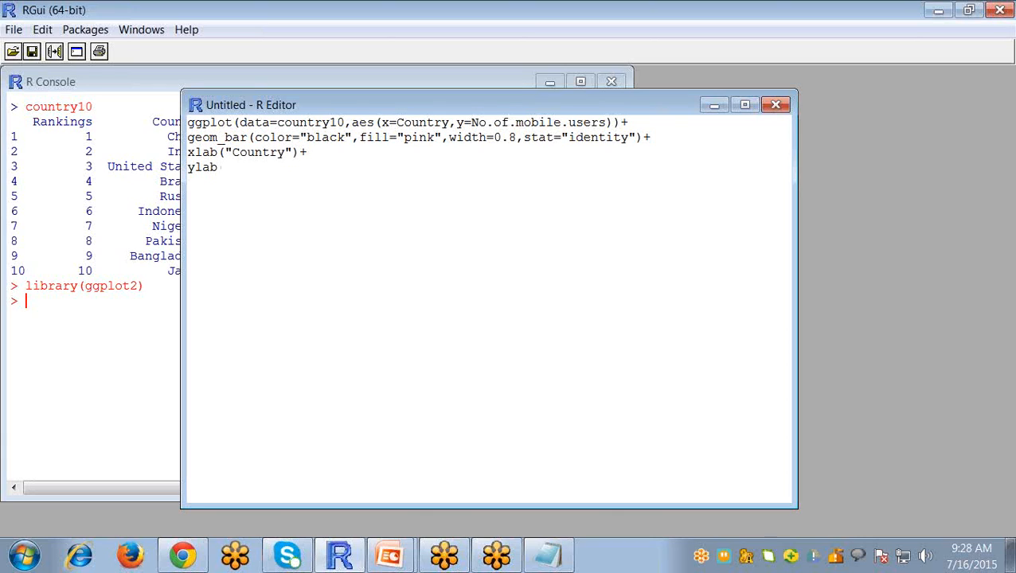
{"action": "type", "text": "(\"\")"}
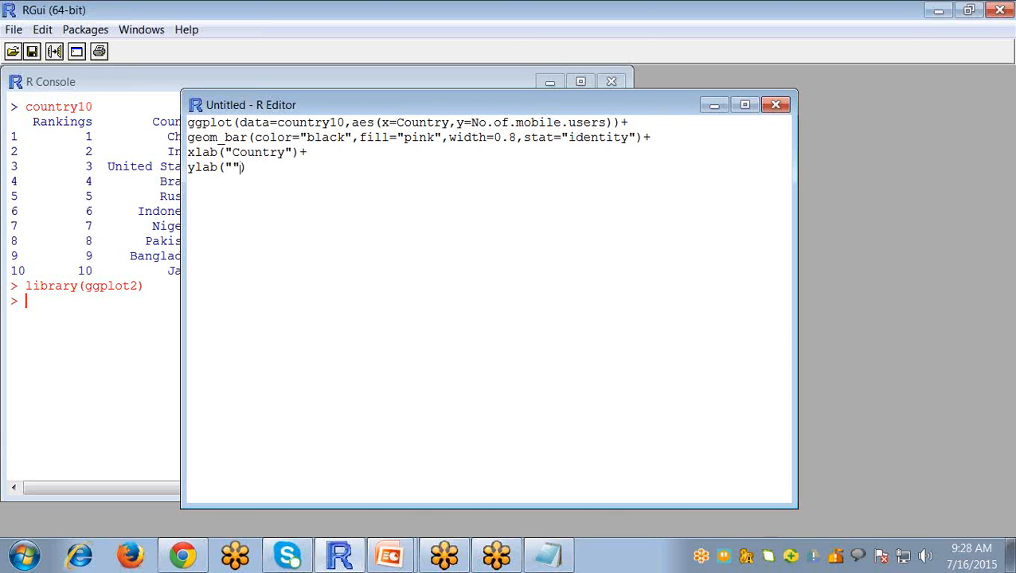
{"action": "type", "text": "Mo"}
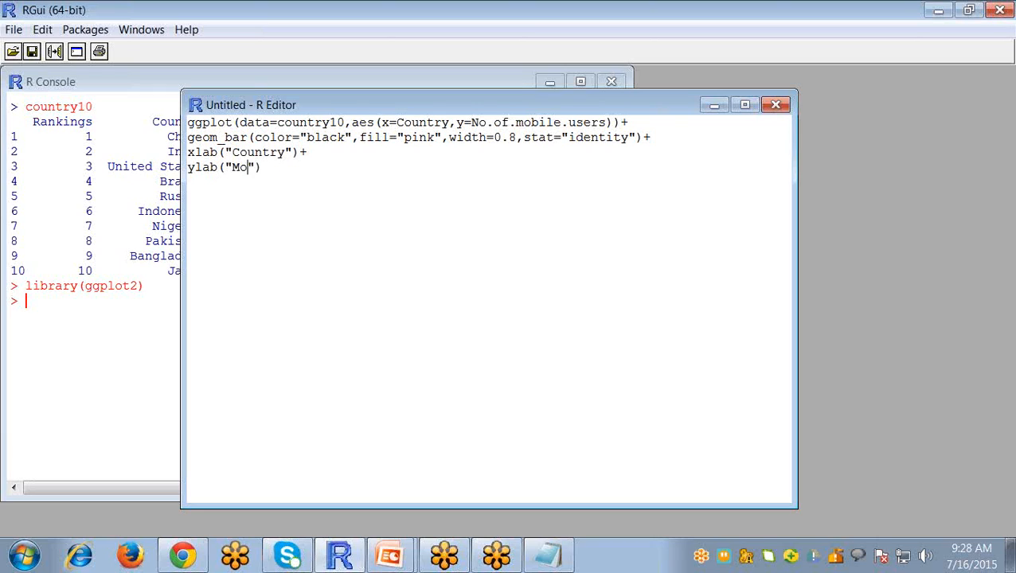
{"action": "type", "text": "bile Users"}
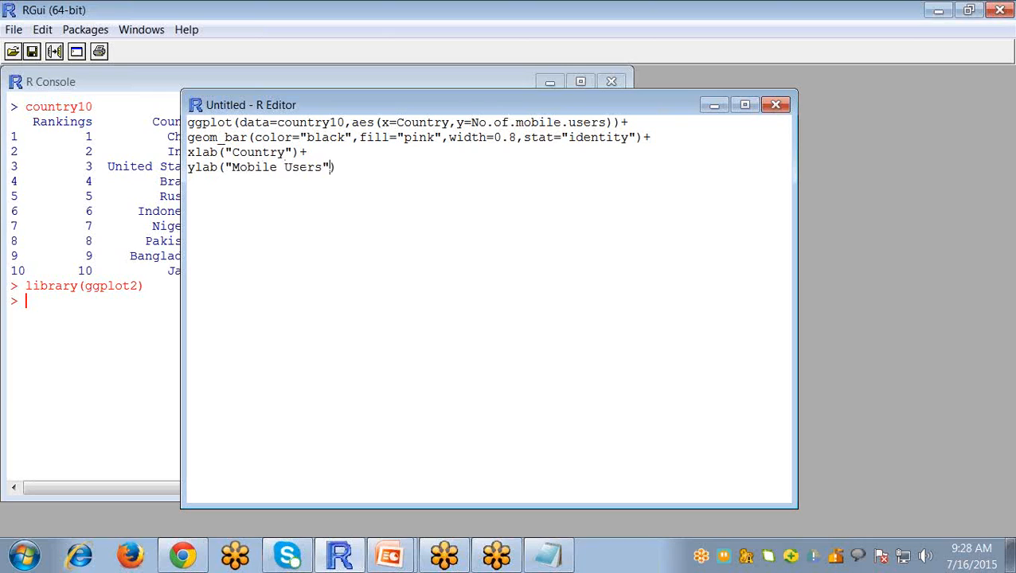
{"action": "type", "text": "+"}
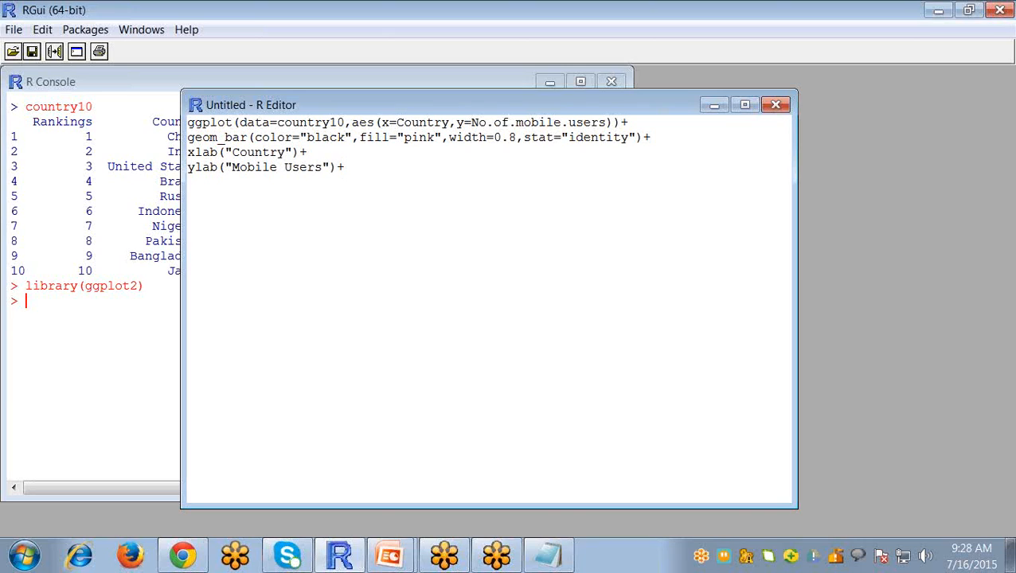
{"action": "type", "text": "ggtitl"}
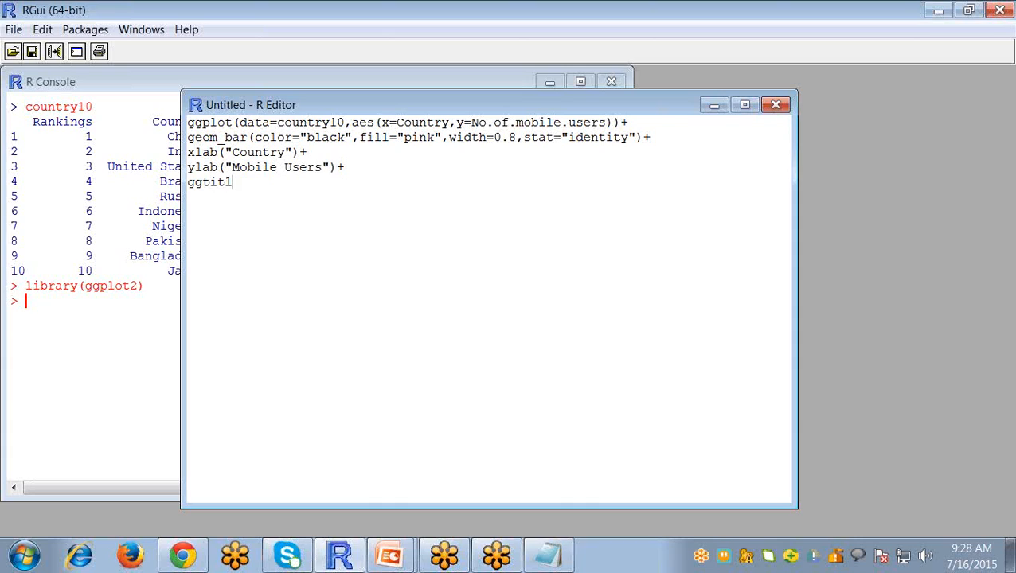
- Add ggtitle("No of mobile users in the world") and run the script to draw the chart
{"action": "type", "text": "e"}
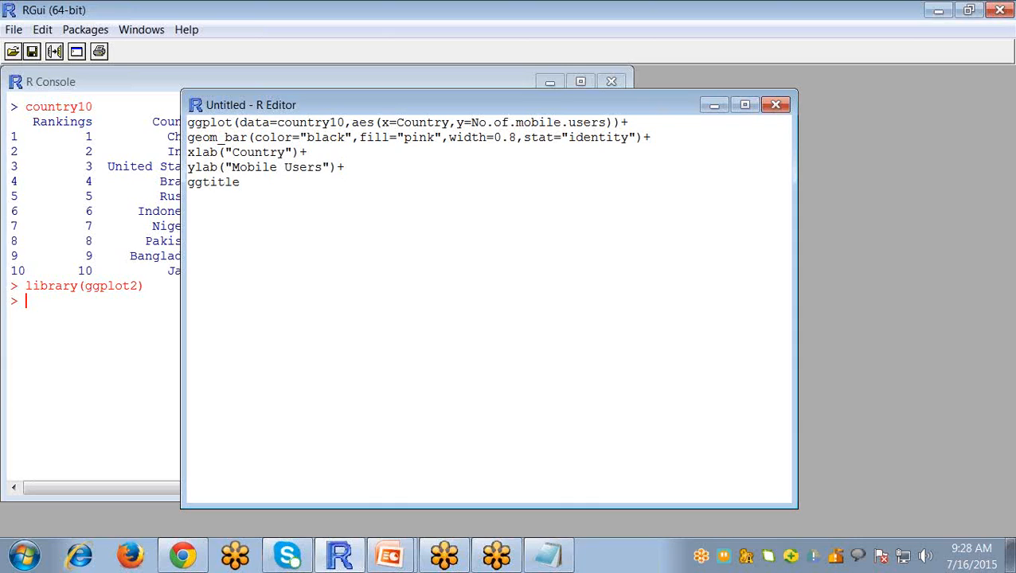
{"action": "type", "text": "()"}
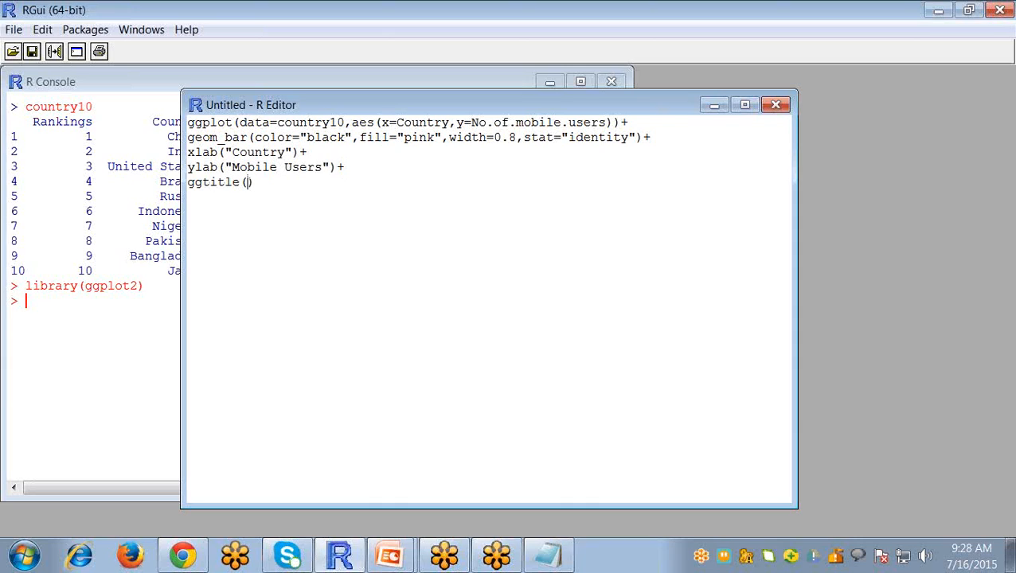
{"action": "type", "text": "\"\""}
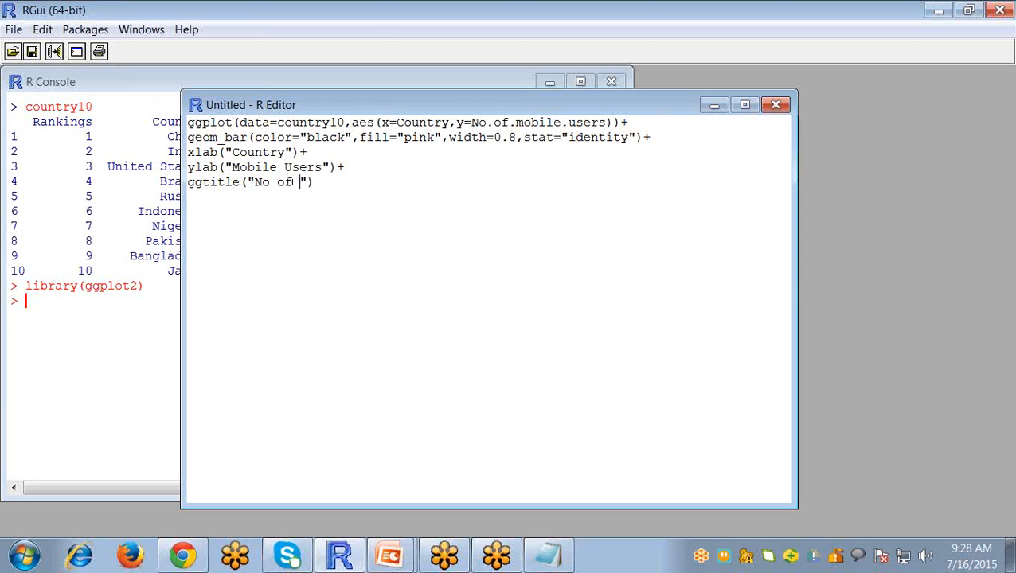
{"action": "type", "text": "mobile u"}
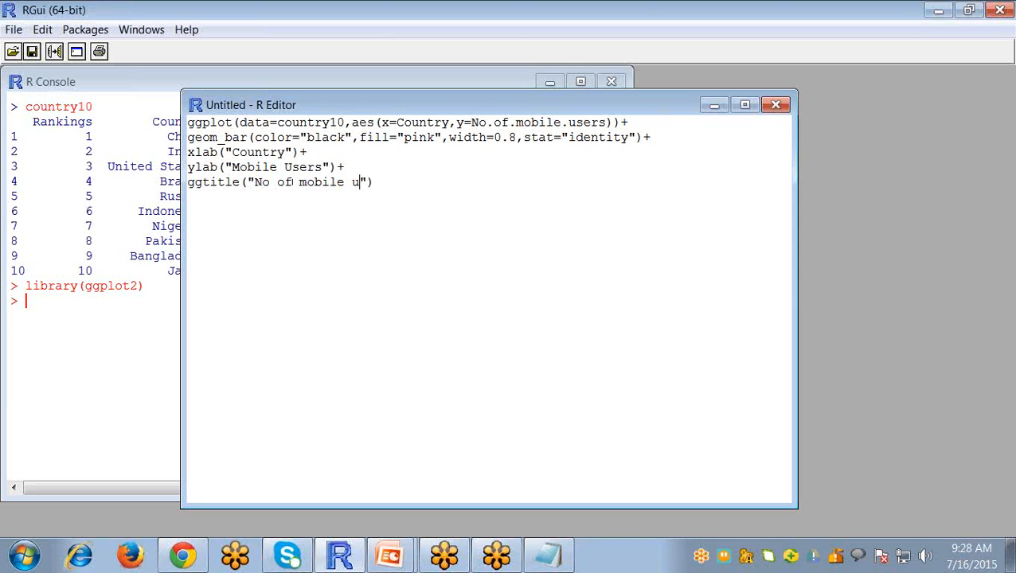
{"action": "type", "text": "sers in"}
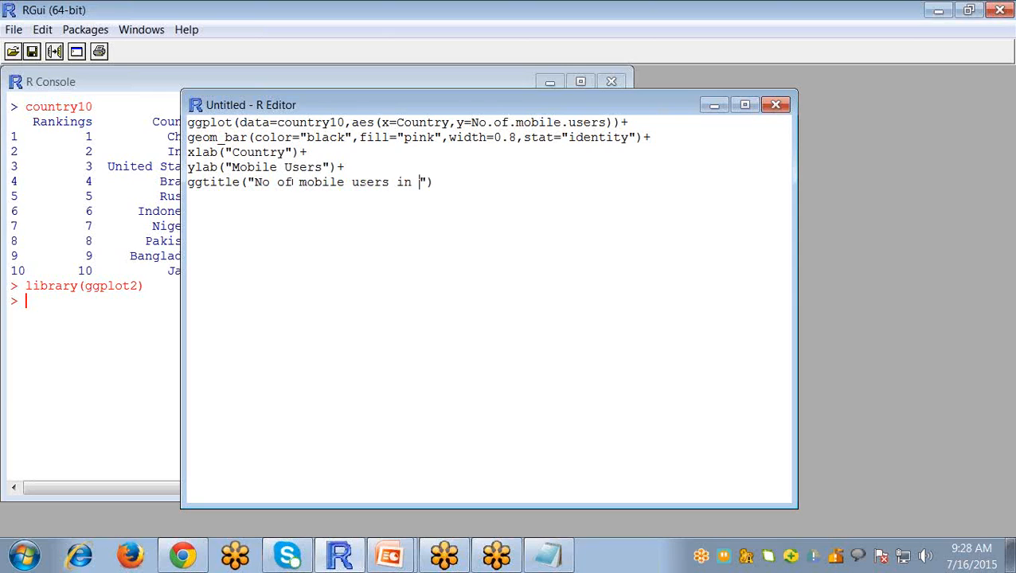
{"action": "type", "text": "the worl"}
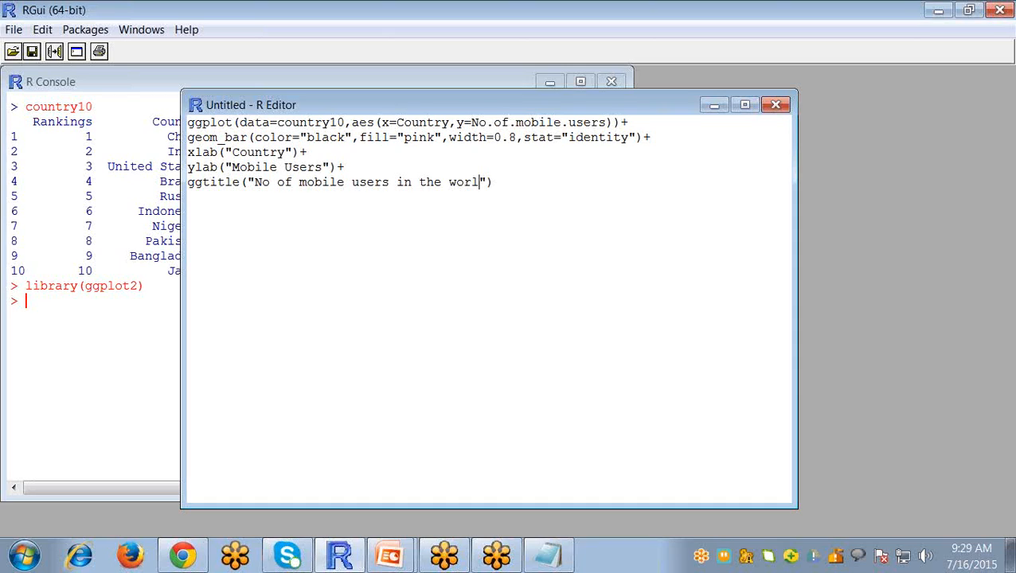
{"action": "type", "text": "d)"}
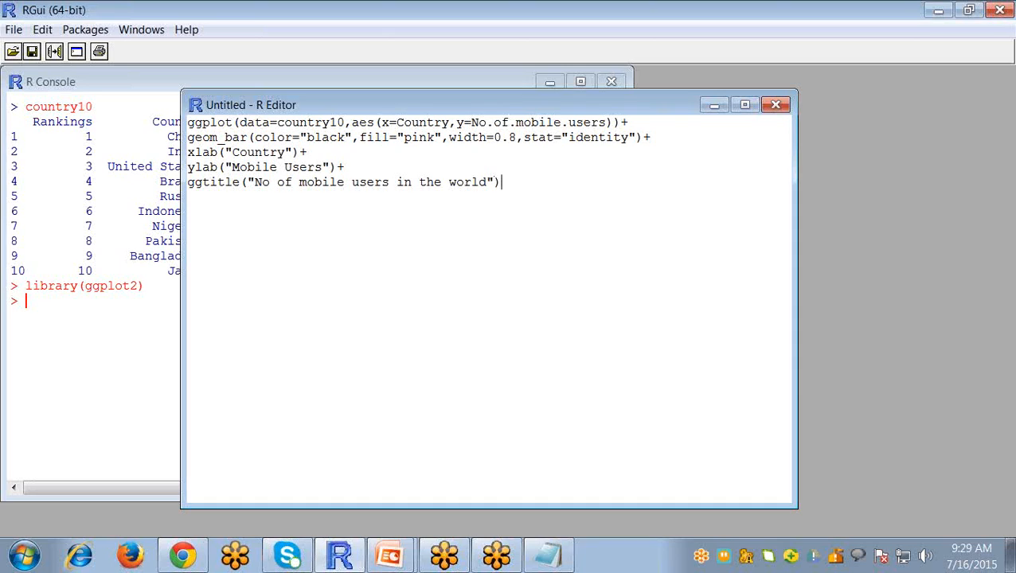
{"action": "key", "text": "ctrl+a"}
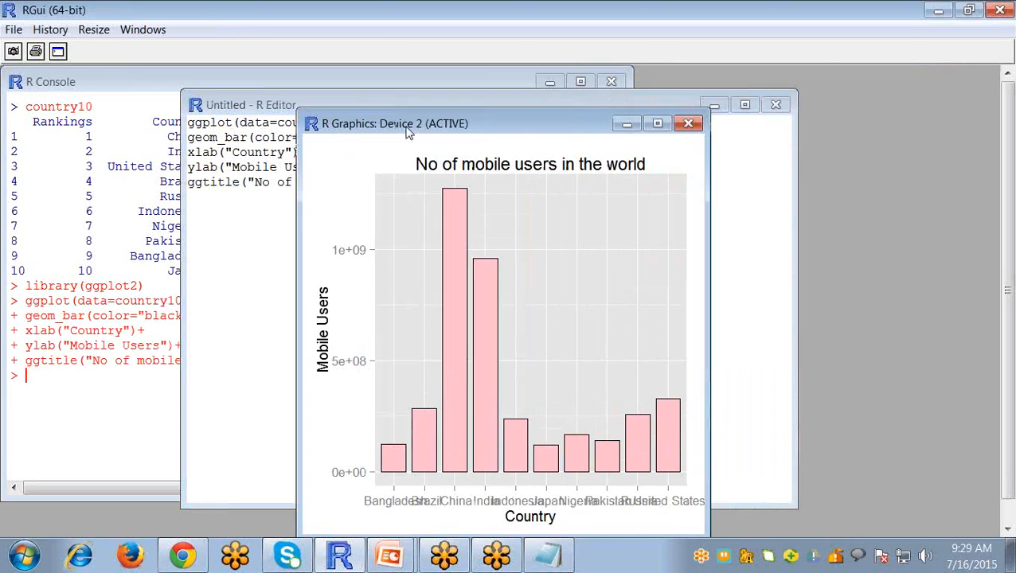
- Maximize the R Graphics window showing the pink bar chart
{"action": "left_click", "coordinate": [656, 124]}
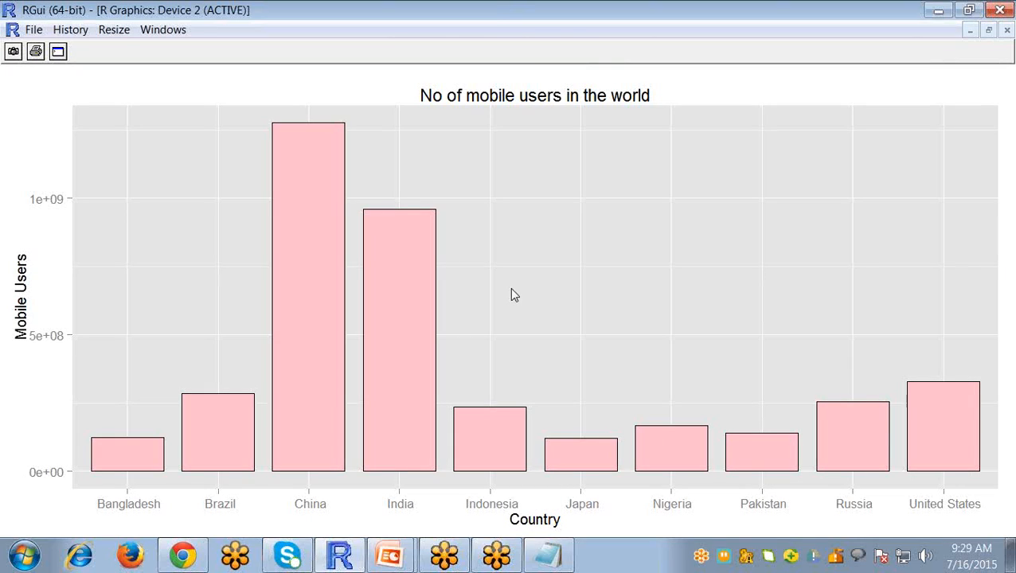
{"action": "mouse_move", "coordinate": [949, 45]}
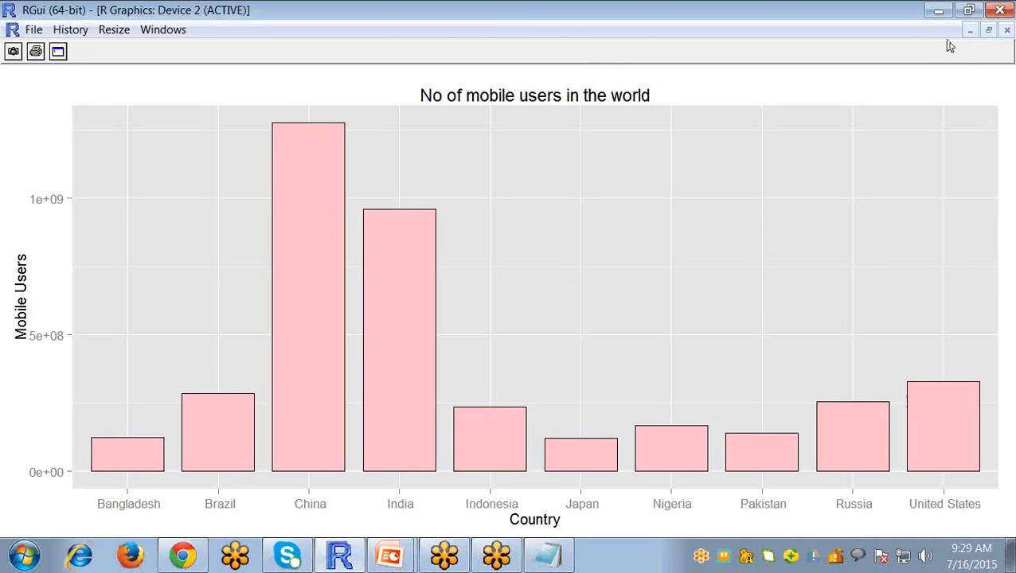
{"action": "mouse_move", "coordinate": [64, 318]}
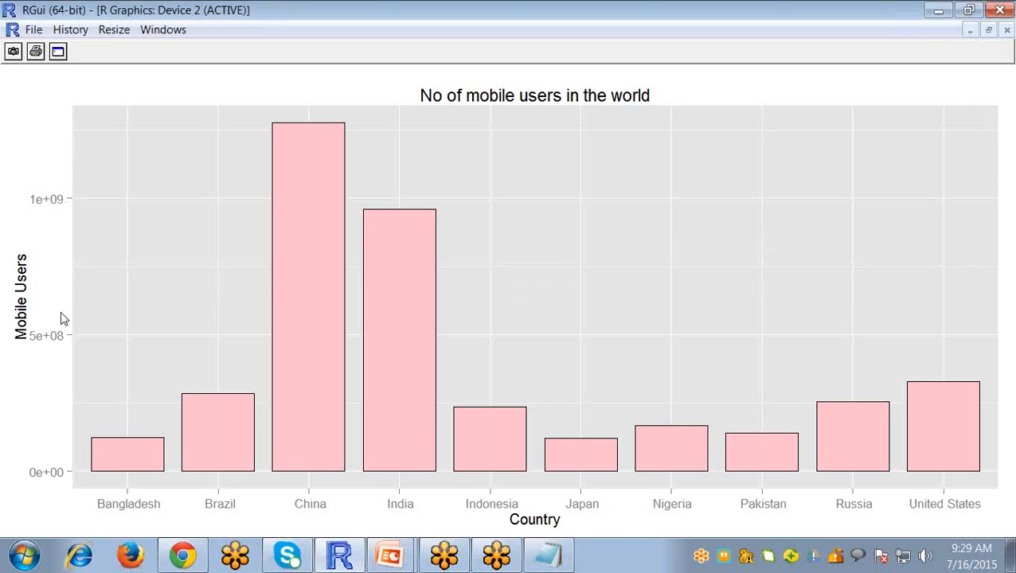
{"action": "mouse_move", "coordinate": [49, 453]}
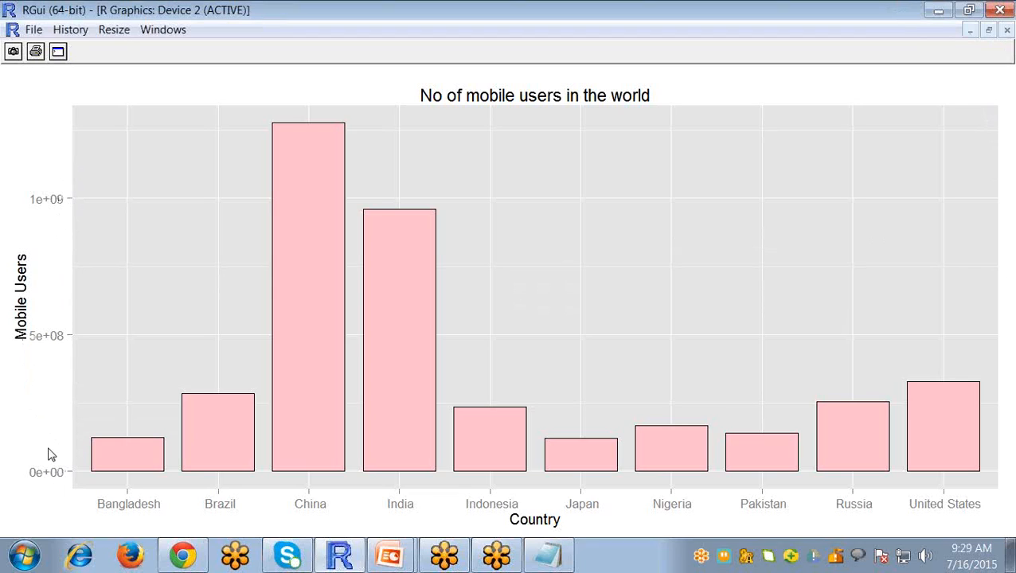
{"action": "mouse_move", "coordinate": [279, 144]}
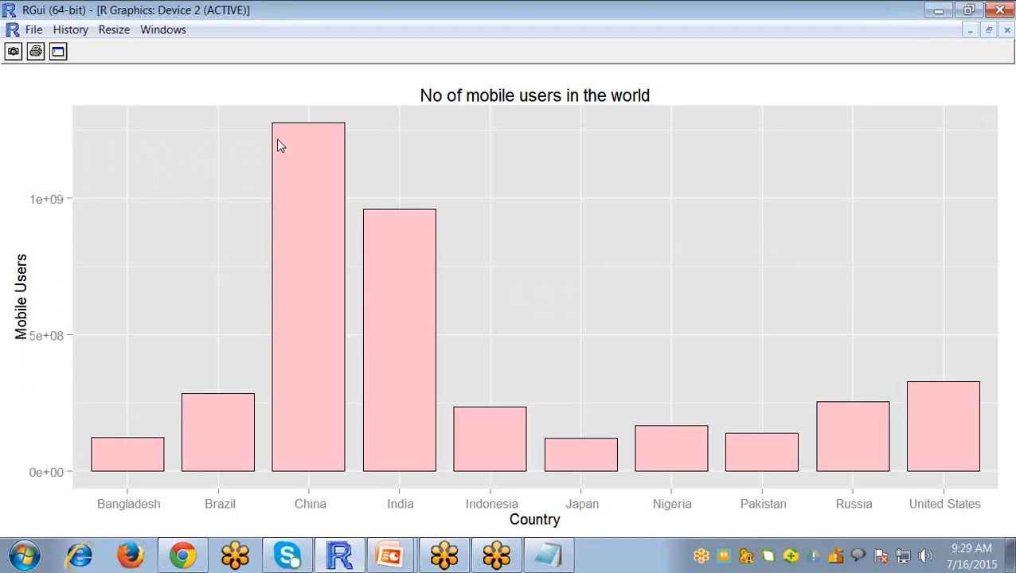
{"action": "mouse_move", "coordinate": [370, 223]}
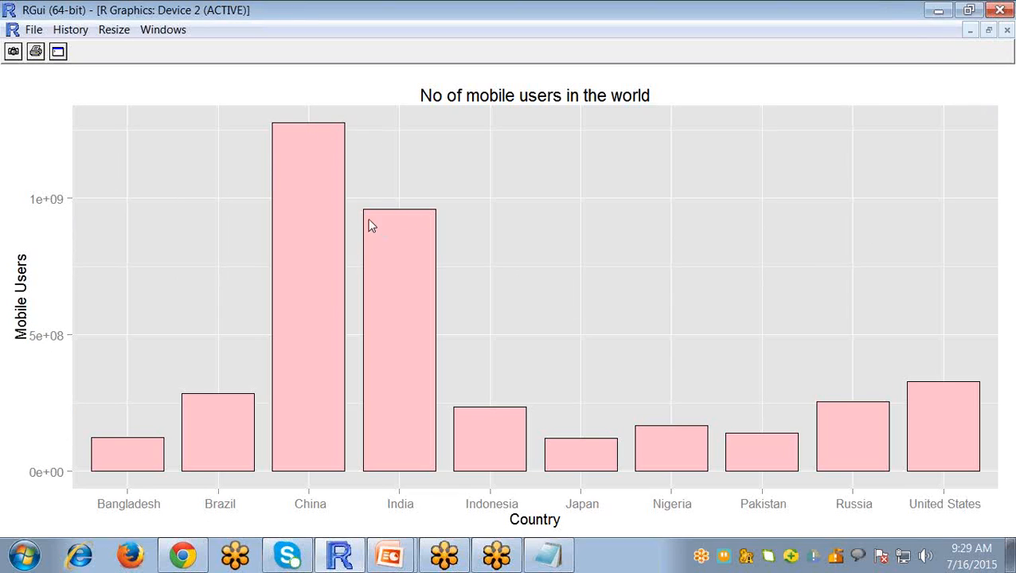
{"action": "mouse_move", "coordinate": [89, 456]}
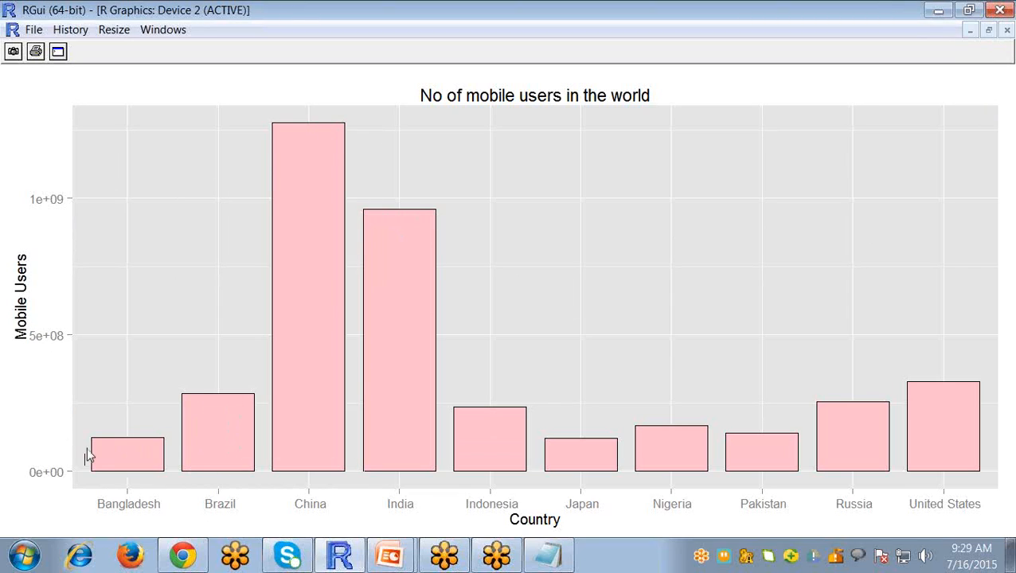
{"action": "mouse_move", "coordinate": [641, 449]}
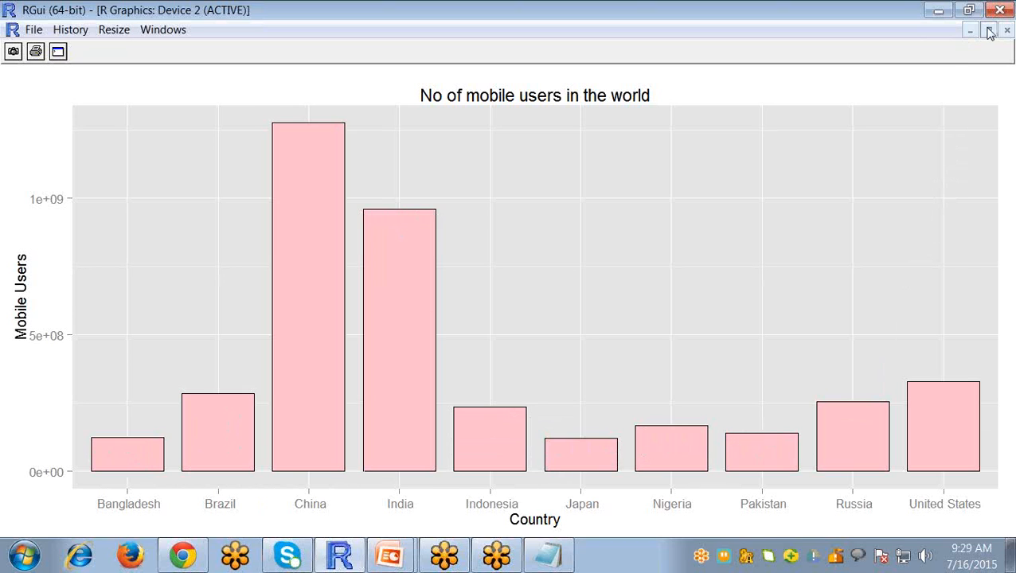
- Back in the script, append geom_text(aes(label=No.of.mobile.users))
{"action": "left_click", "coordinate": [970, 31]}
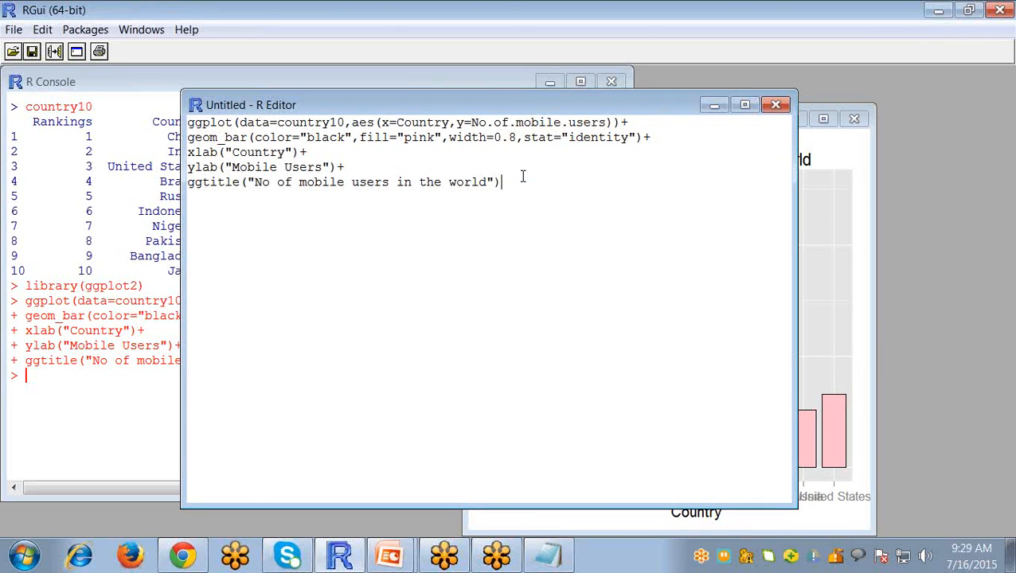
{"action": "type", "text": "+"}
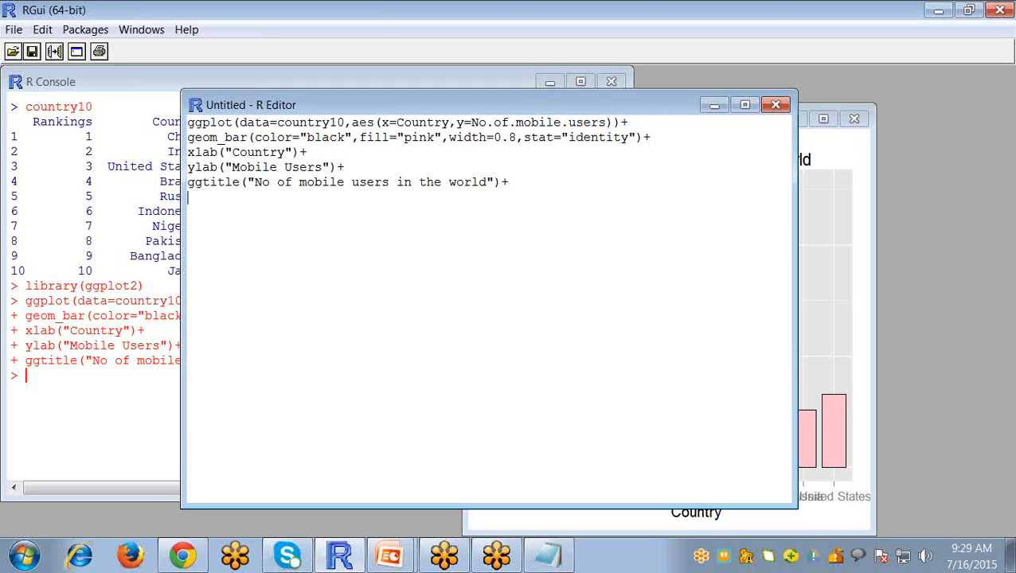
{"action": "type", "text": "g"}
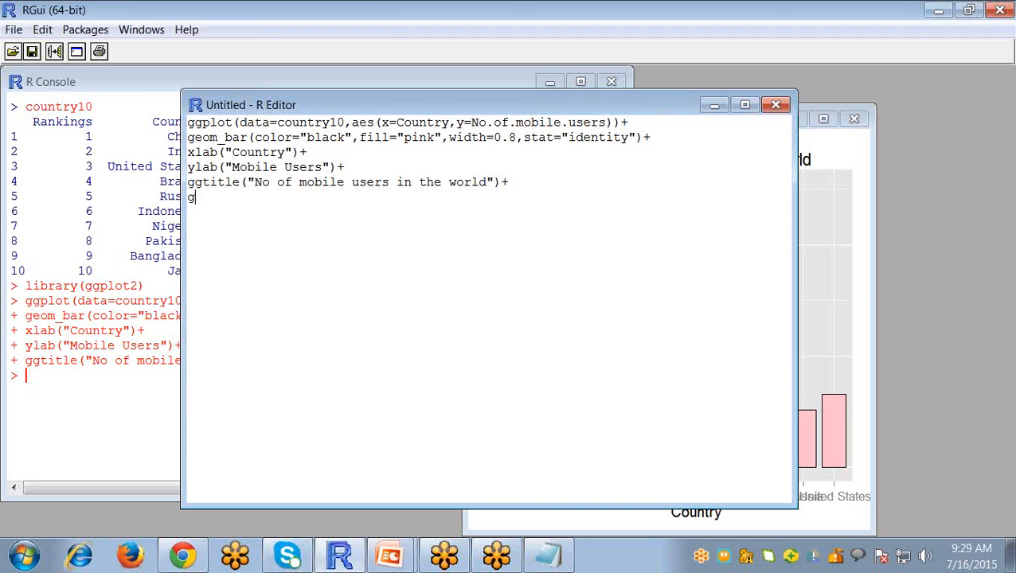
{"action": "type", "text": "eom"}
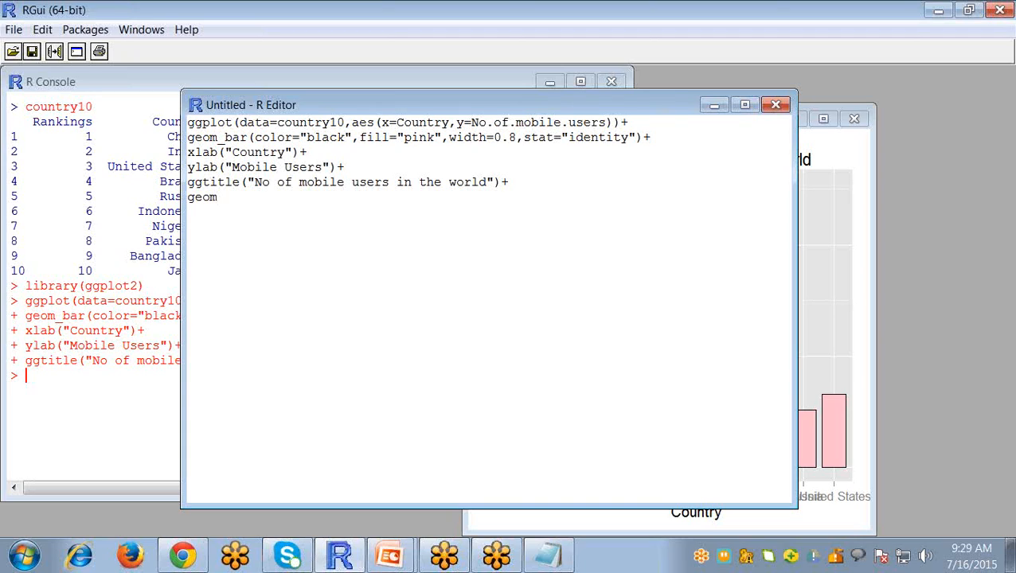
{"action": "type", "text": "_text"}
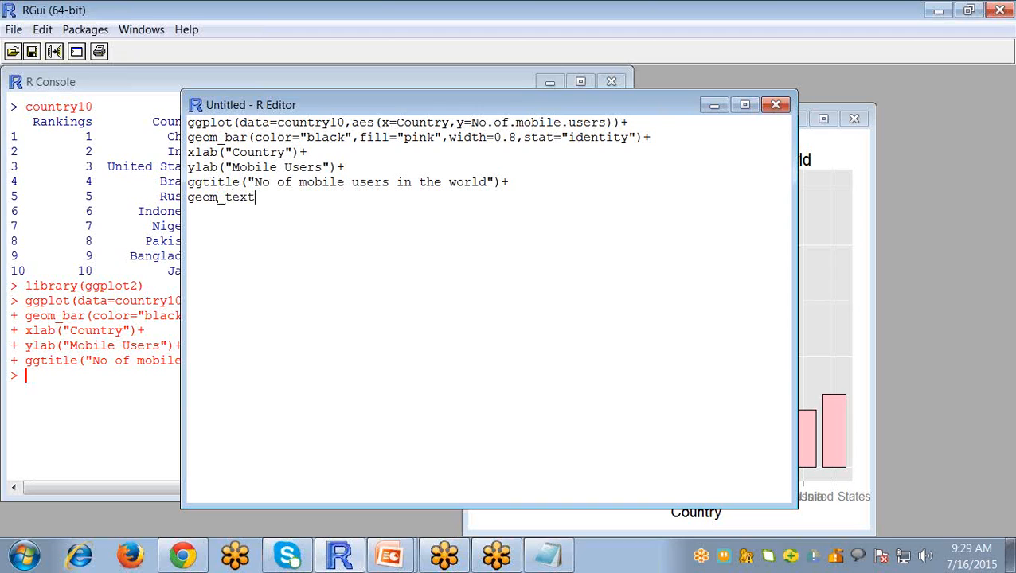
{"action": "type", "text": "()"}
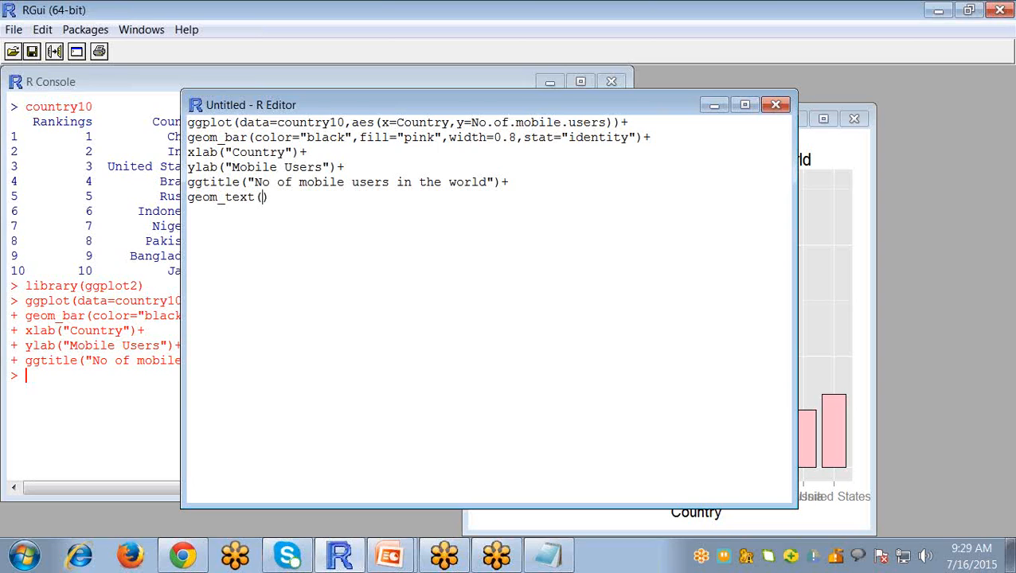
{"action": "type", "text": "aes"}
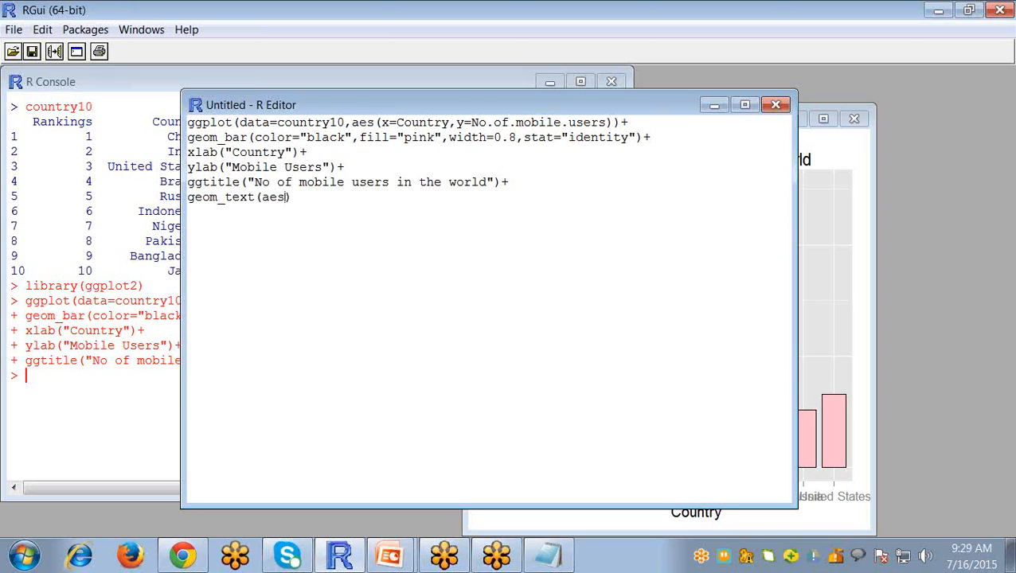
{"action": "type", "text": "("}
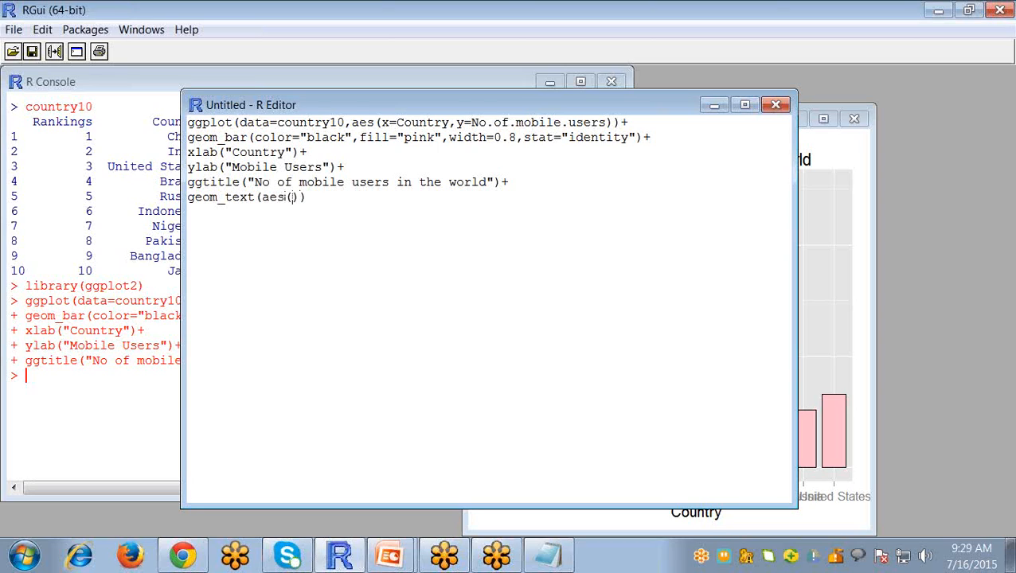
{"action": "type", "text": "label="}
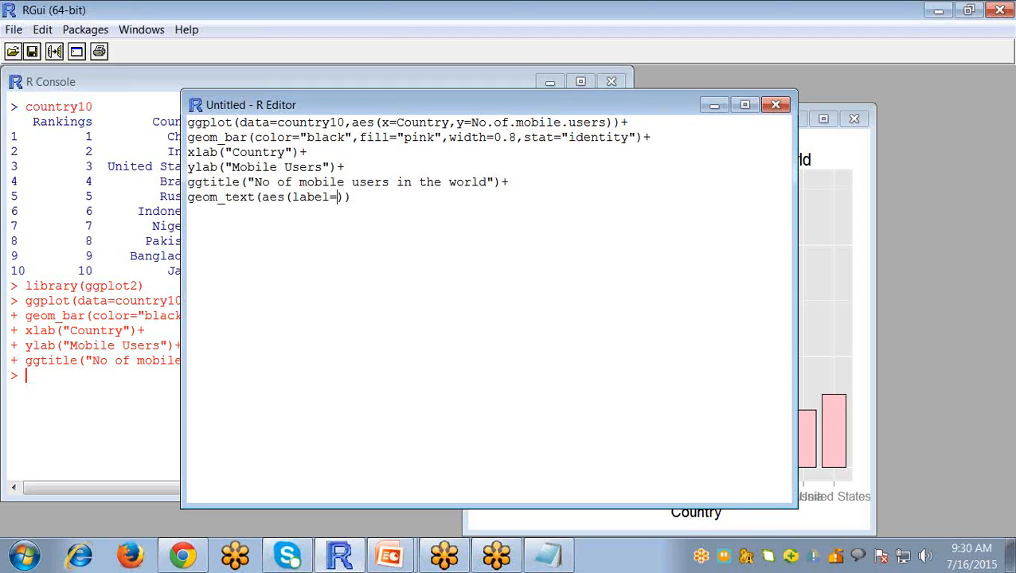
{"action": "type", "text": "No"}
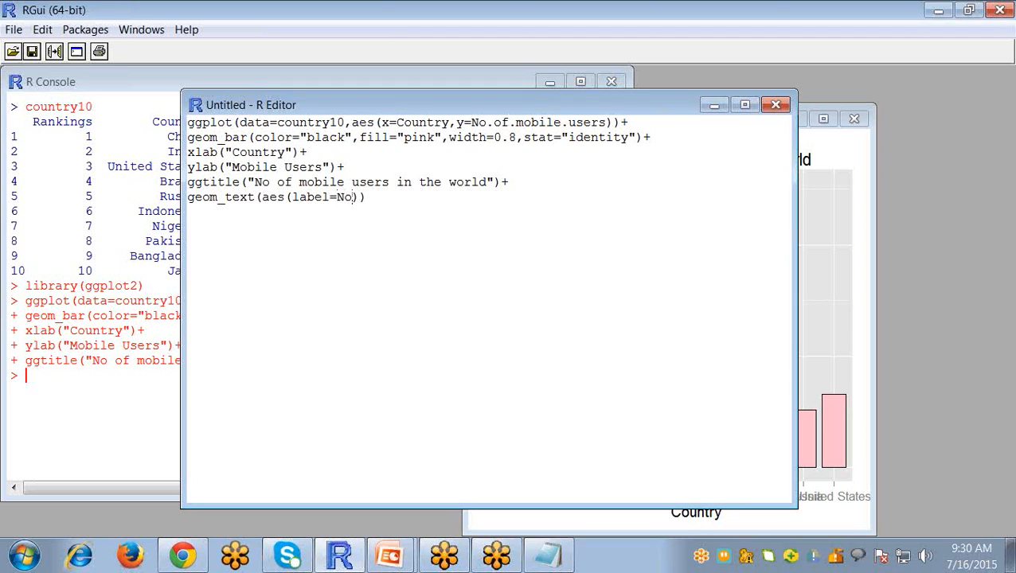
{"action": "type", "text": "."}
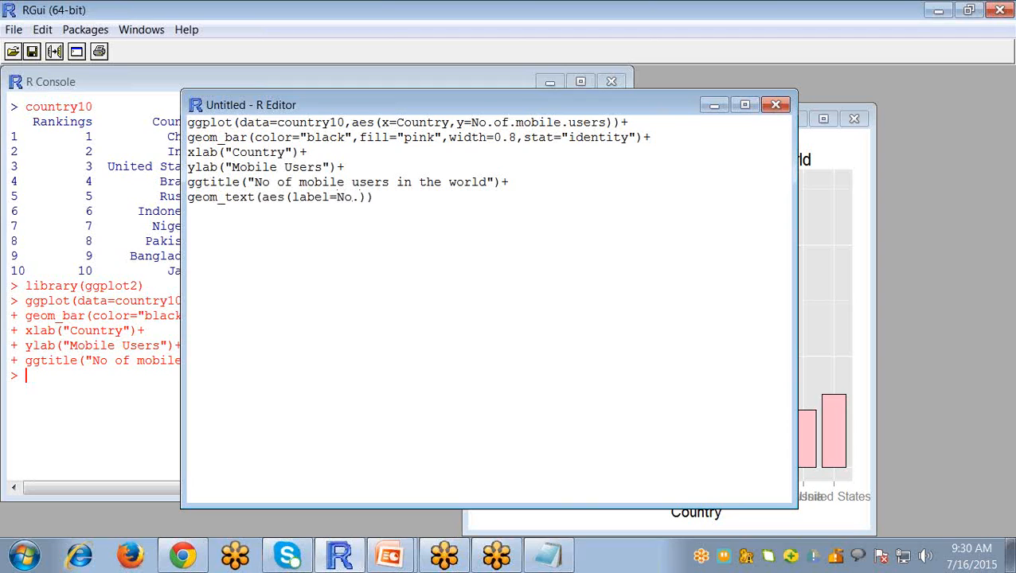
{"action": "type", "text": "of."}
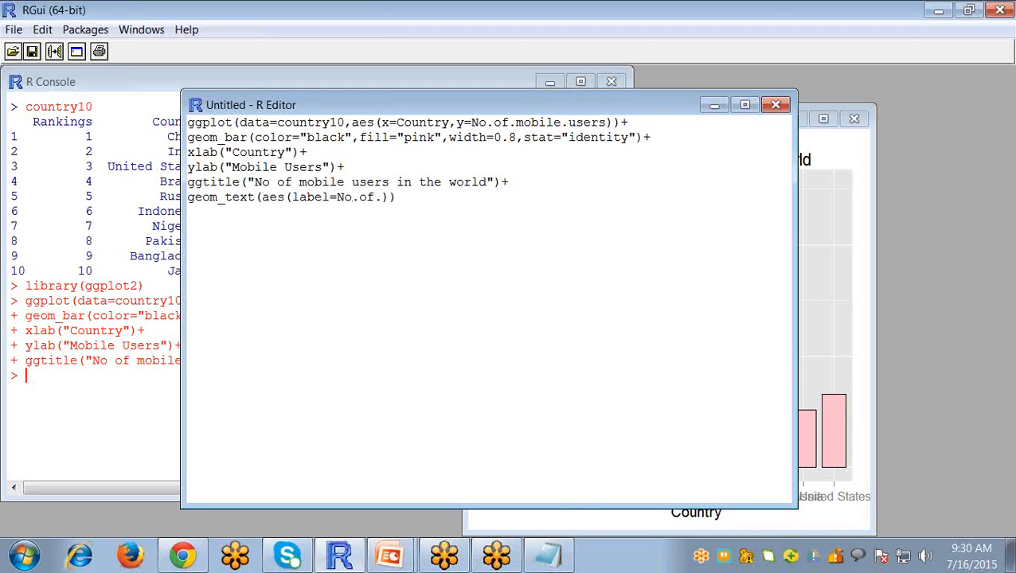
{"action": "type", "text": "mobile.user"}
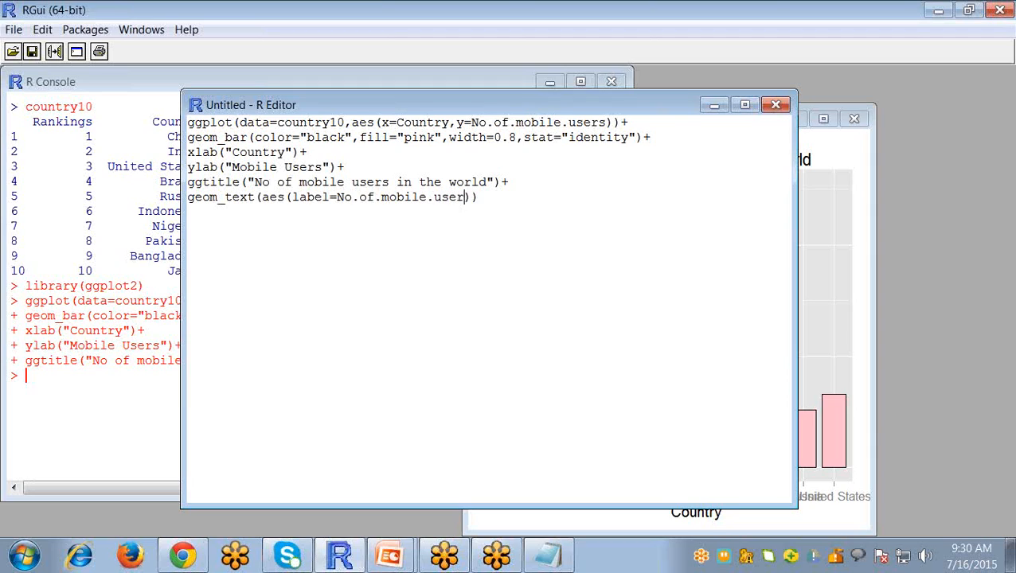
{"action": "type", "text": "s)"}
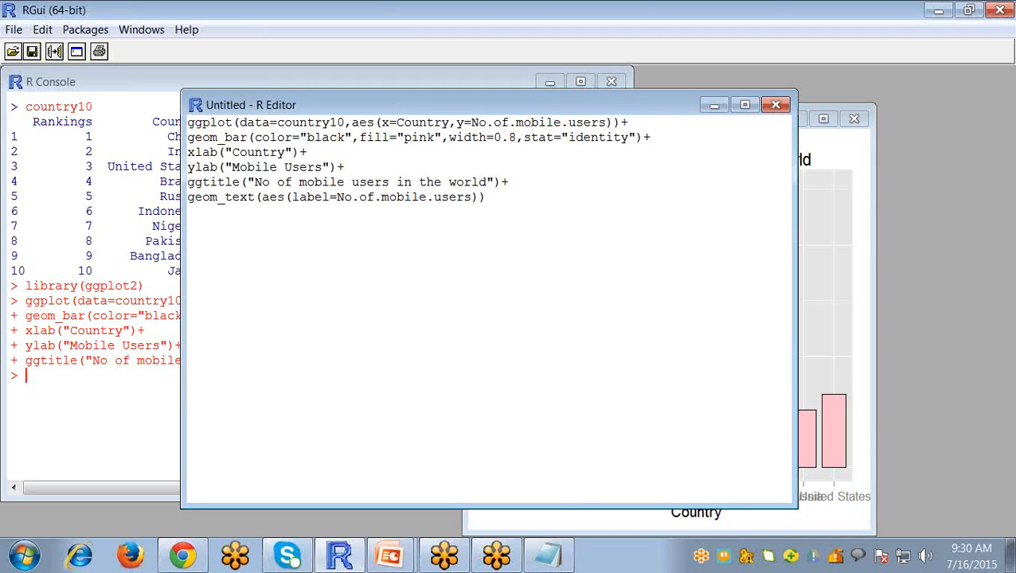
- Nudge the bar labels upward with vjust=-0.25
{"action": "type", "text": ",v"}
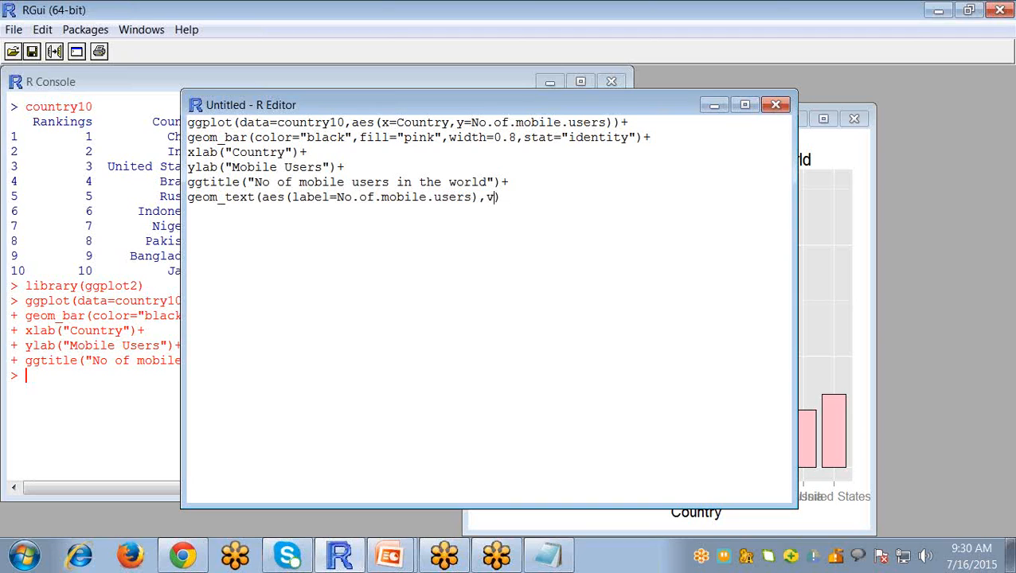
{"action": "type", "text": "just"}
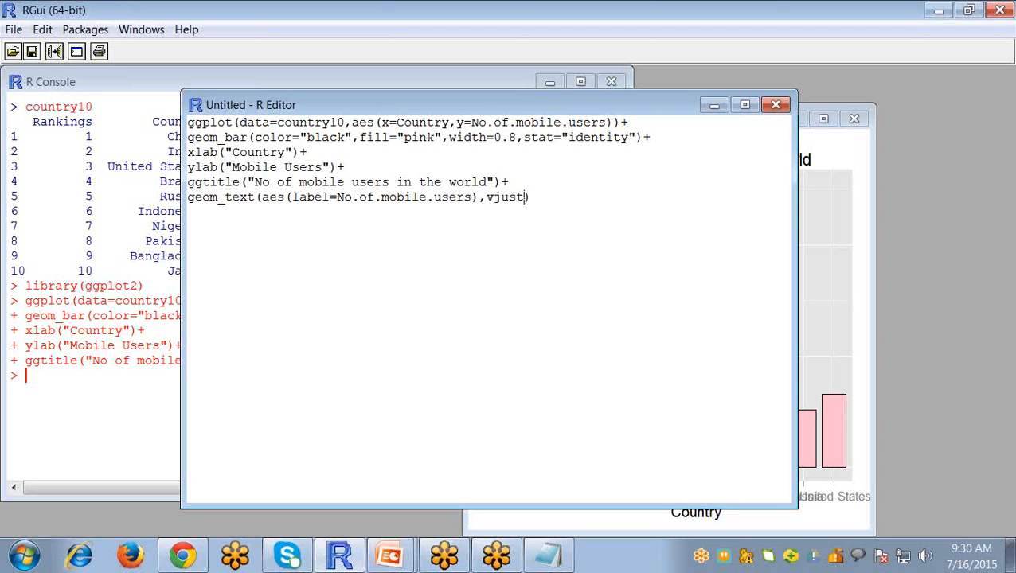
{"action": "type", "text": "=-)"}
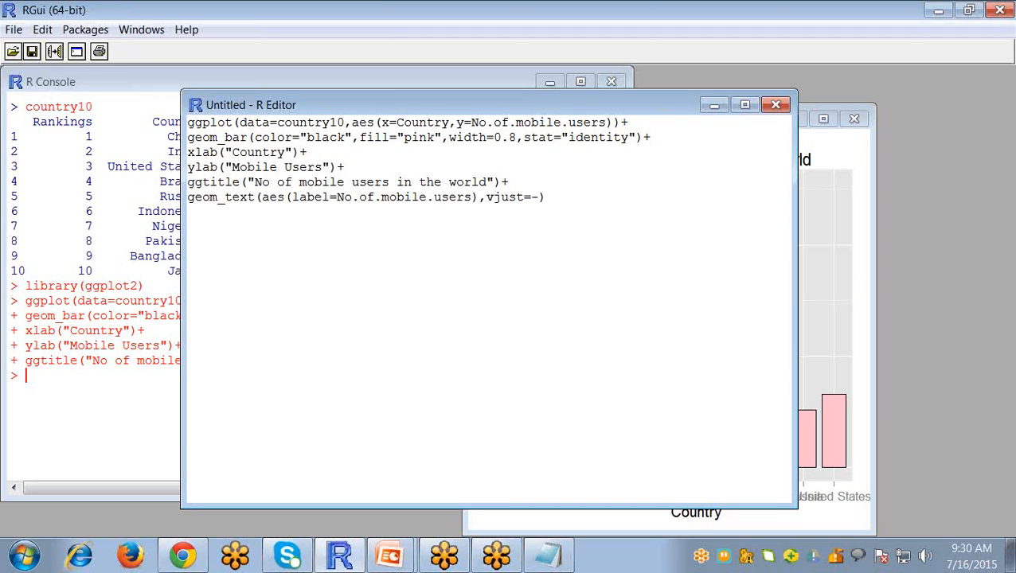
{"action": "type", "text": "0.2)"}
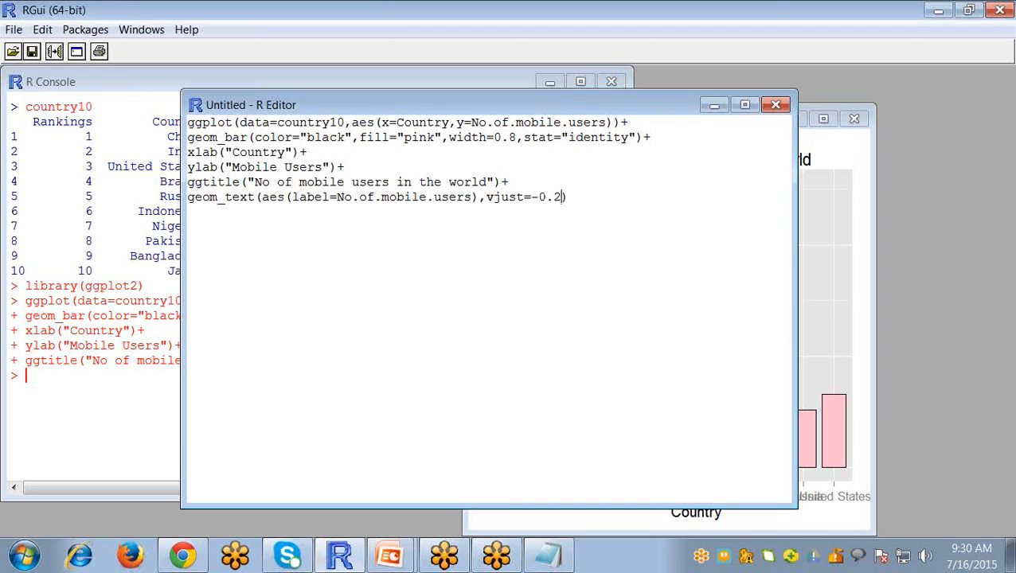
{"action": "type", "text": "5"}
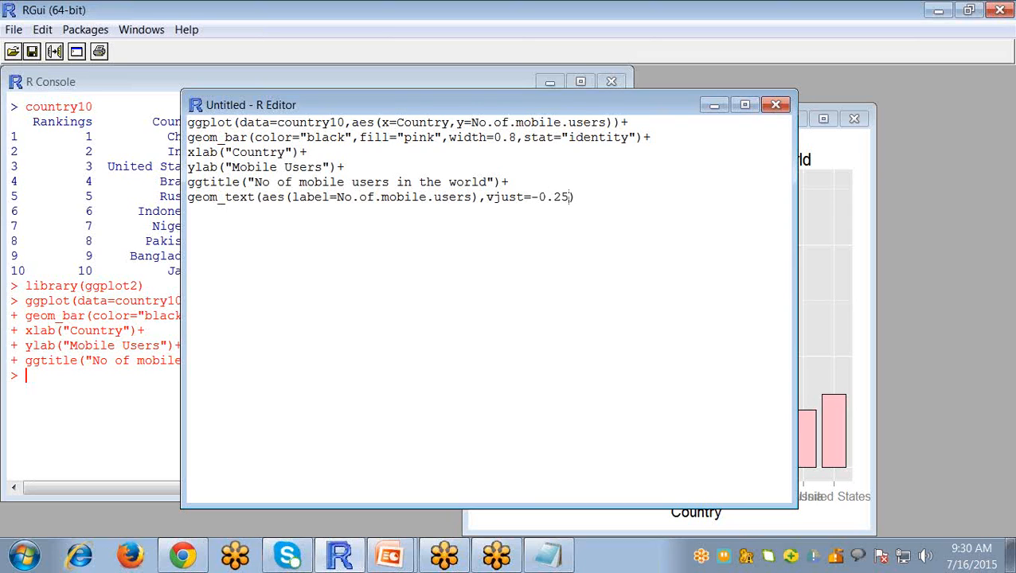
- Rerun the script and maximize the chart with counts above each bar
{"action": "key", "text": "ctrl+a"}
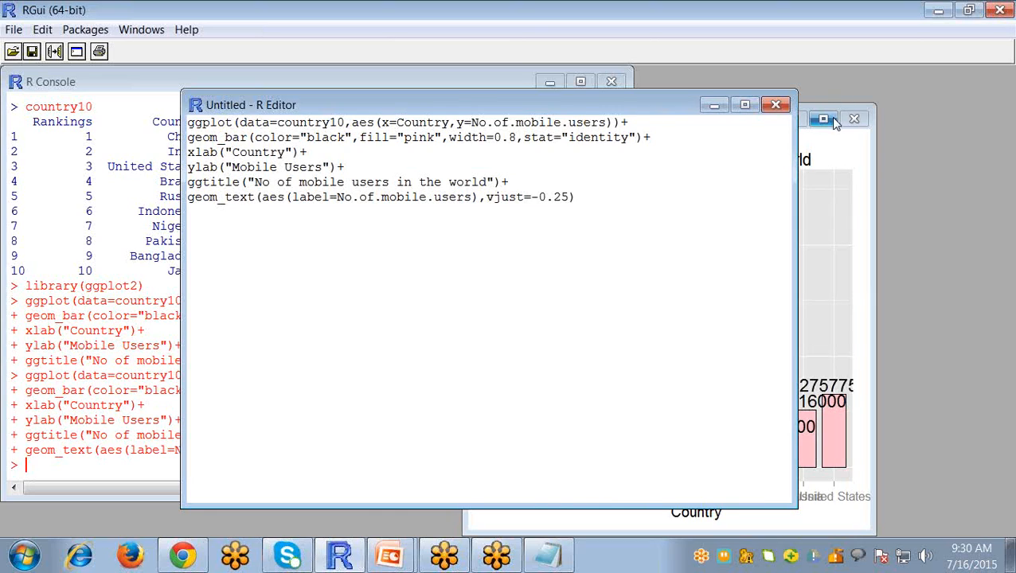
{"action": "left_click", "coordinate": [822, 117]}
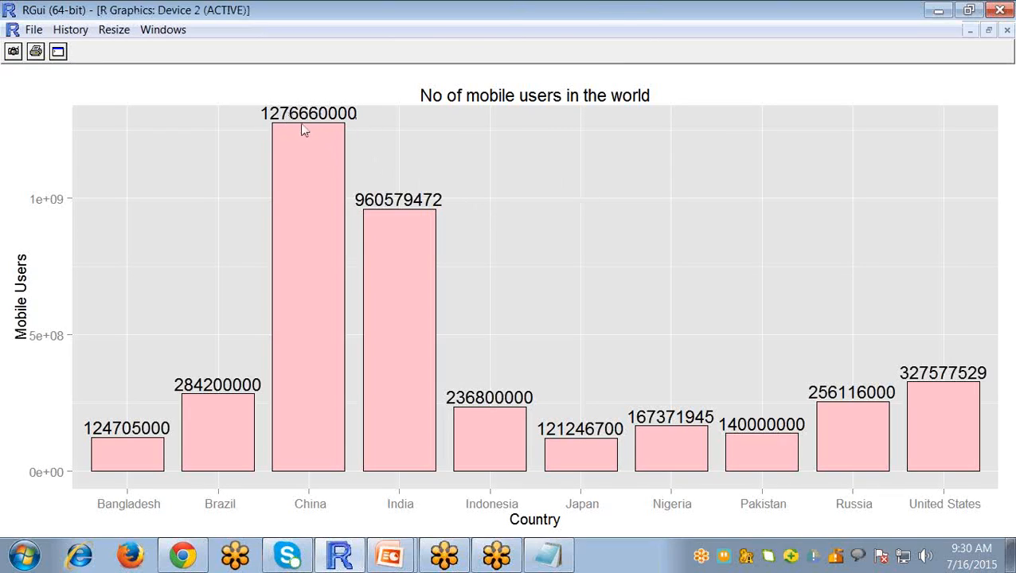
{"action": "mouse_move", "coordinate": [290, 408]}
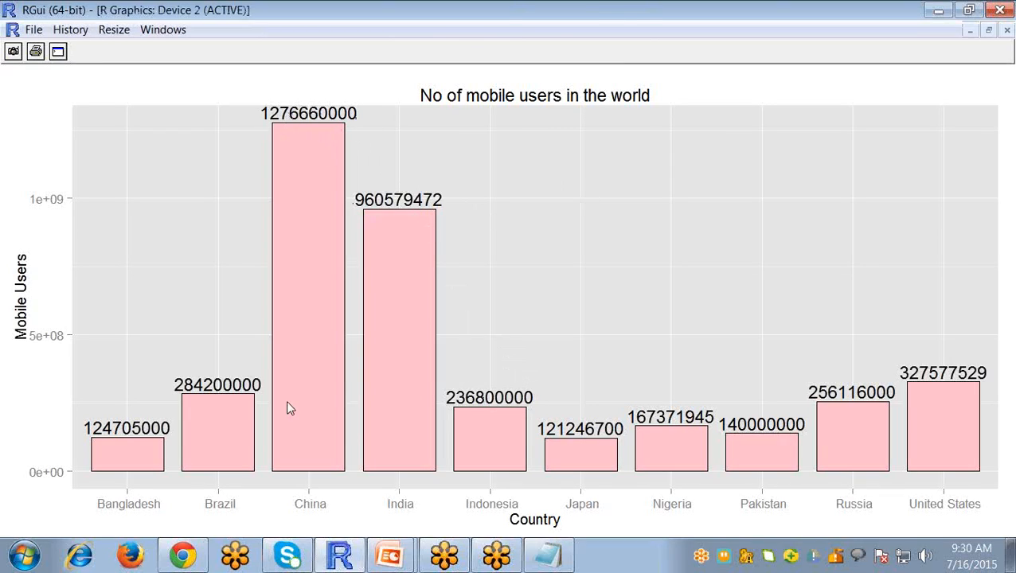
{"action": "mouse_move", "coordinate": [126, 442]}
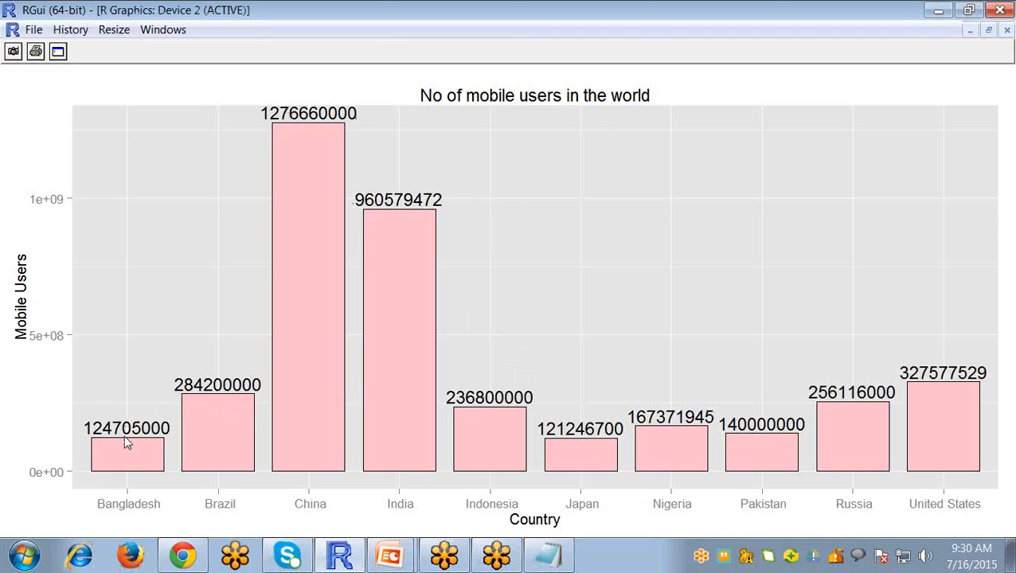
{"action": "mouse_move", "coordinate": [243, 388]}
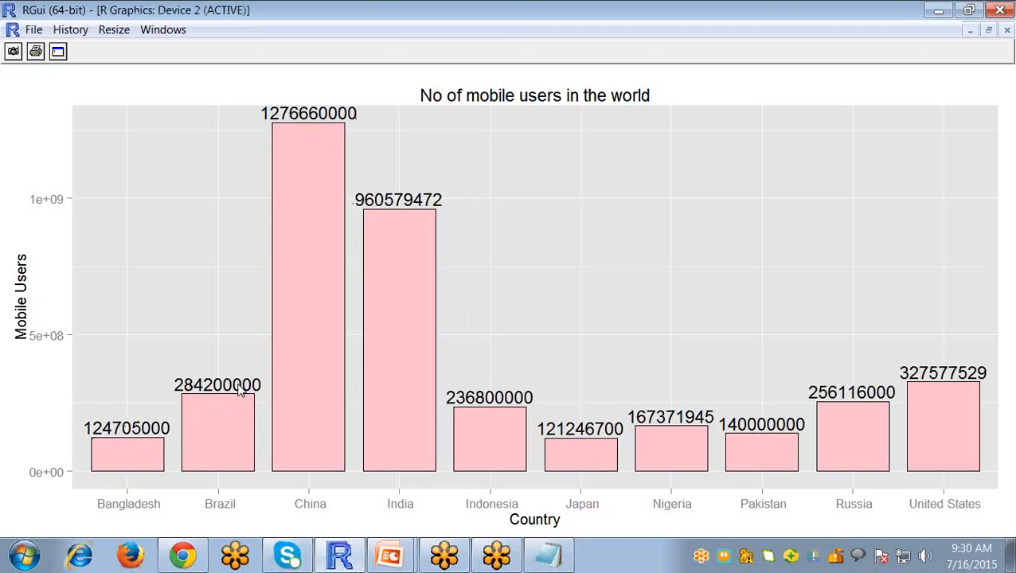
{"action": "mouse_move", "coordinate": [336, 126]}
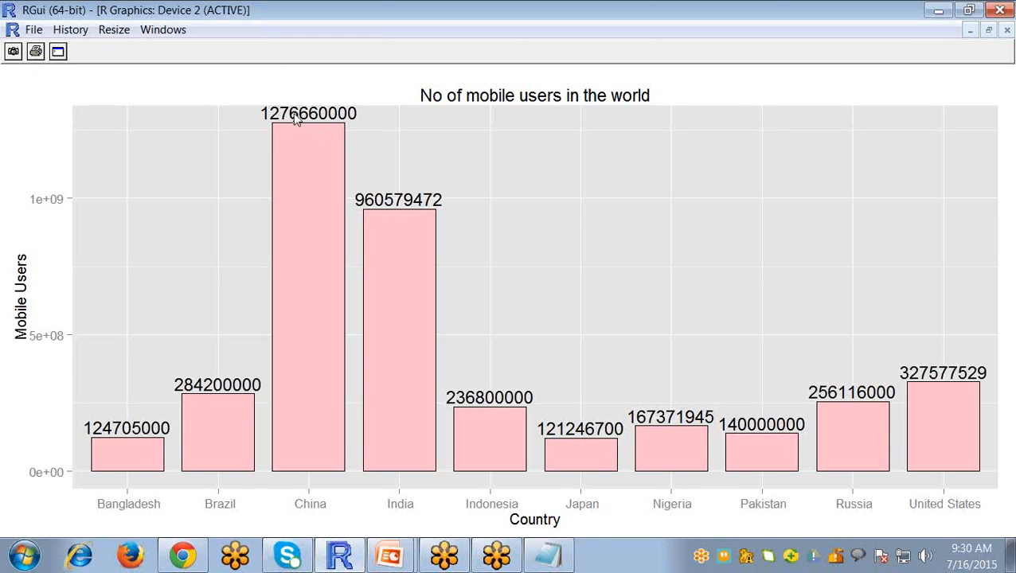
{"action": "mouse_move", "coordinate": [366, 329]}
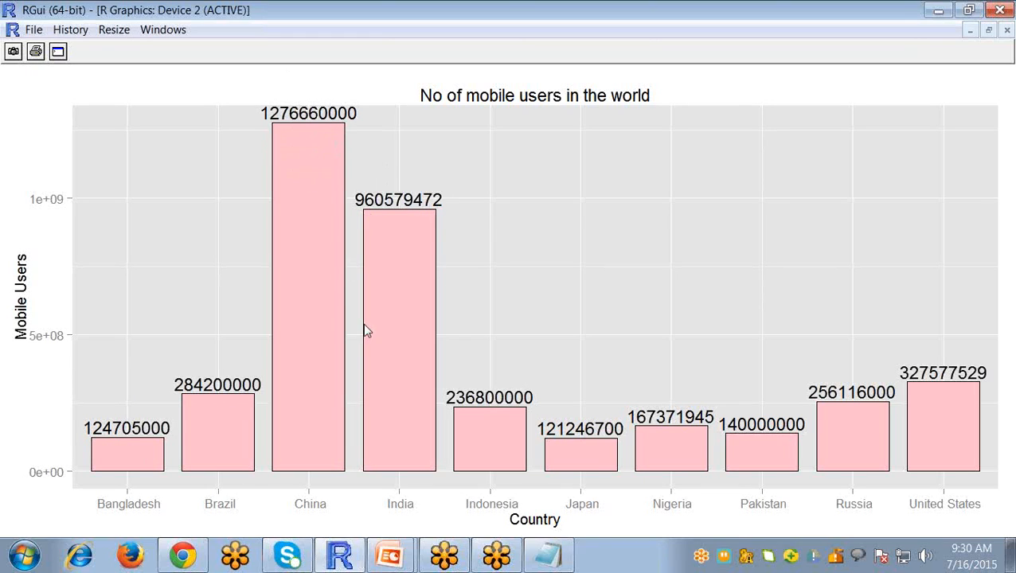
{"action": "mouse_move", "coordinate": [987, 44]}
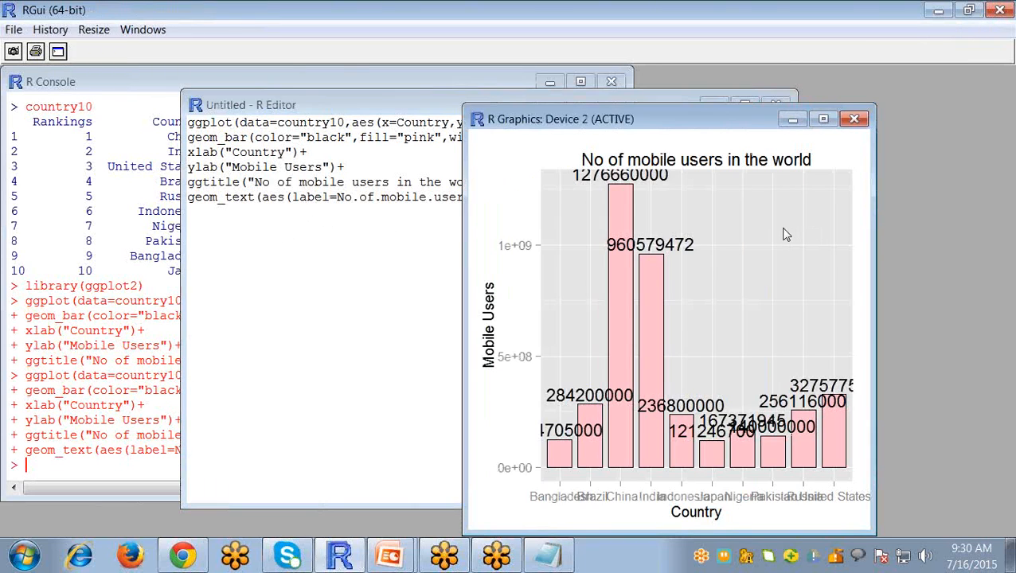
{"action": "mouse_move", "coordinate": [411, 232]}
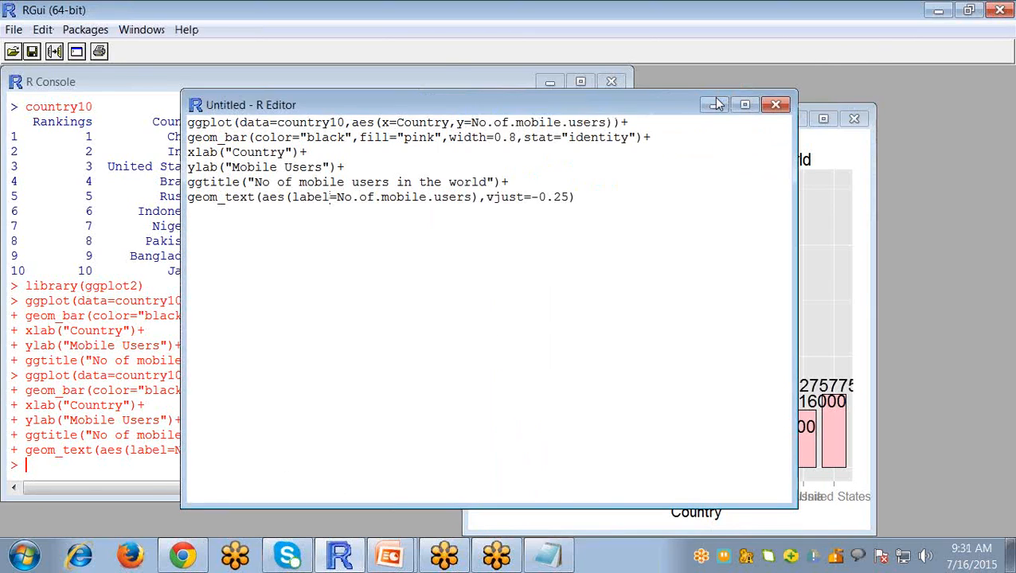
- Shrink the script editor and move it to the right side of the workspace
{"action": "left_click", "coordinate": [13, 29]}
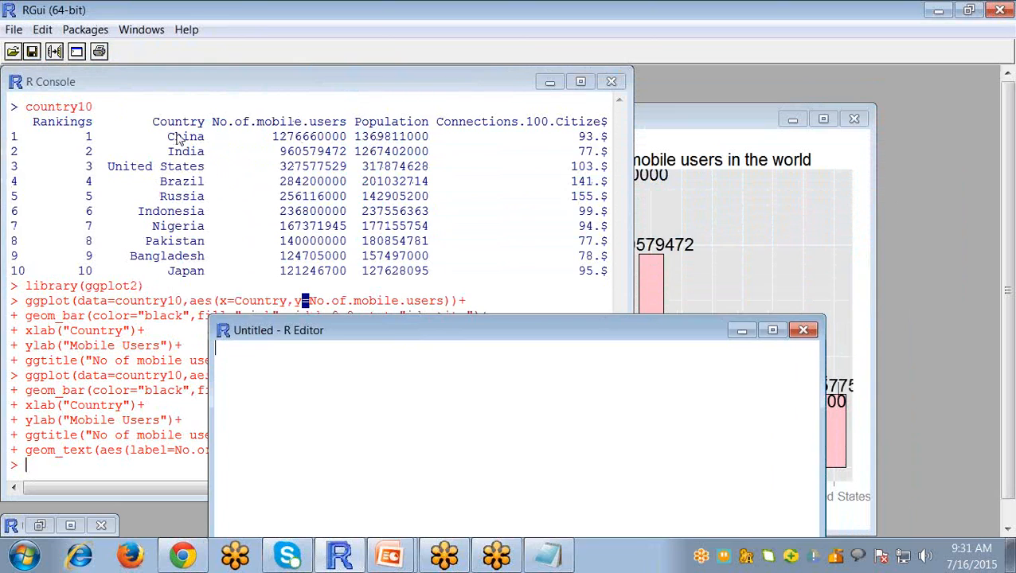
{"action": "left_click_drag", "start_coordinate": [277, 330], "coordinate": [510, 199]}
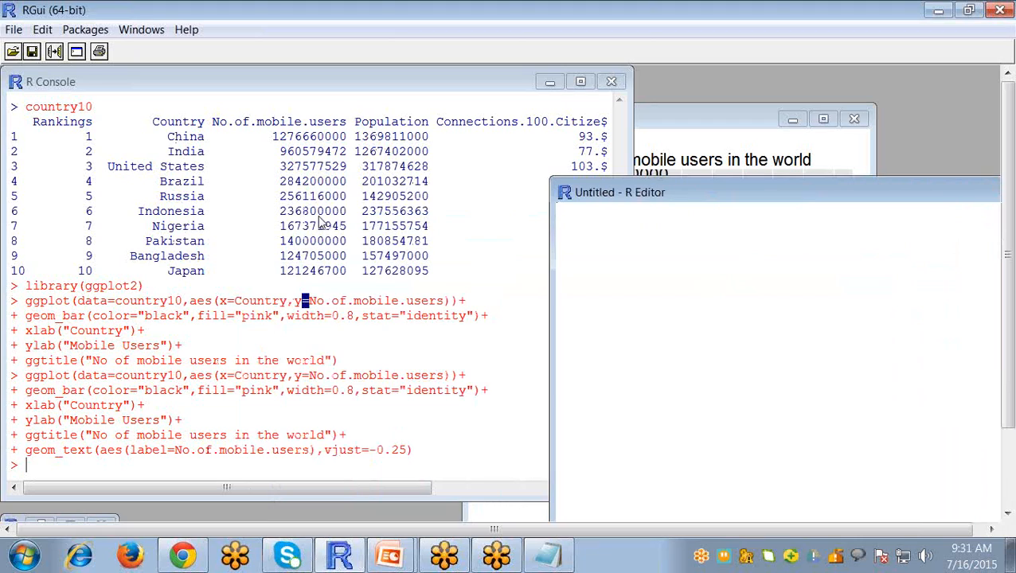
{"action": "mouse_move", "coordinate": [376, 121]}
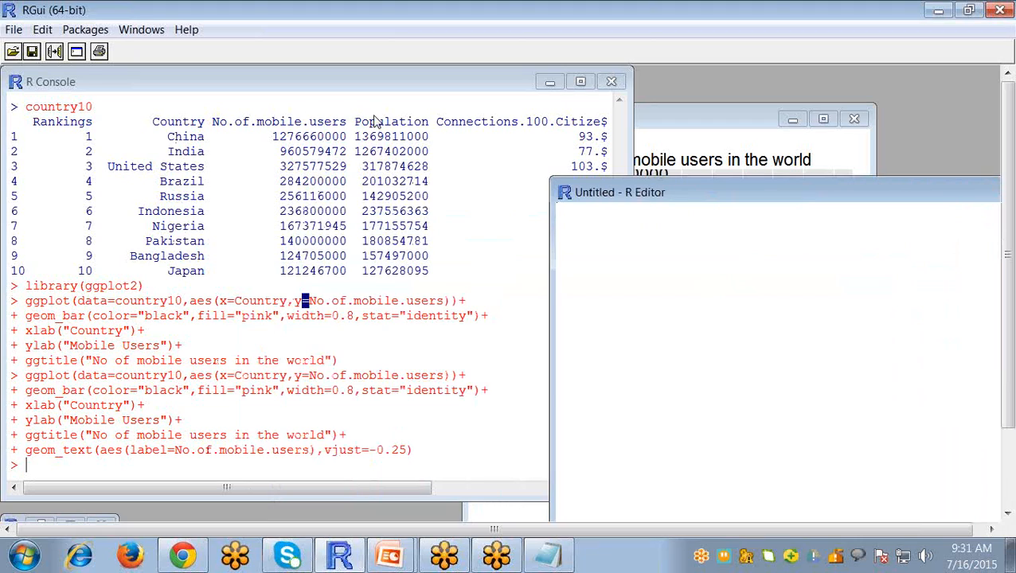
{"action": "mouse_move", "coordinate": [159, 251]}
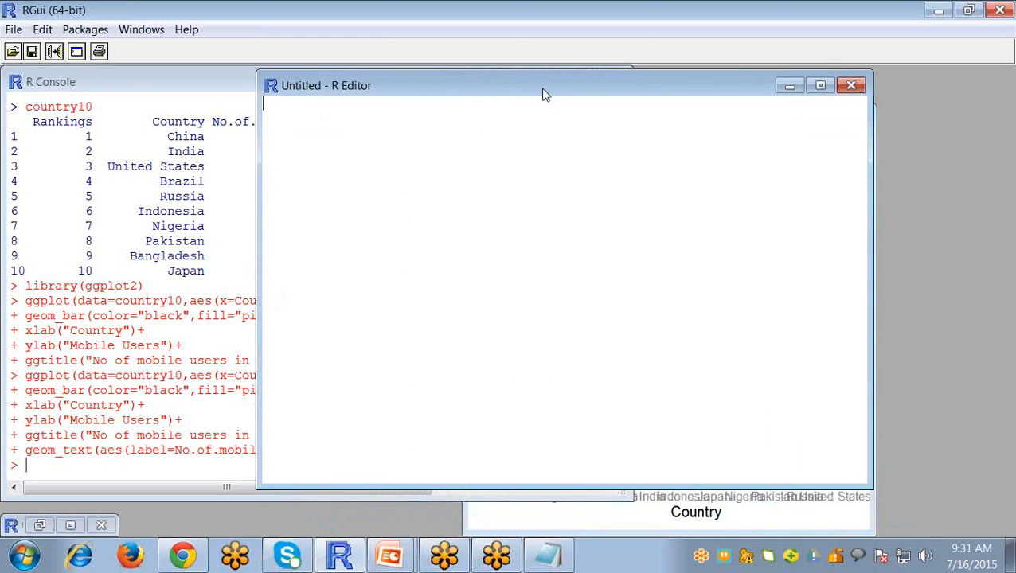
{"action": "mouse_move", "coordinate": [546, 72]}
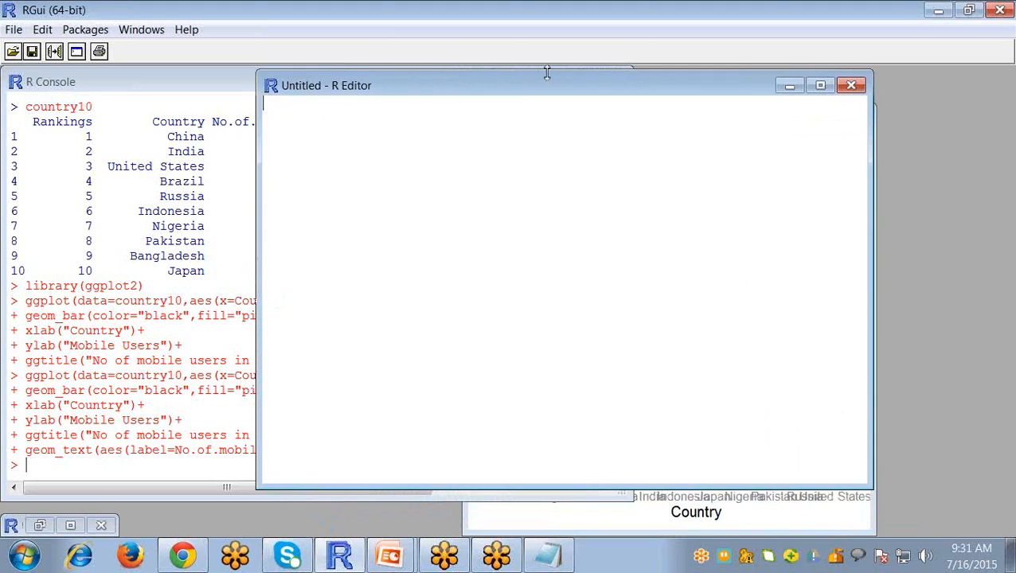
- Start a ggplot on data country10 with Country mapped to the x aesthetic
{"action": "type", "text": "ggpl"}
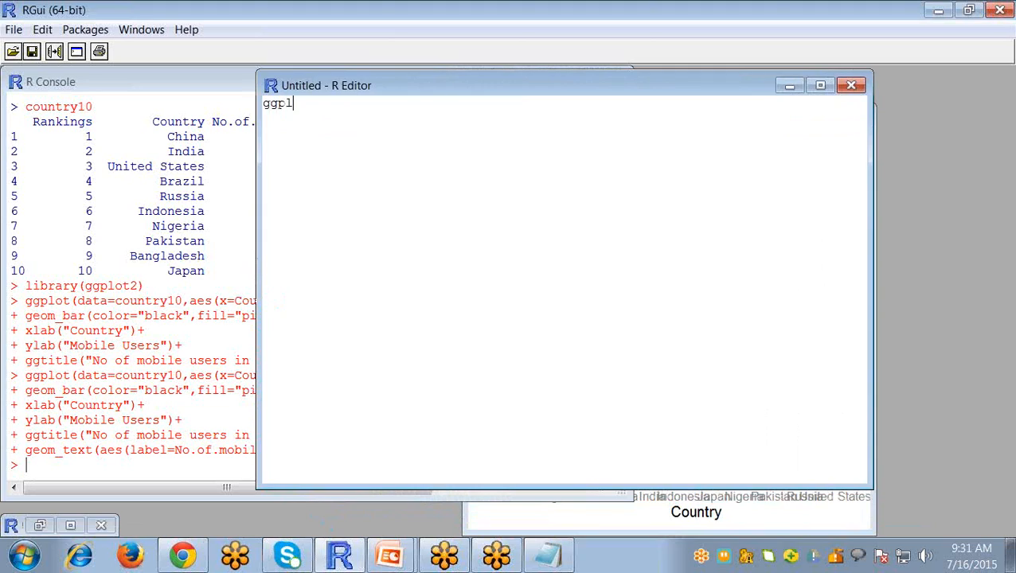
{"action": "type", "text": "ot()"}
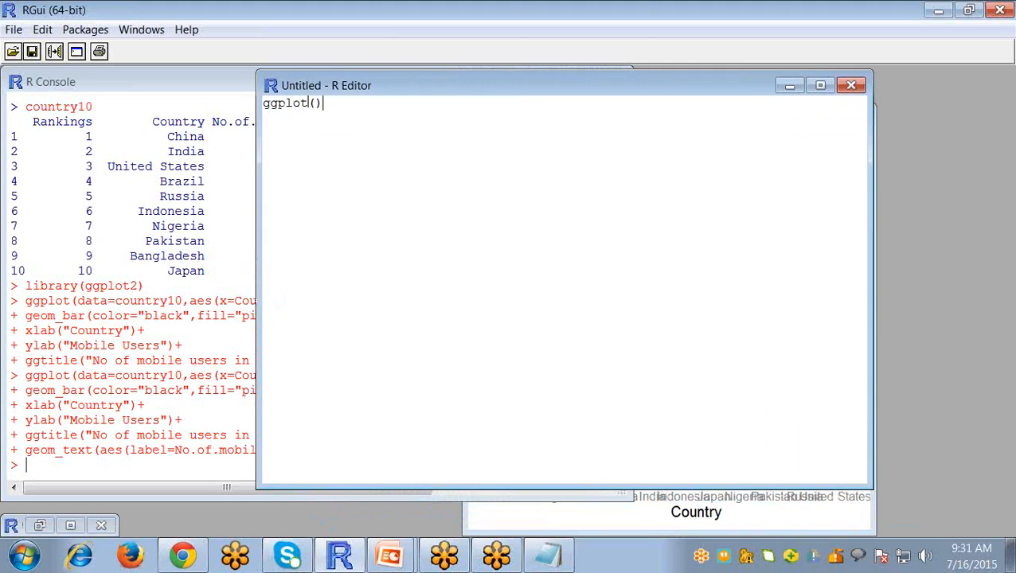
{"action": "type", "text": "data"}
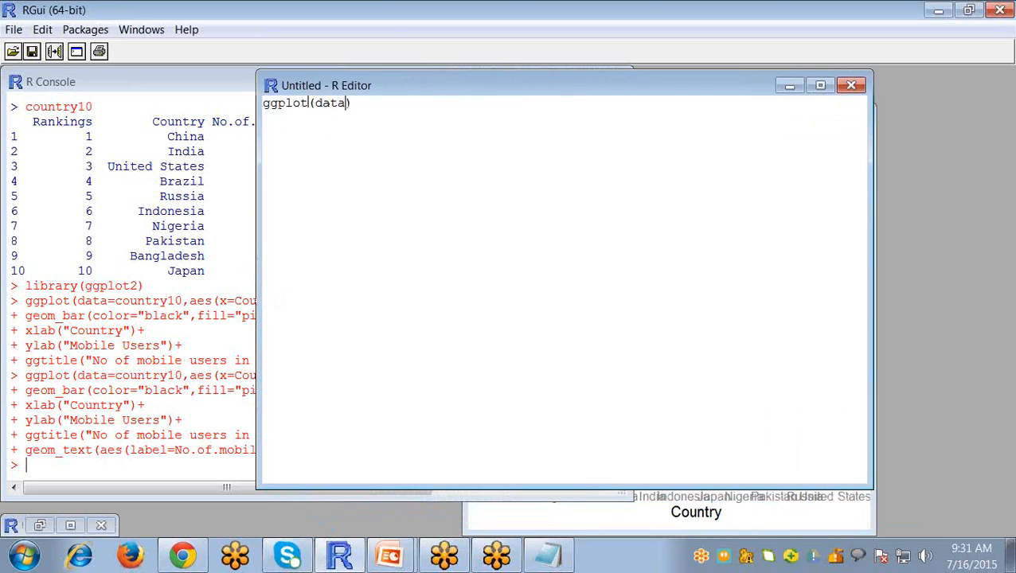
{"action": "type", "text": "=cou"}
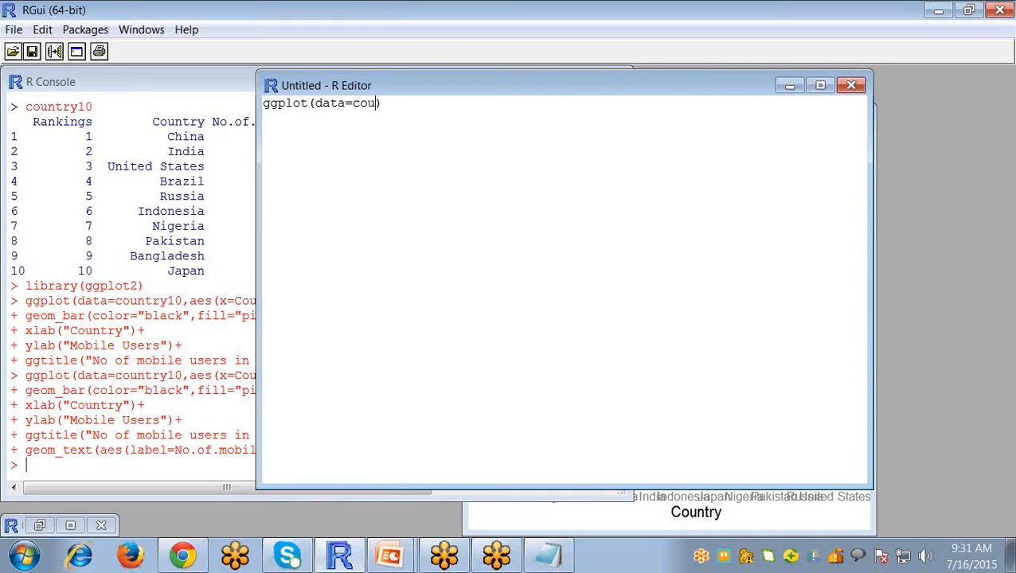
{"action": "type", "text": "ntry10"}
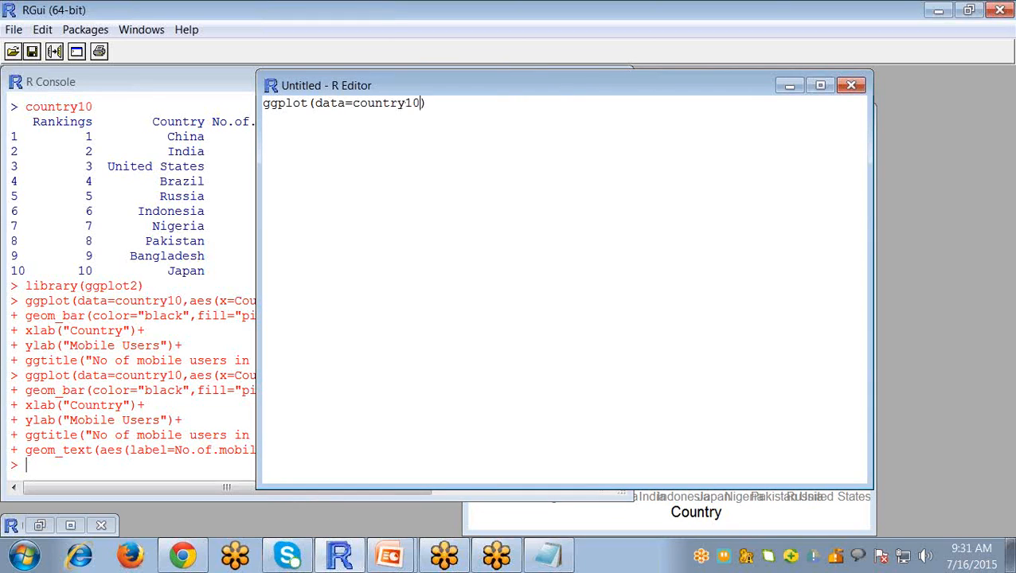
{"action": "type", "text": ",a"}
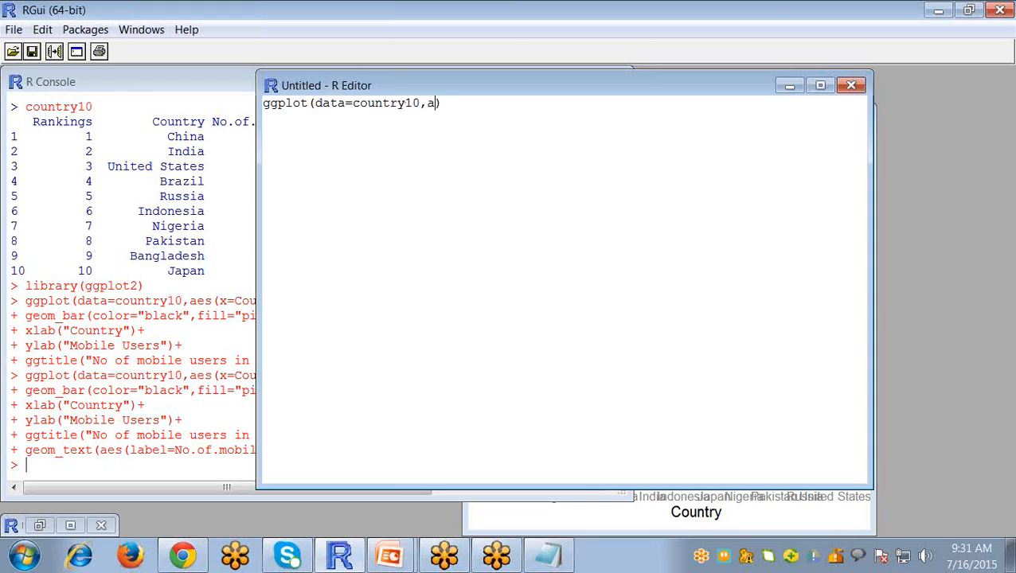
{"action": "type", "text": "es("}
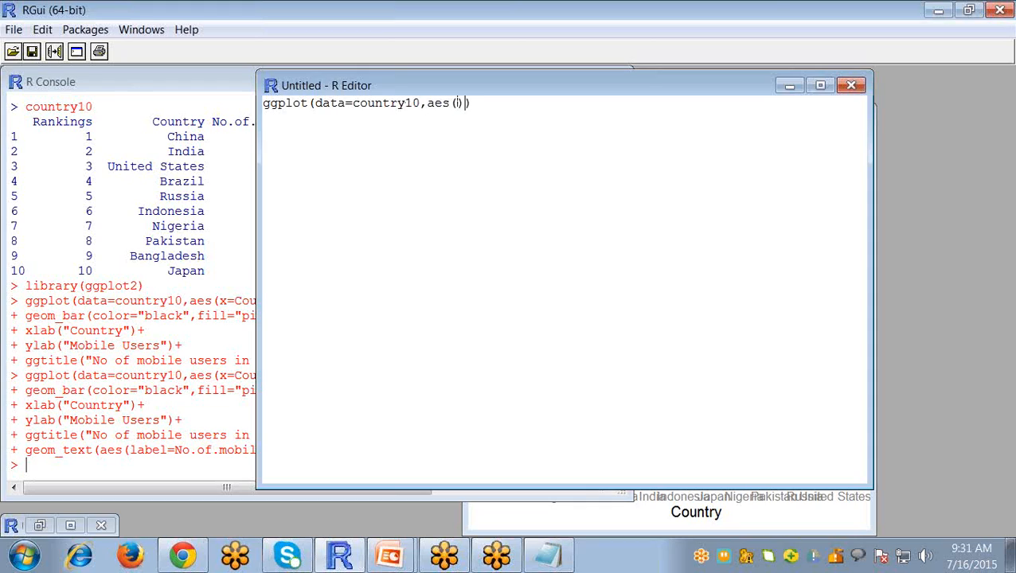
{"action": "type", "text": "x"}
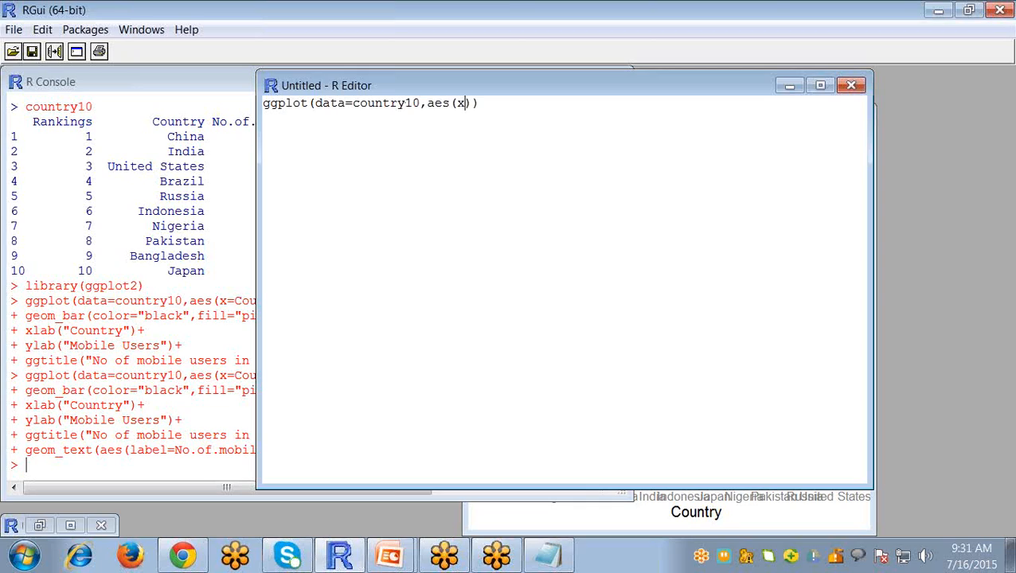
{"action": "type", "text": "C"}
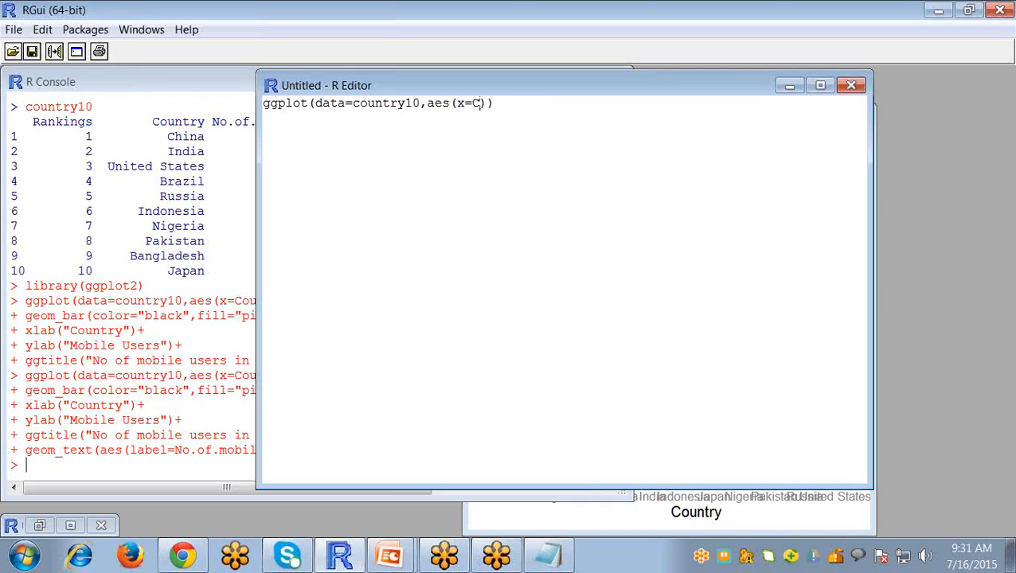
{"action": "type", "text": "ountry"}
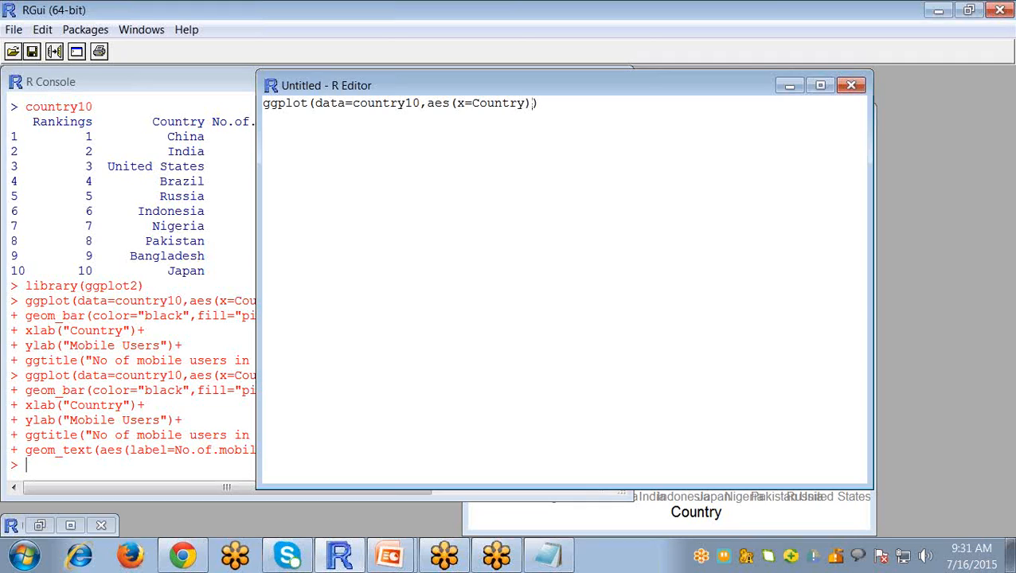
{"action": "type", "text": "+"}
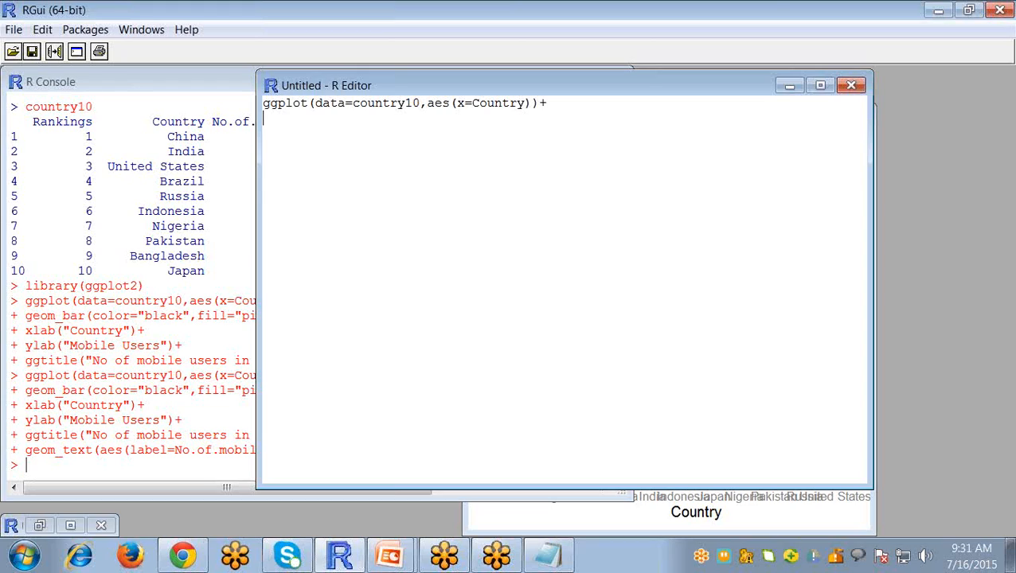
- Add a geom_bar layer of Population with stat identity and position dodge
{"action": "type", "text": "geom"}
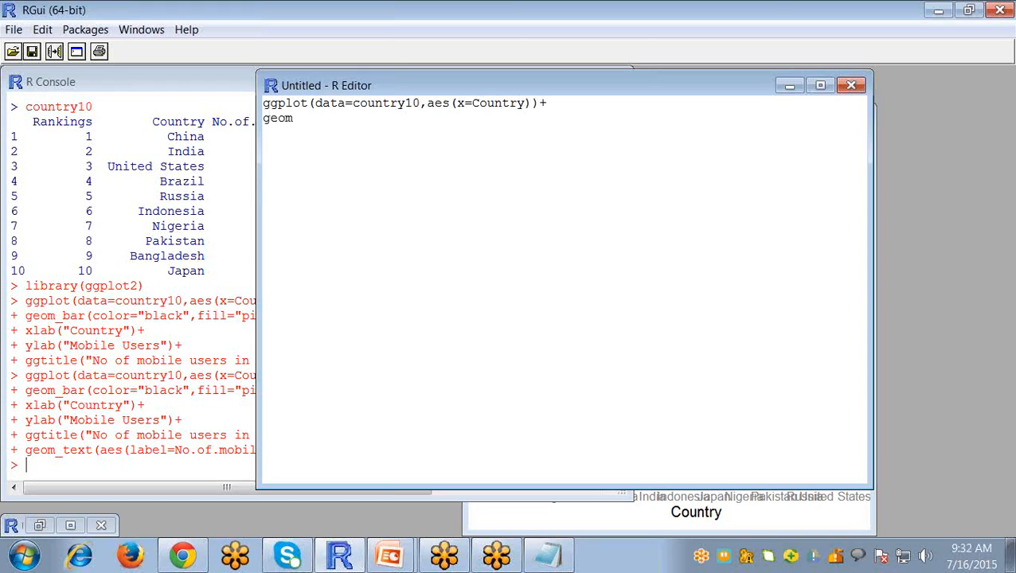
{"action": "type", "text": "_bar"}
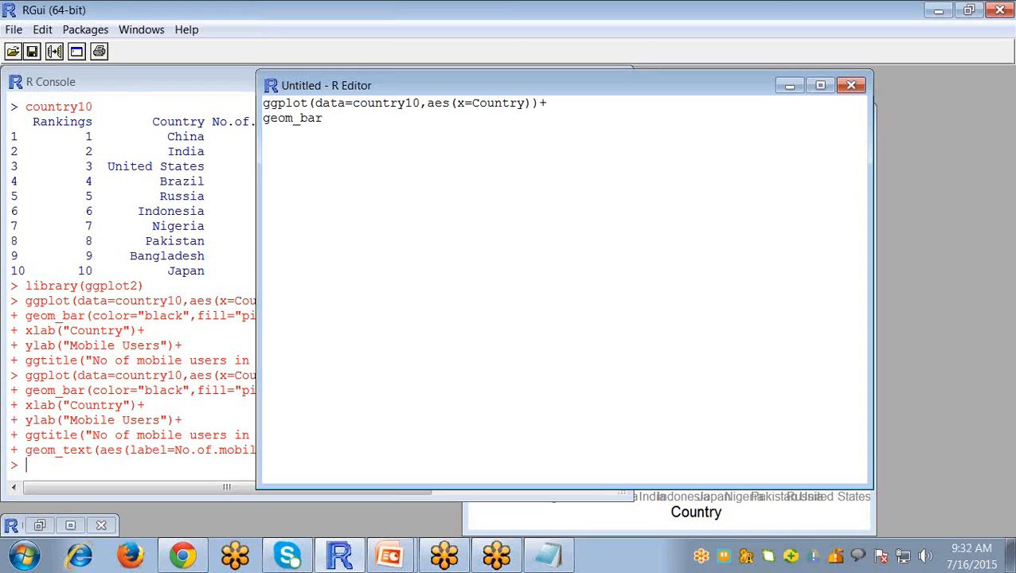
{"action": "type", "text": "()"}
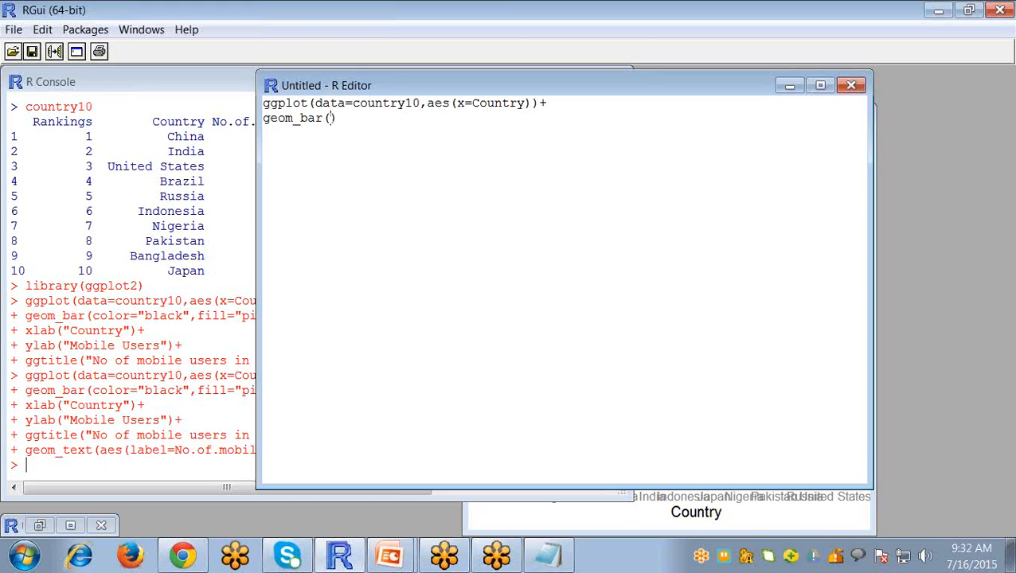
{"action": "type", "text": "aes"}
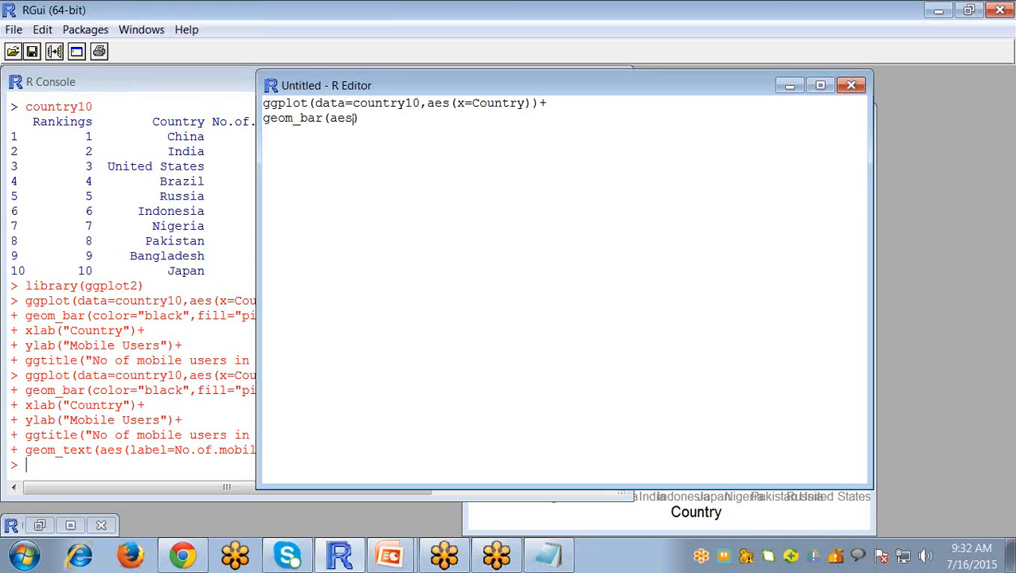
{"action": "type", "text": "y"}
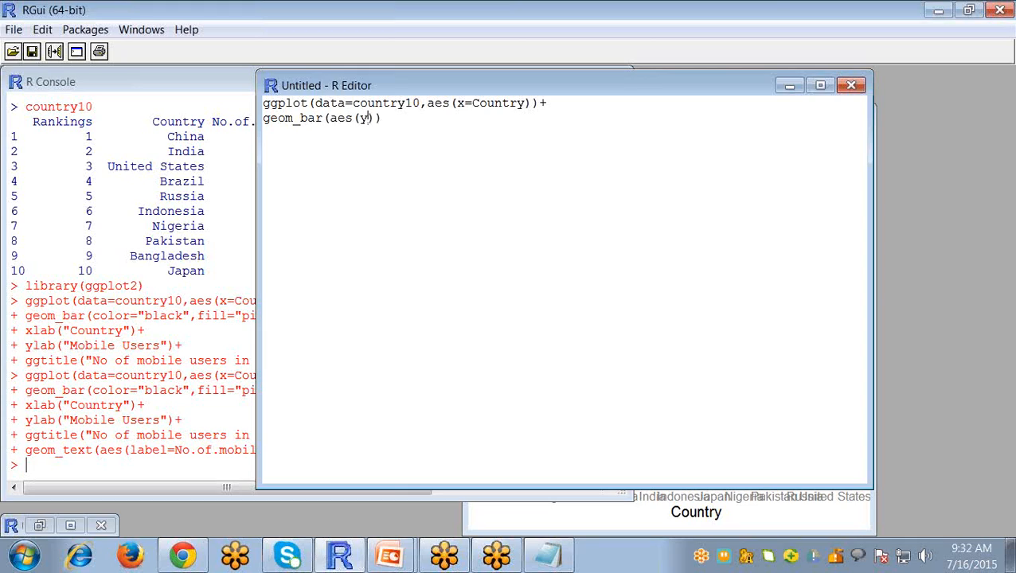
{"action": "type", "text": "Pop"}
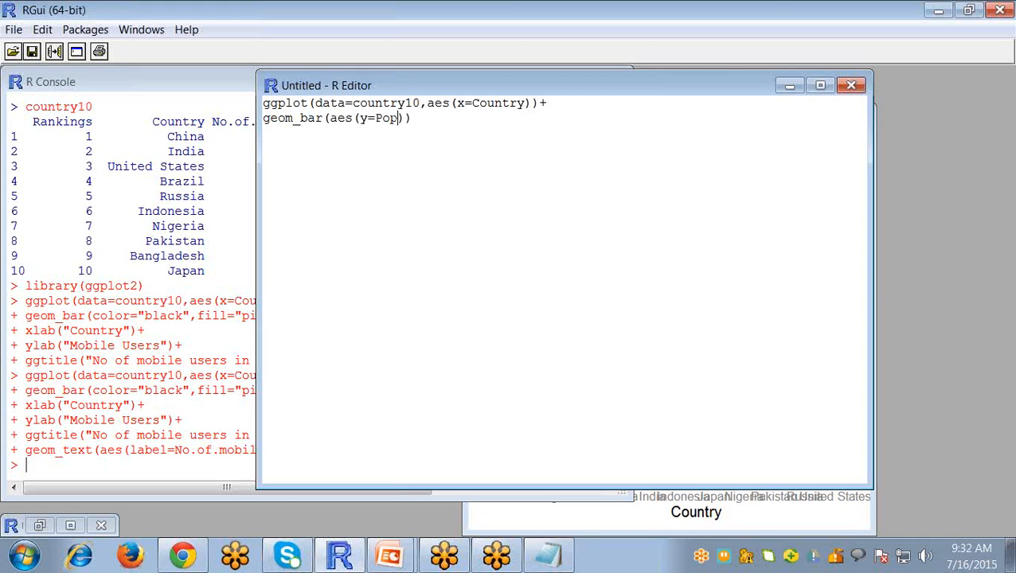
{"action": "type", "text": "ulation"}
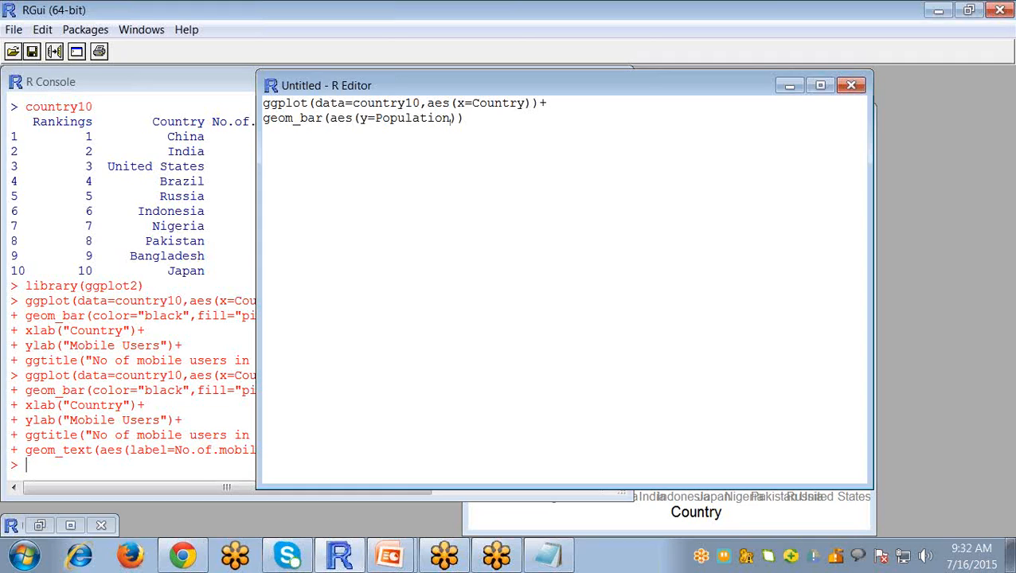
{"action": "type", "text": ",stat=\"ide"}
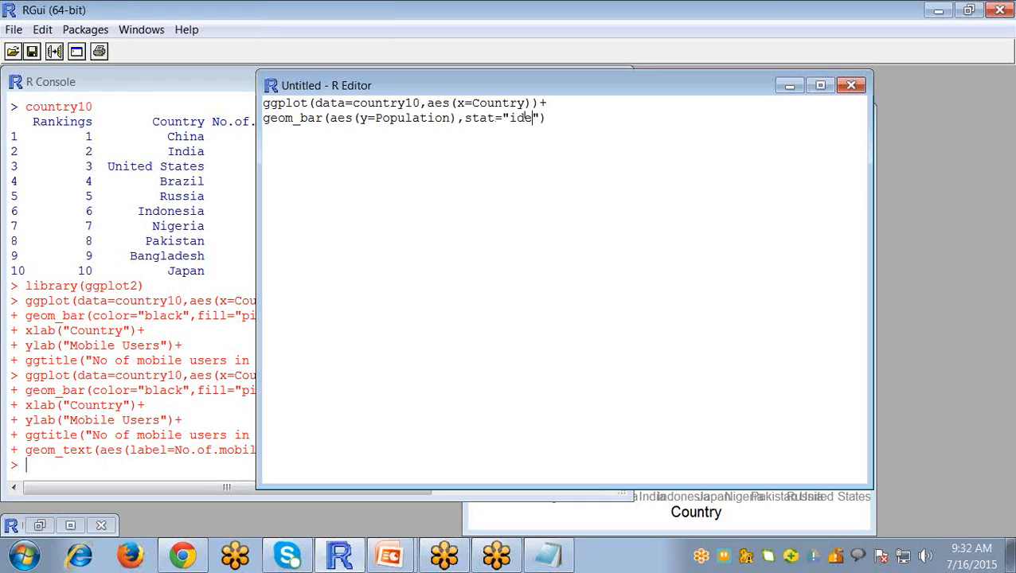
{"action": "type", "text": "ntity"}
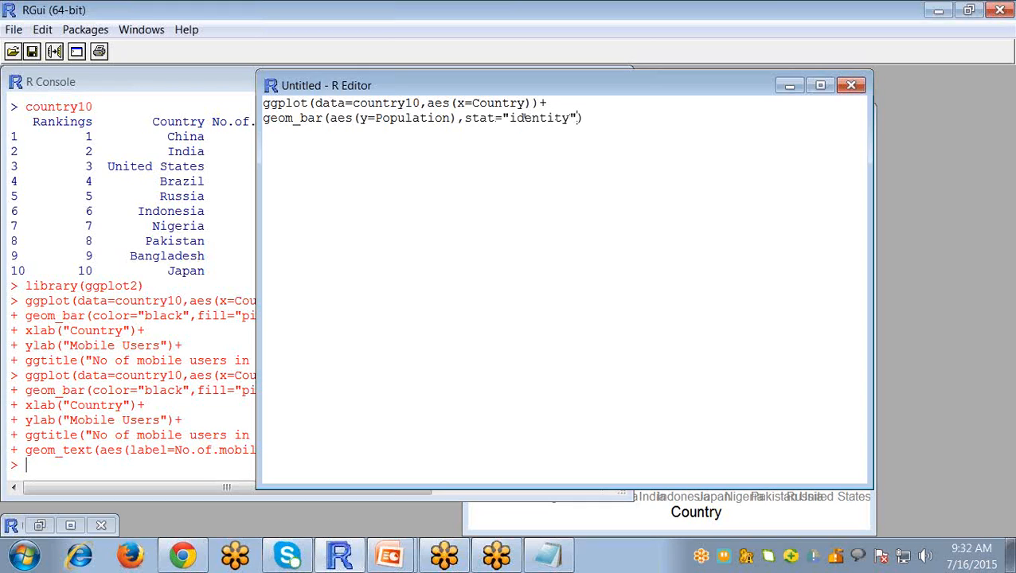
{"action": "type", "text": ","}
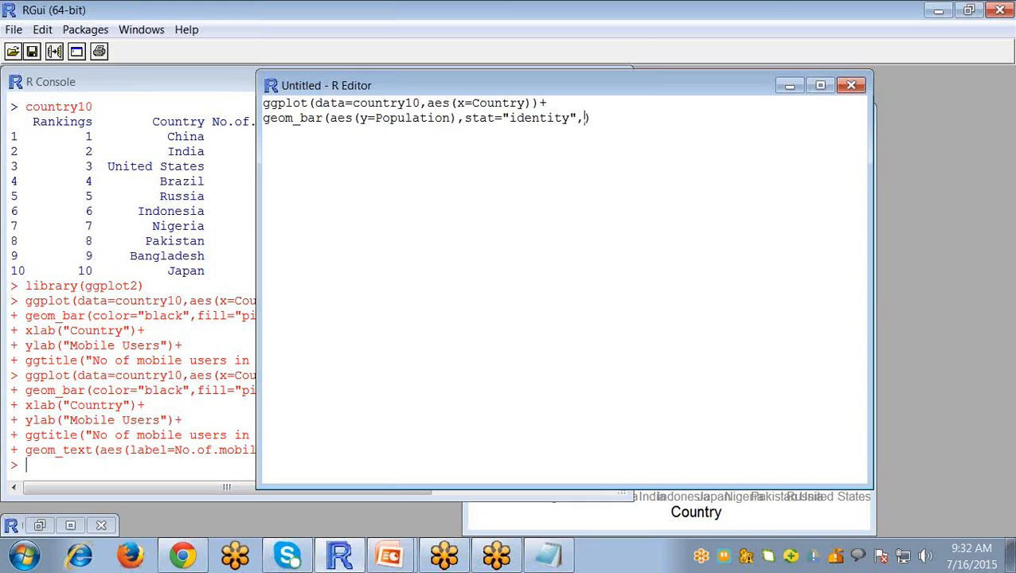
{"action": "type", "text": "pos"}
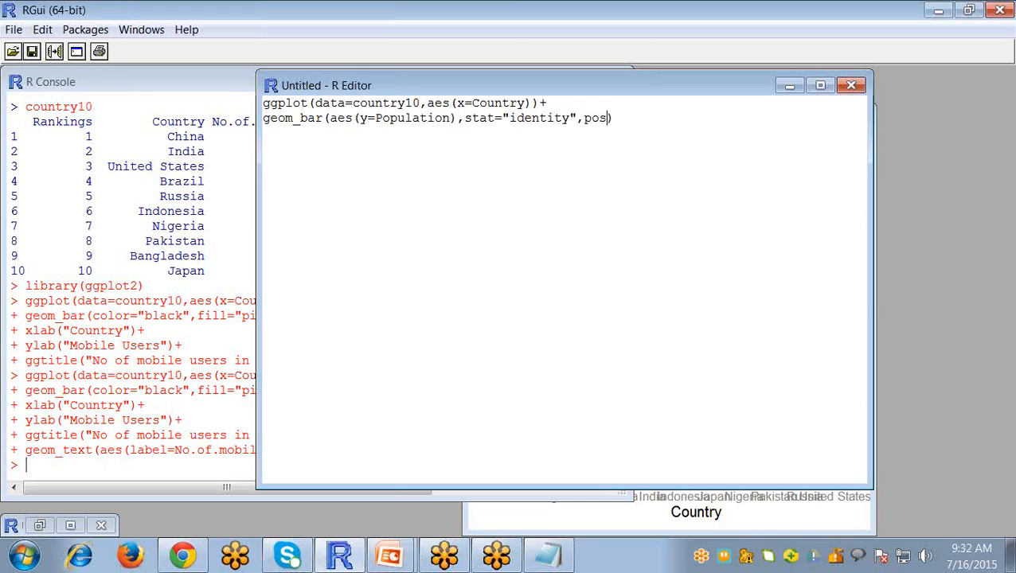
{"action": "type", "text": "ition="}
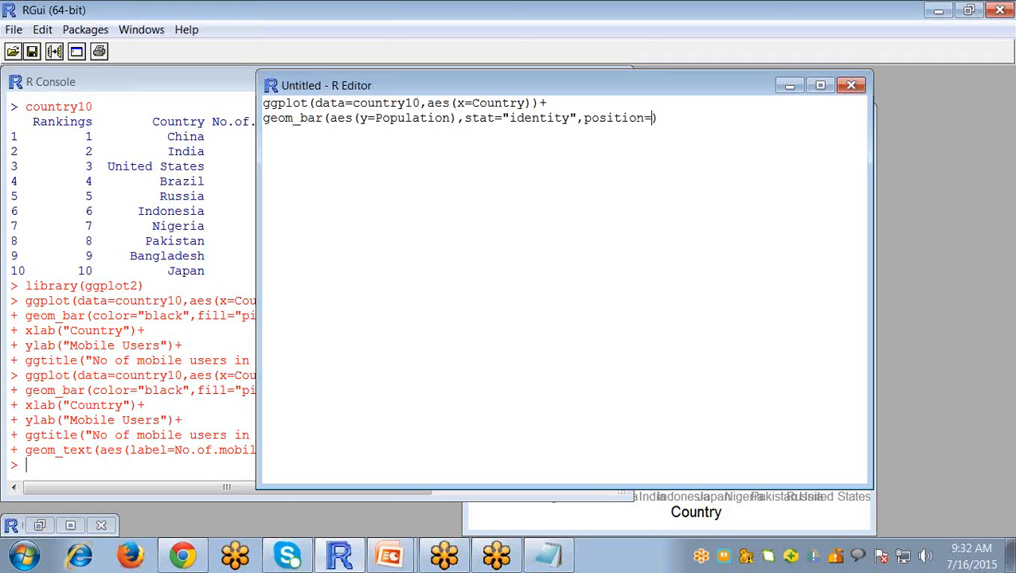
{"action": "type", "text": "do\""}
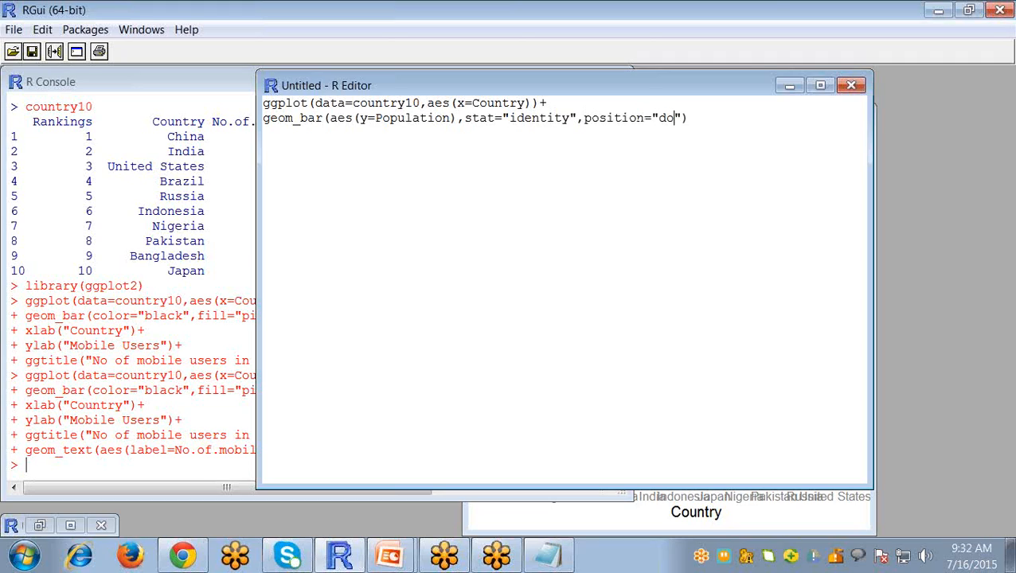
{"action": "type", "text": "dge"}
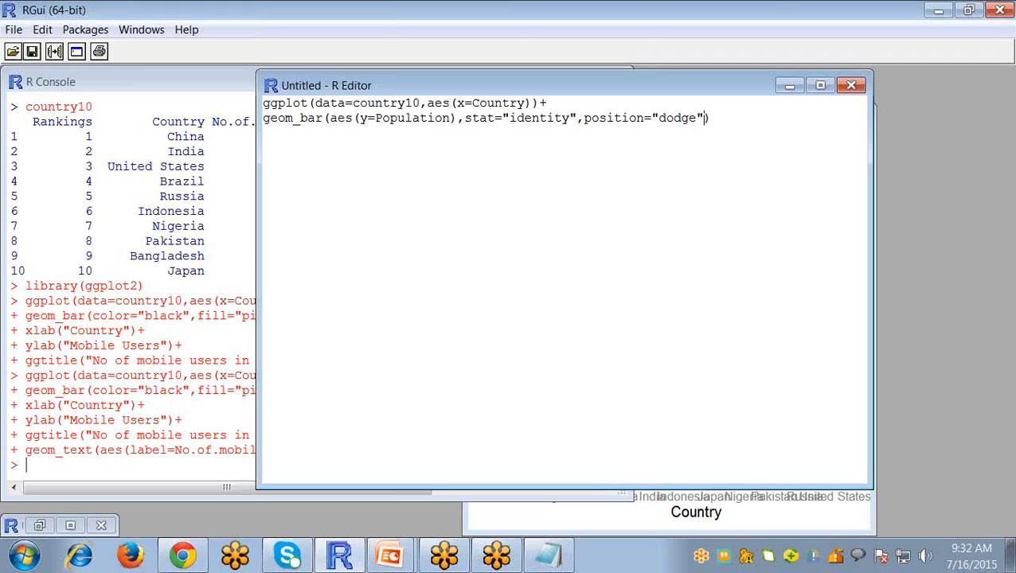
- Fill the Population bars dark green and begin a black outline colour
{"action": "type", "text": ",f"}
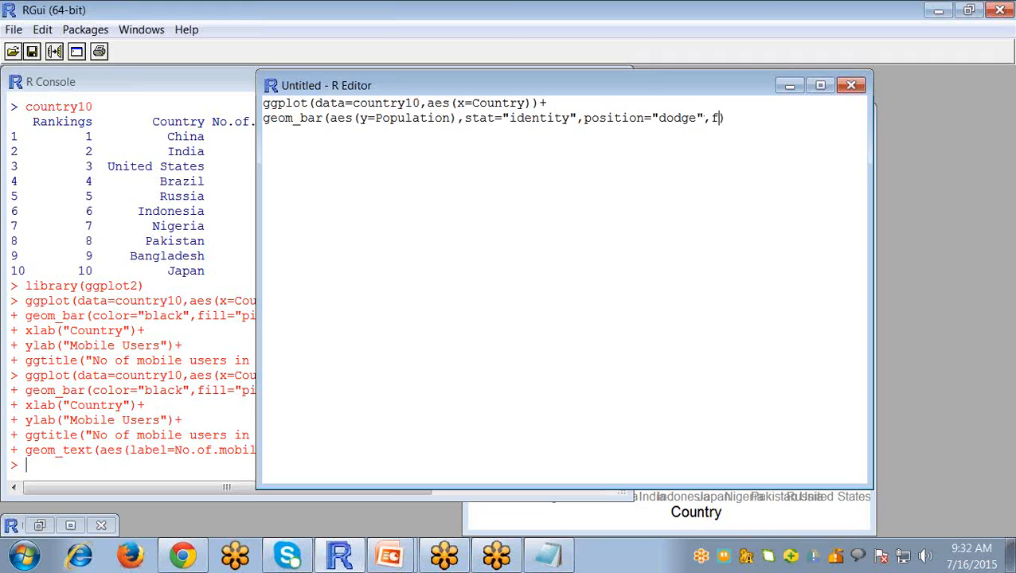
{"action": "type", "text": "ill=\""}
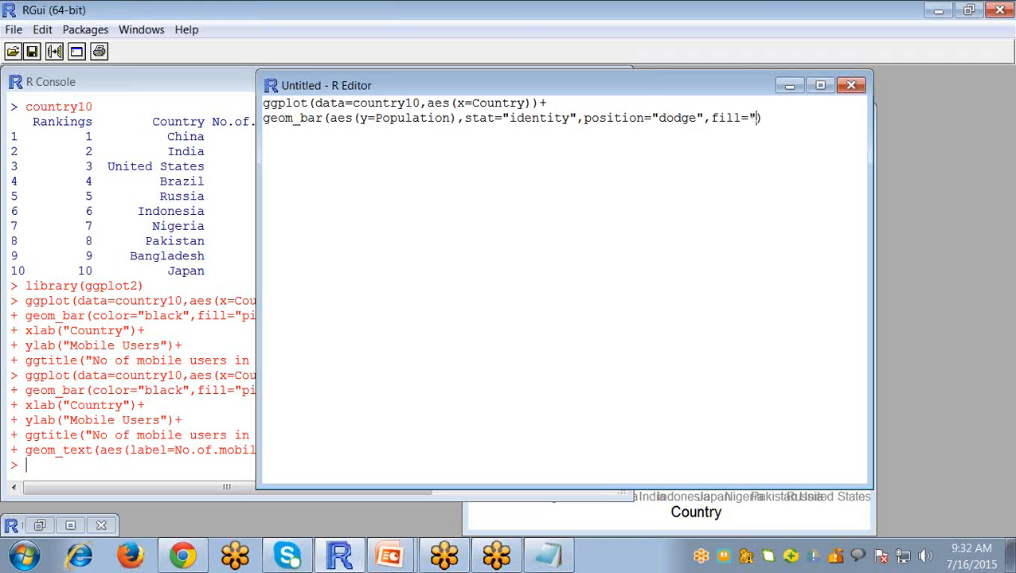
{"action": "type", "text": "darkgrr"}
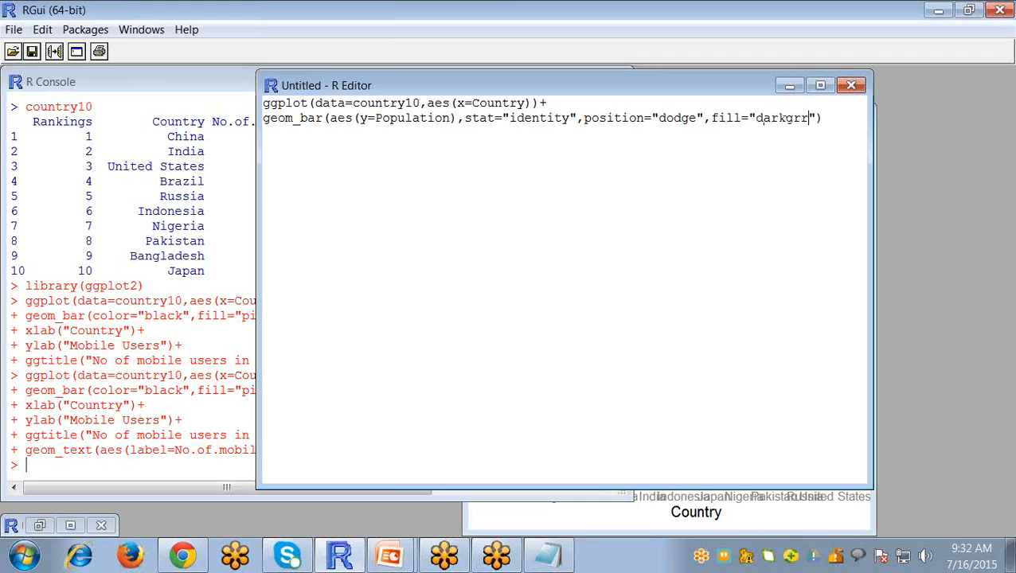
{"action": "type", "text": "een"}
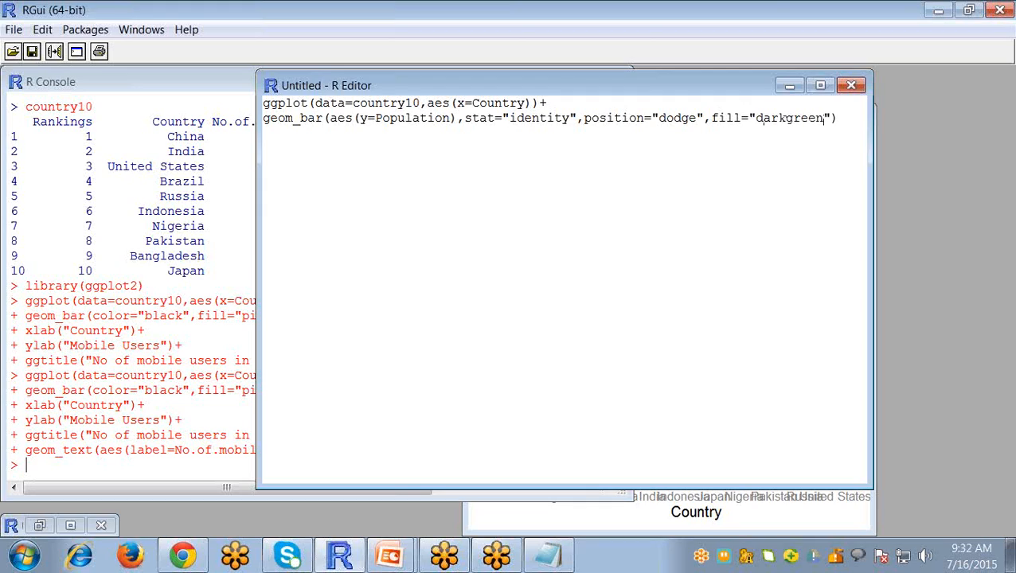
{"action": "type", "text": ","}
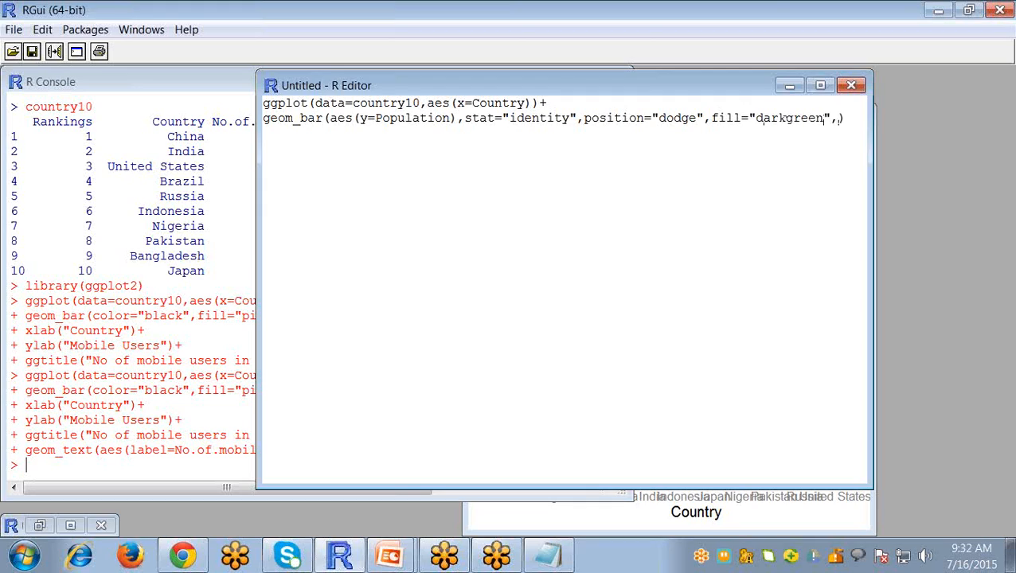
{"action": "type", "text": "color="}
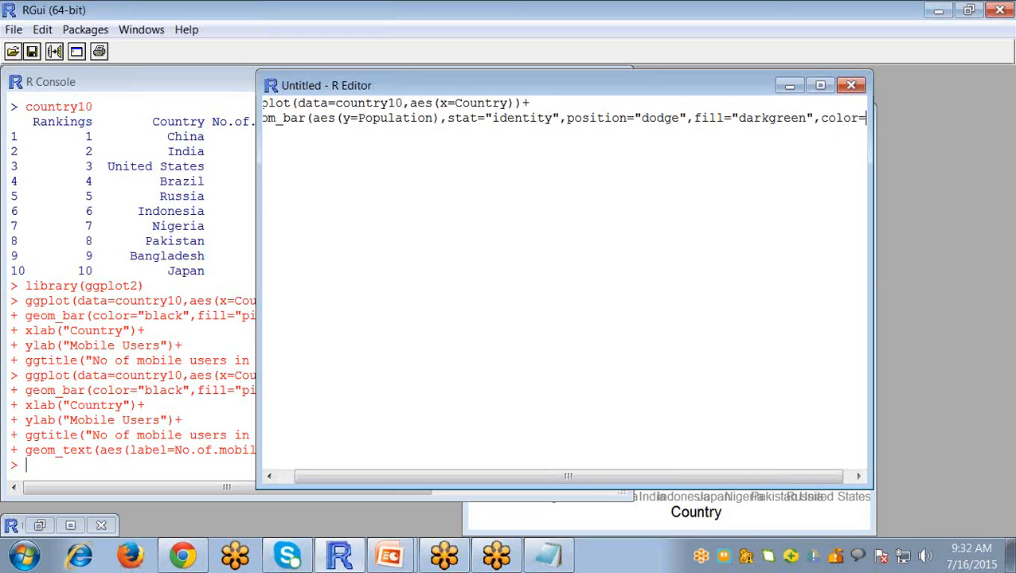
{"action": "type", "text": "black\"),"}
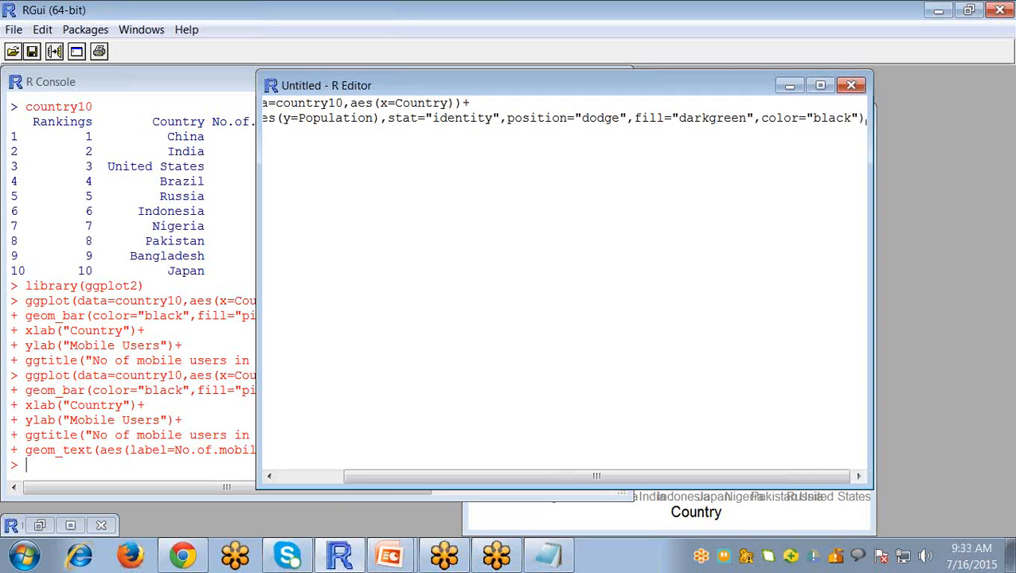
{"action": "scroll", "scroll_direction": "left", "scroll_amount": 3}
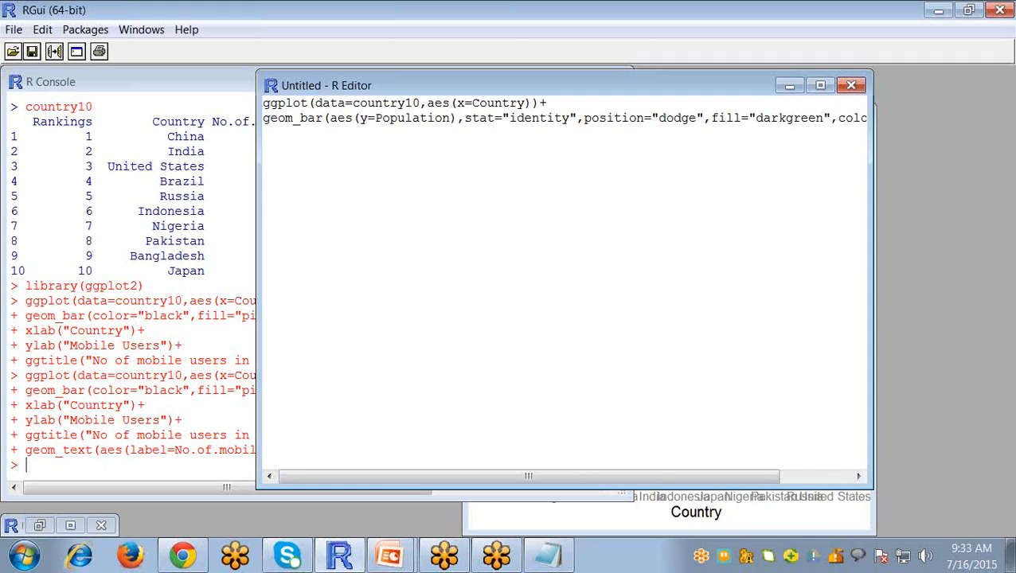
- Duplicate the geom_bar line as a pink No.of.mobile.users layer with black outline
{"action": "type", "text": "g"}
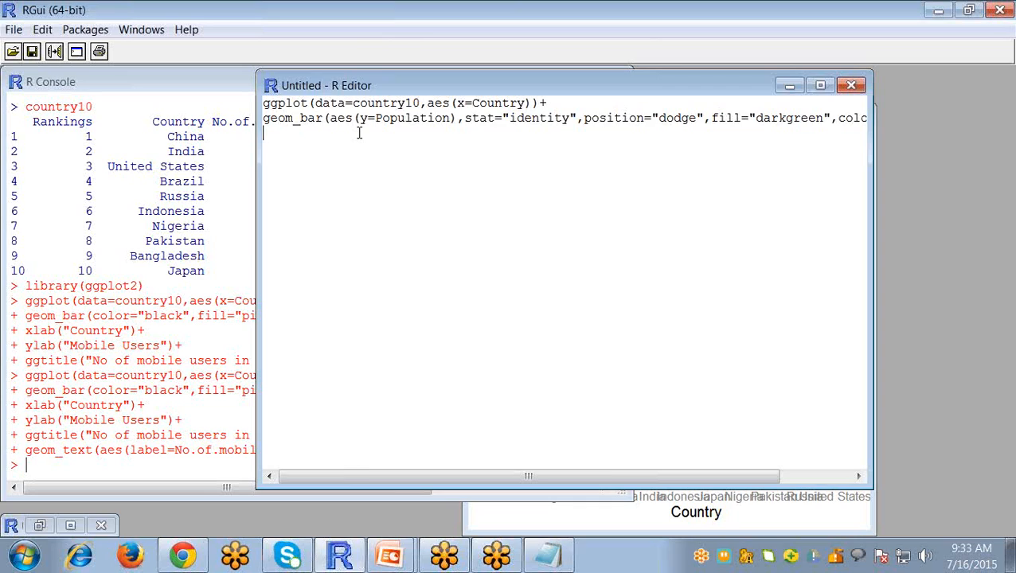
{"action": "type", "text": "geom_bar(aes(y=Population),stat=\"identity\",position=\"dodge\",fill=\"darkgreen\",colo"}
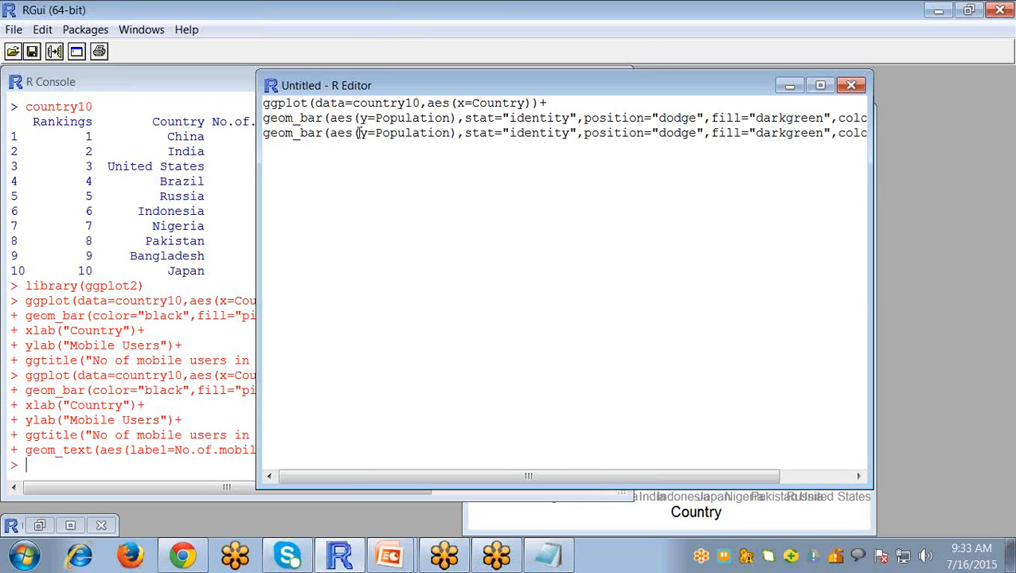
{"action": "scroll", "scroll_direction": "right", "scroll_amount": 3}
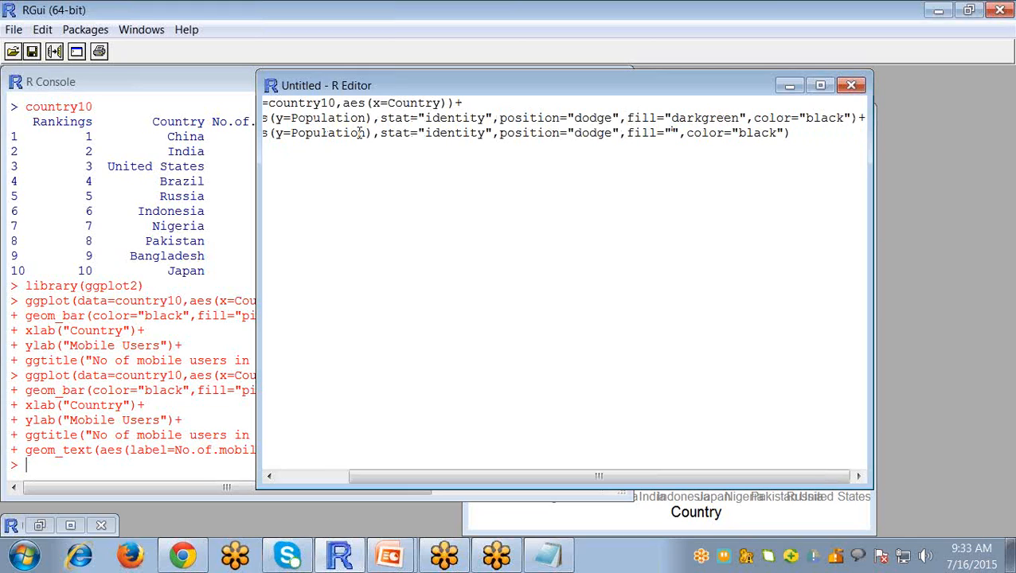
{"action": "type", "text": "pink"}
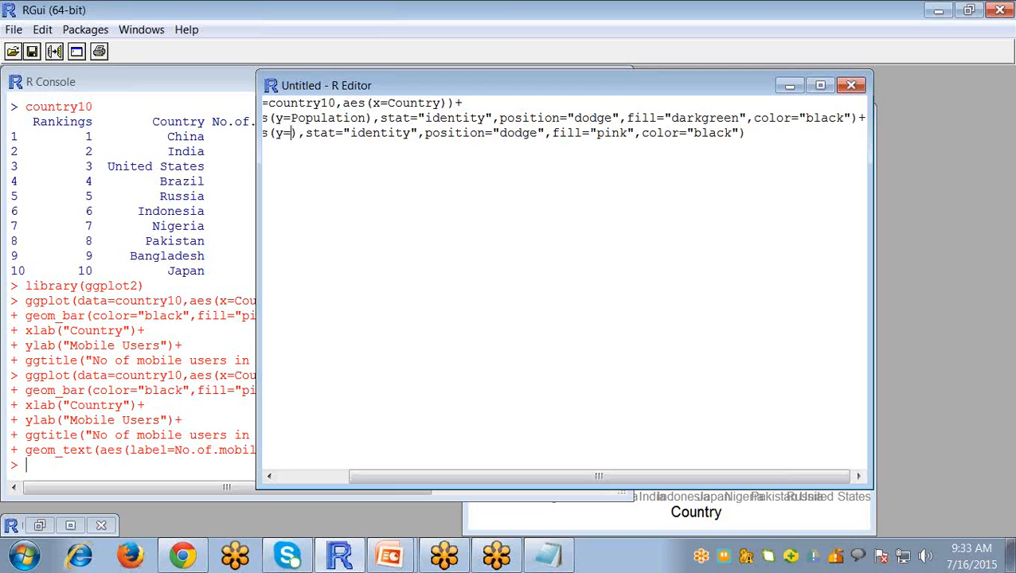
{"action": "type", "text": "No.o5."}
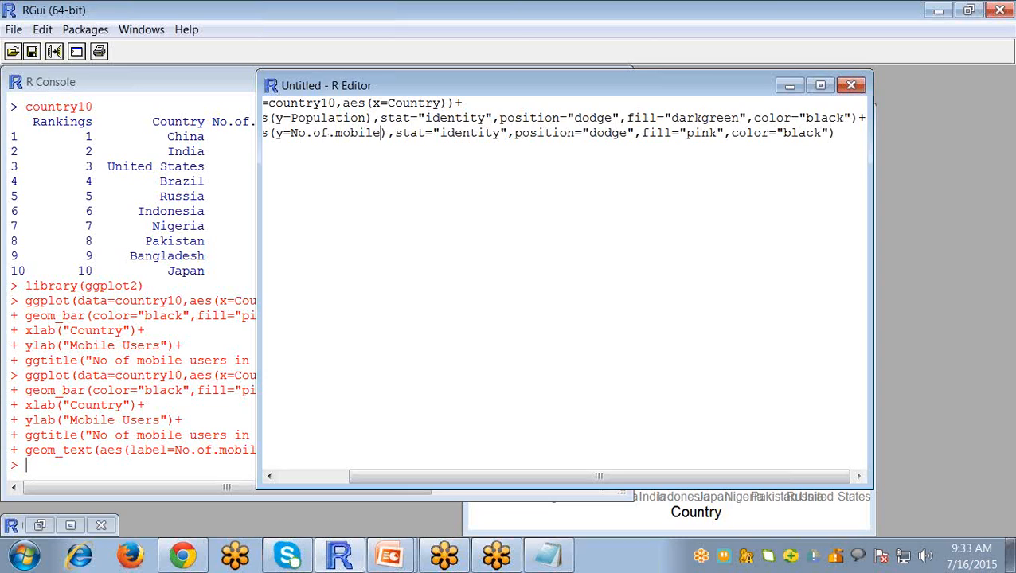
{"action": "type", "text": ".users"}
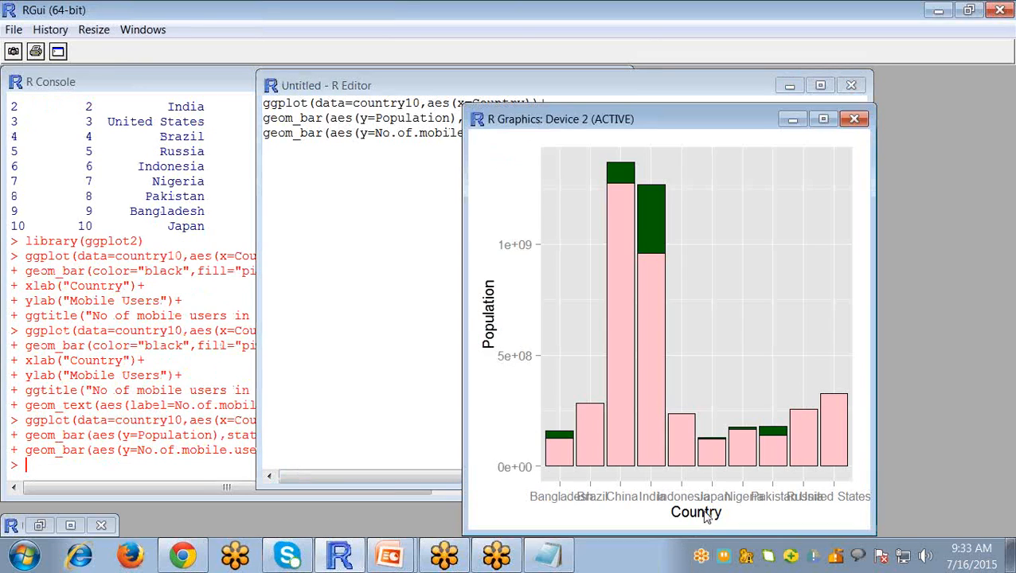
{"action": "mouse_move", "coordinate": [1012, 388]}
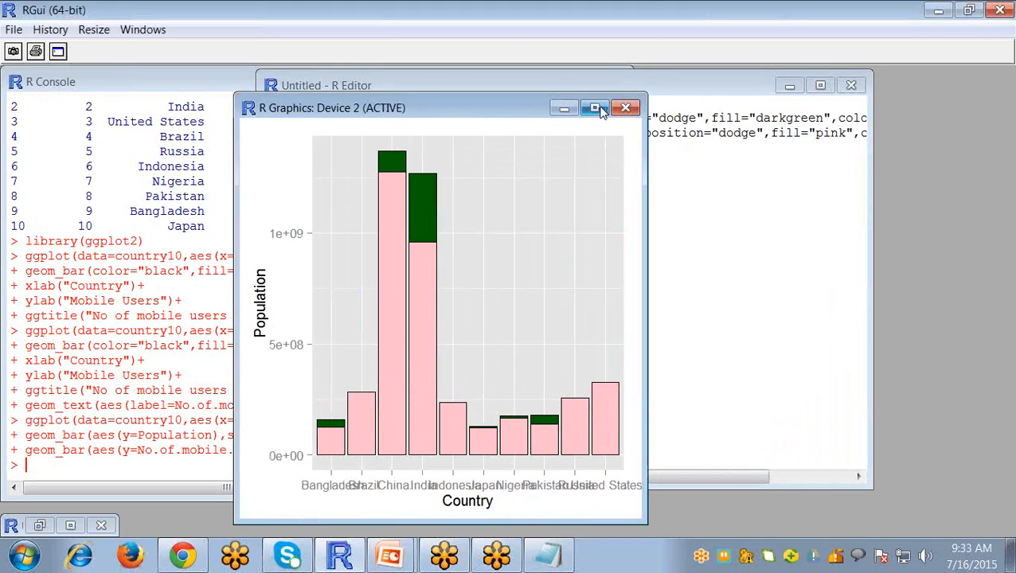
- View the overlaid chart full-screen in the graphics window, then restore its size
{"action": "left_click", "coordinate": [596, 108]}
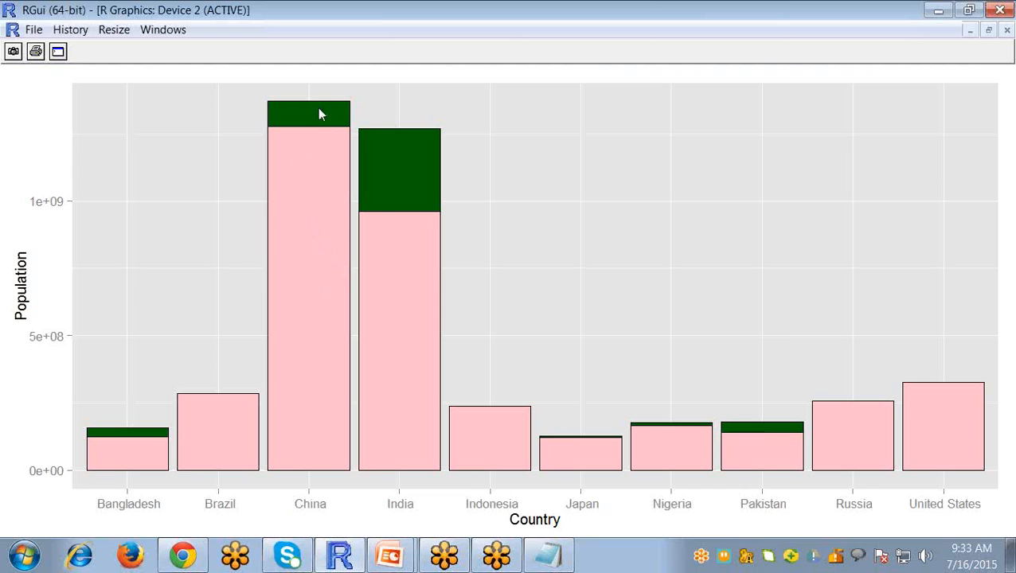
{"action": "mouse_move", "coordinate": [406, 181]}
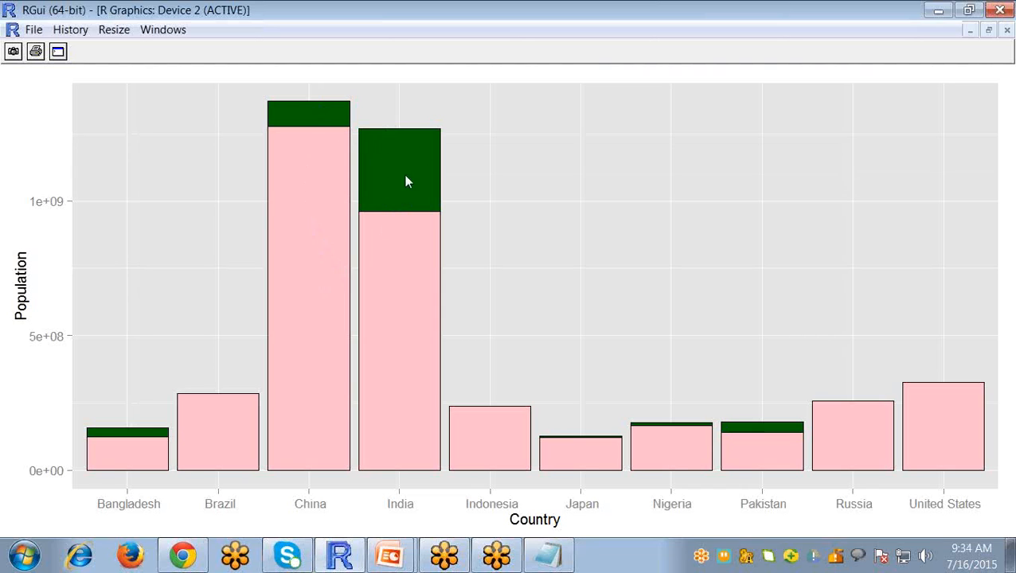
{"action": "mouse_move", "coordinate": [309, 156]}
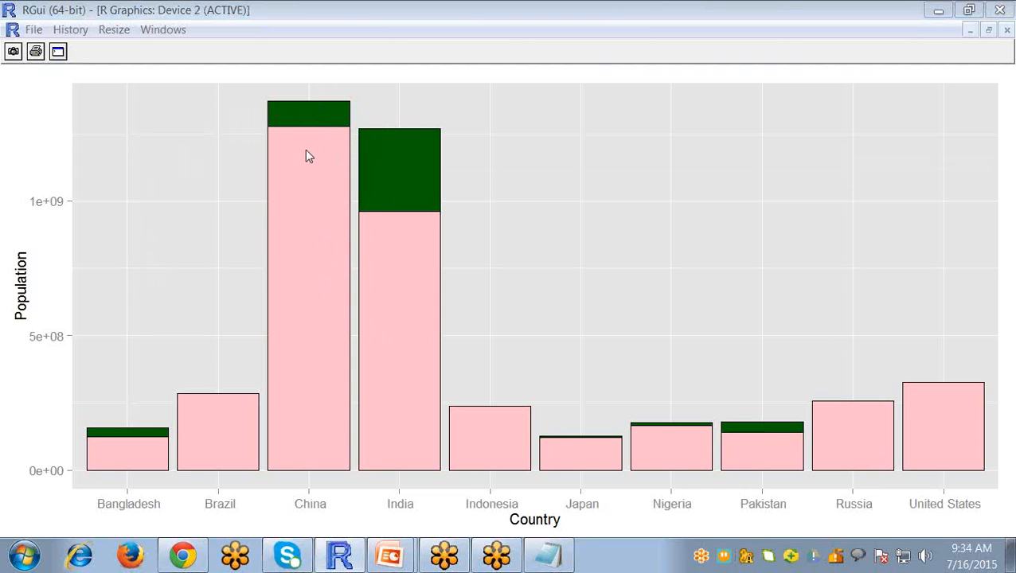
{"action": "mouse_move", "coordinate": [320, 245]}
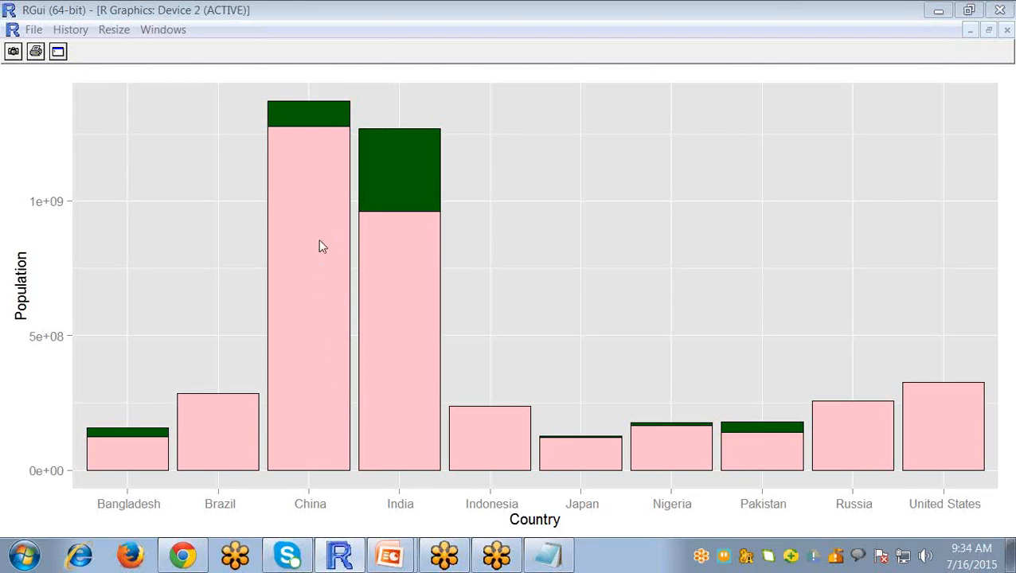
{"action": "mouse_move", "coordinate": [312, 217]}
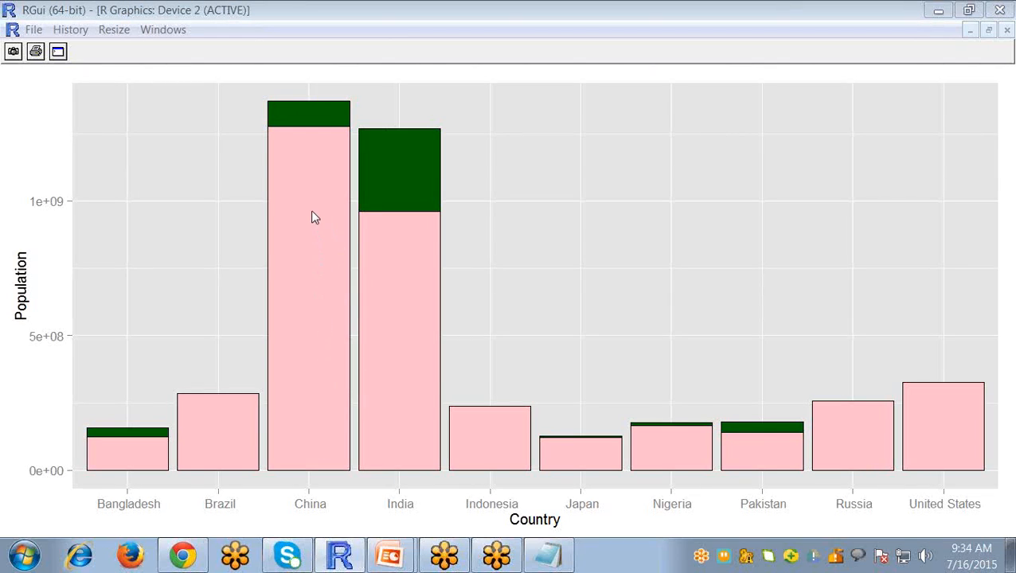
{"action": "mouse_move", "coordinate": [178, 458]}
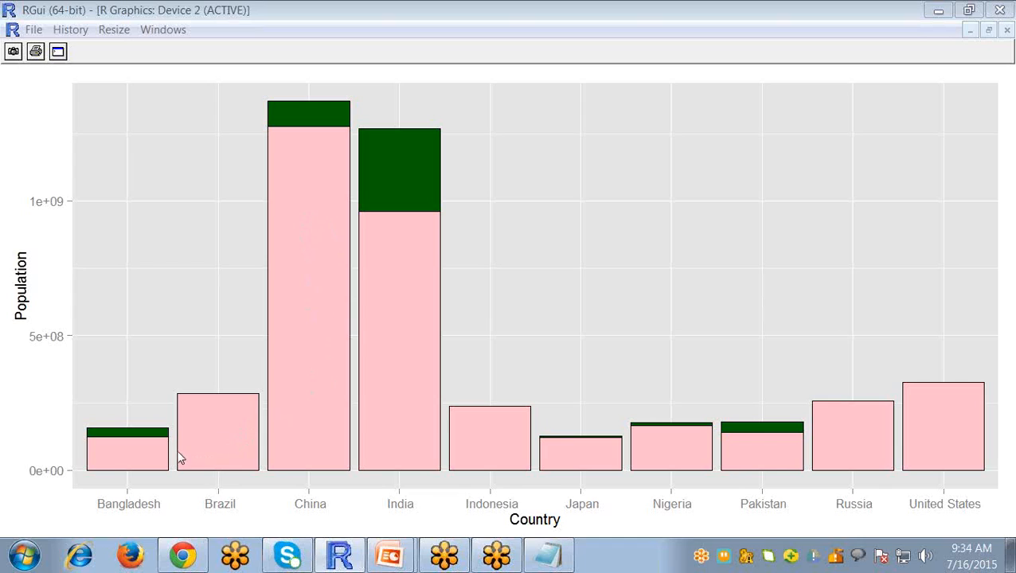
{"action": "mouse_move", "coordinate": [213, 408]}
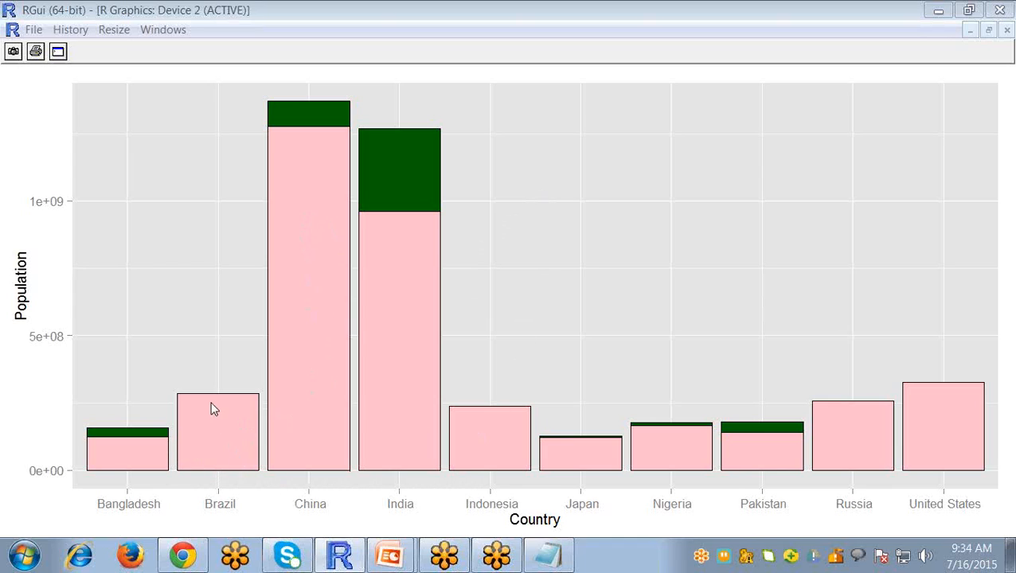
{"action": "mouse_move", "coordinate": [491, 420]}
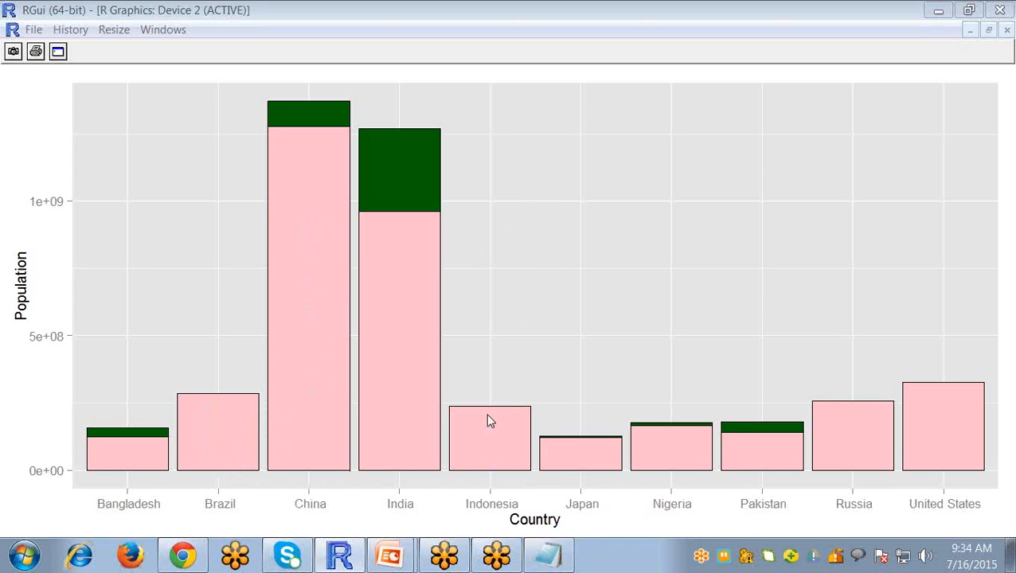
{"action": "mouse_move", "coordinate": [602, 458]}
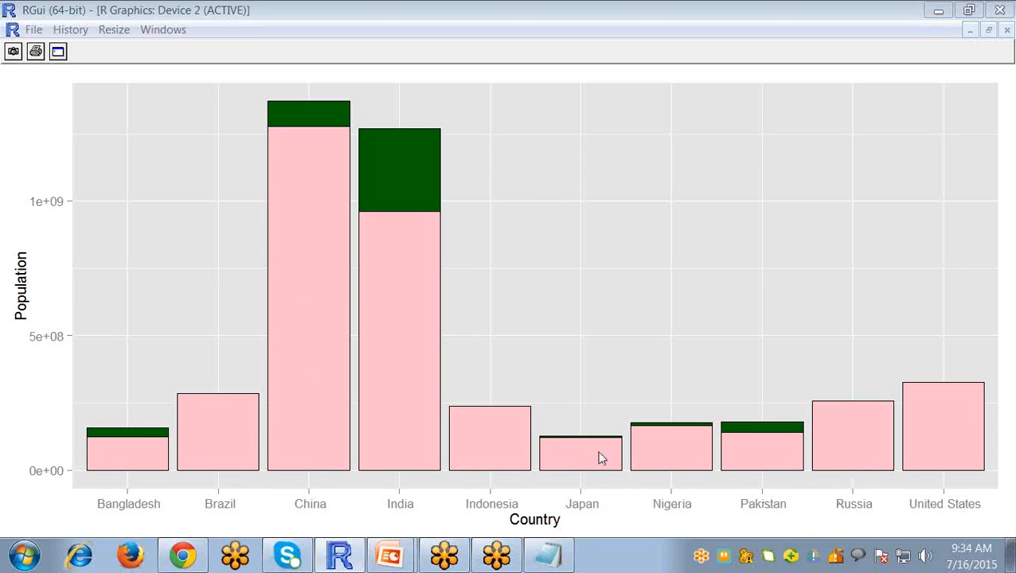
{"action": "mouse_move", "coordinate": [500, 438]}
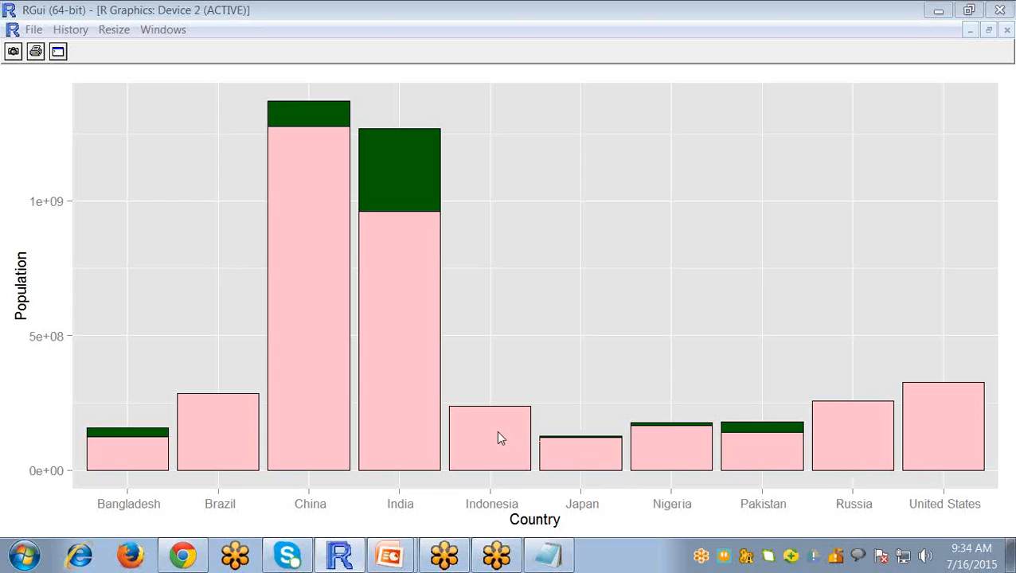
{"action": "mouse_move", "coordinate": [481, 453]}
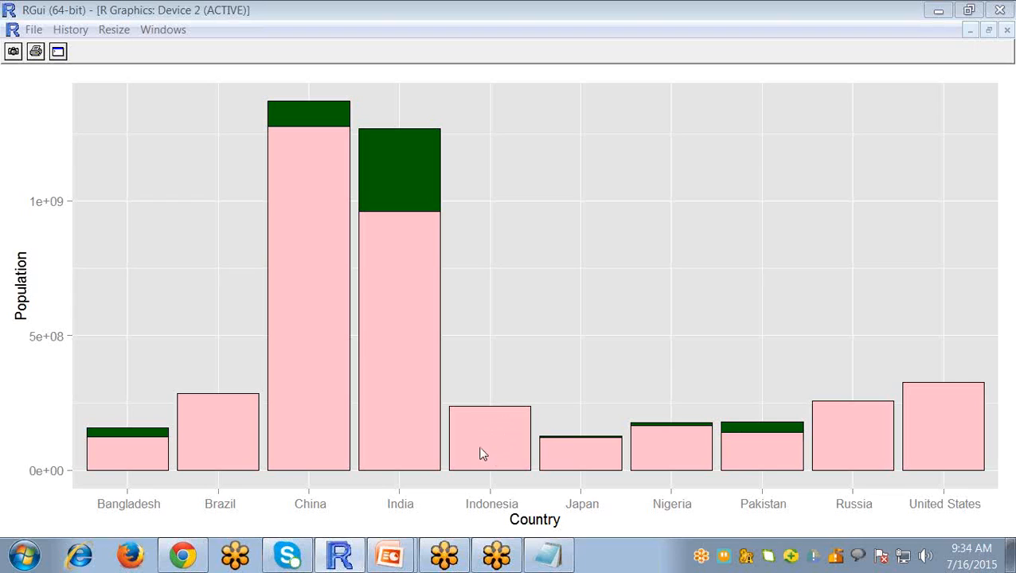
{"action": "mouse_move", "coordinate": [491, 352]}
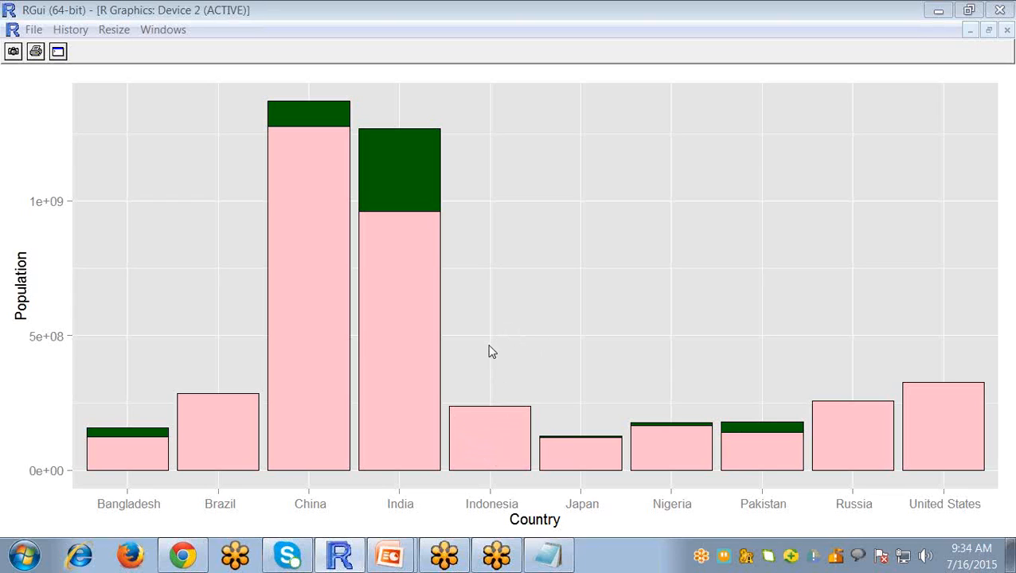
{"action": "mouse_move", "coordinate": [359, 347]}
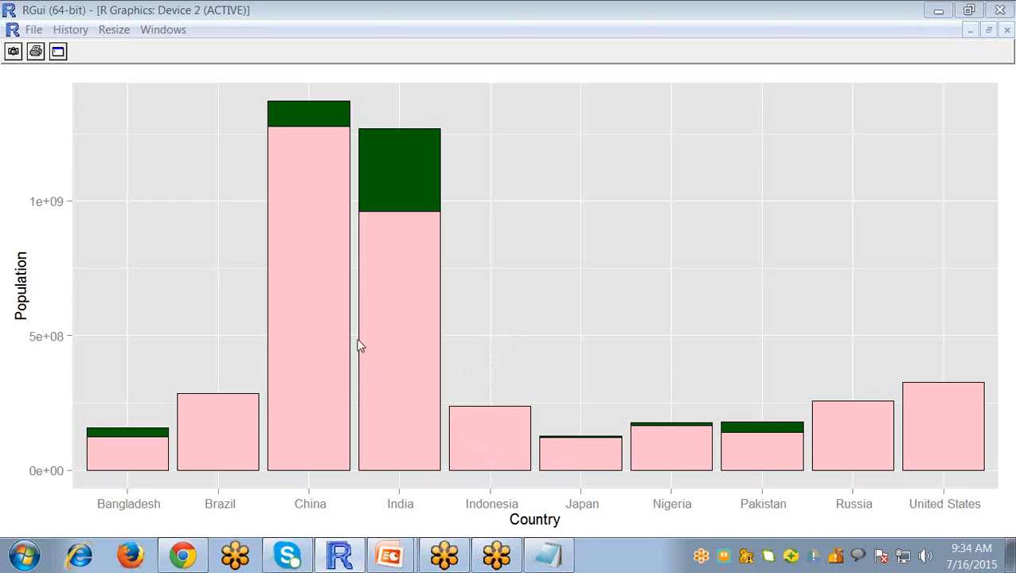
{"action": "mouse_move", "coordinate": [731, 51]}
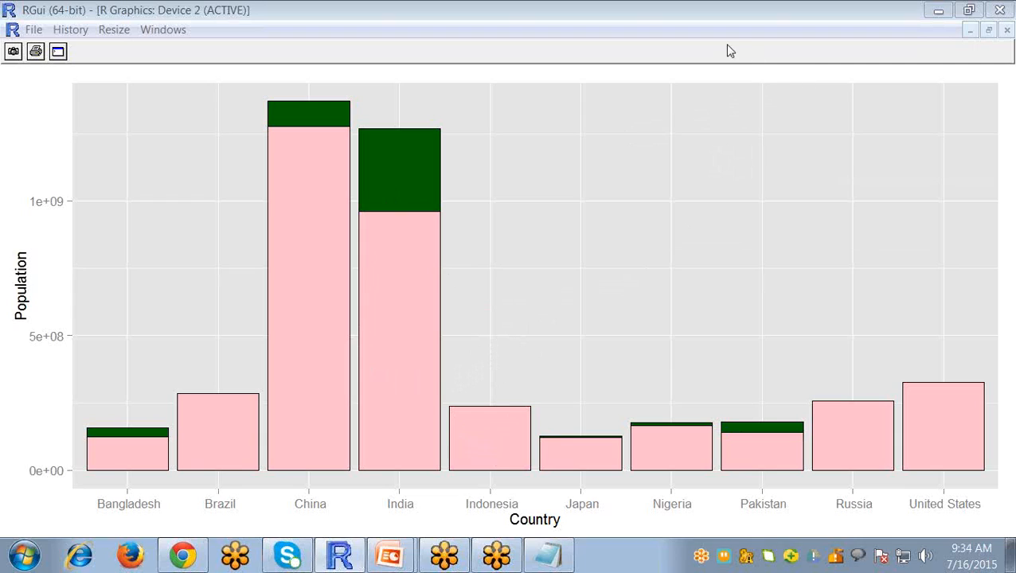
{"action": "mouse_move", "coordinate": [723, 54]}
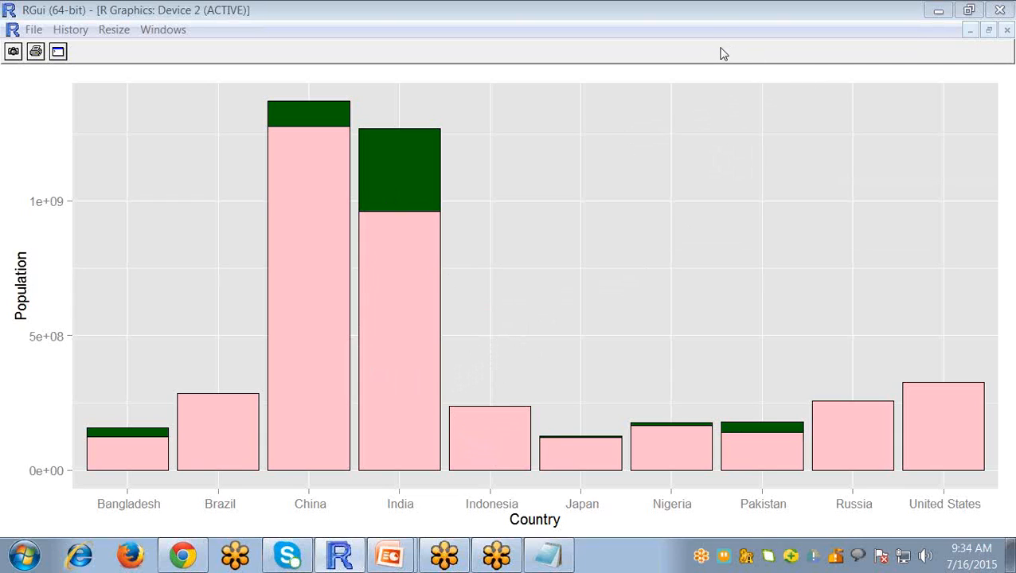
{"action": "mouse_move", "coordinate": [51, 468]}
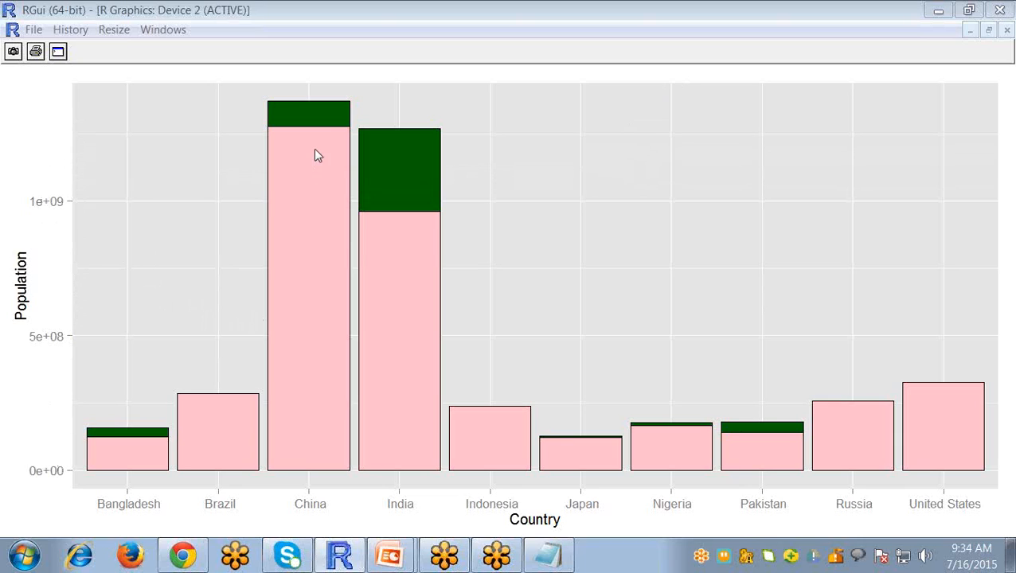
{"action": "mouse_move", "coordinate": [995, 39]}
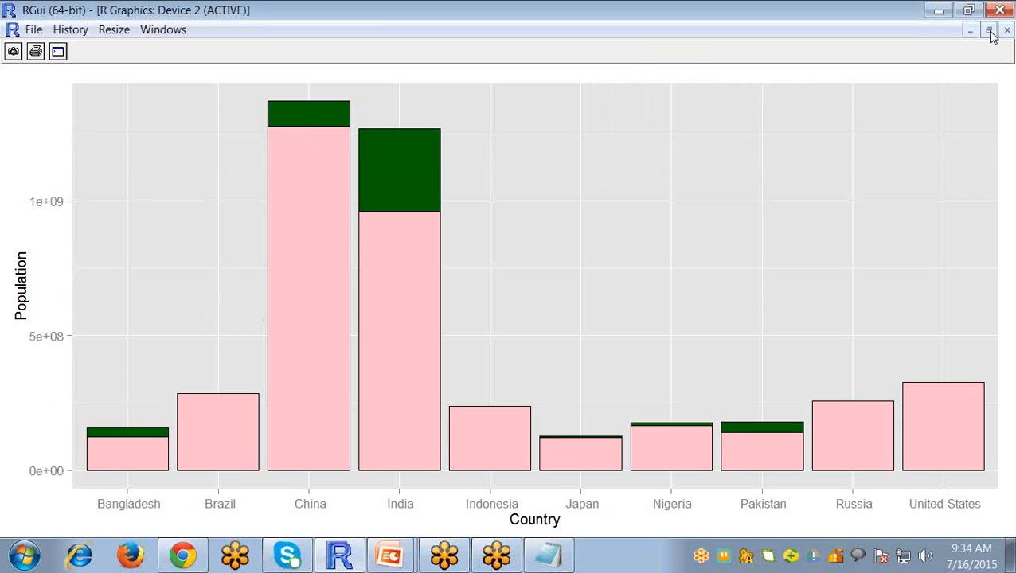
{"action": "left_click", "coordinate": [990, 30]}
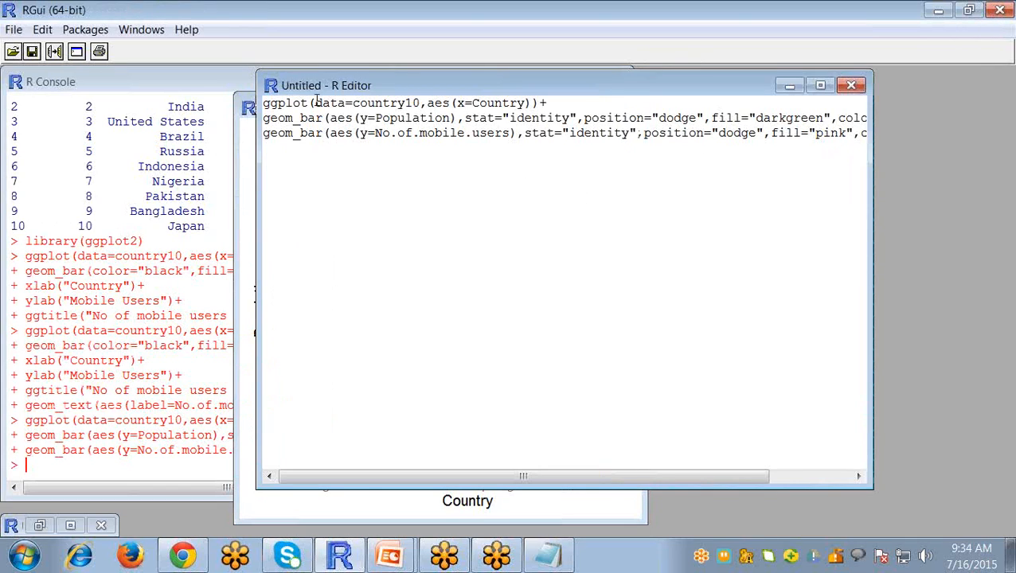